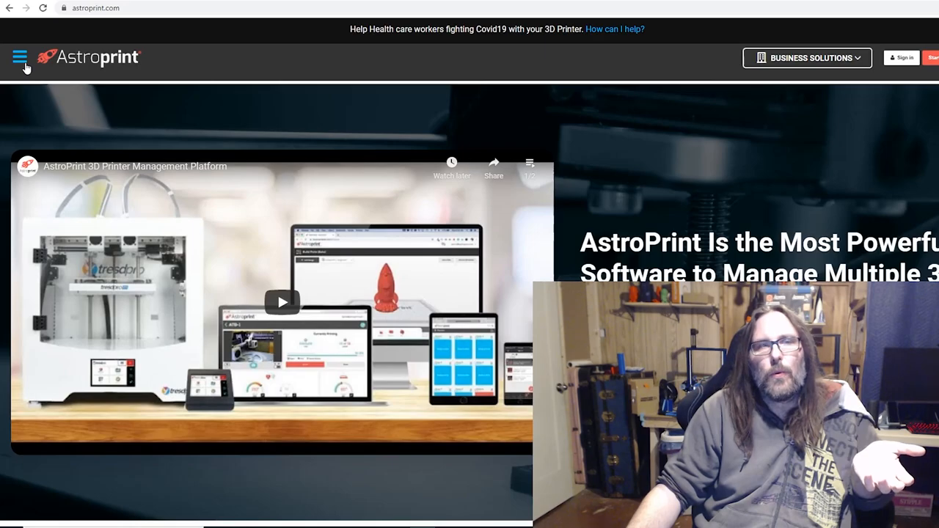
# Open Downloads from the site menu and scroll to the AstroBox Gateway Raspberry Pi 0.17(4) row
pyautogui.click(20, 54)
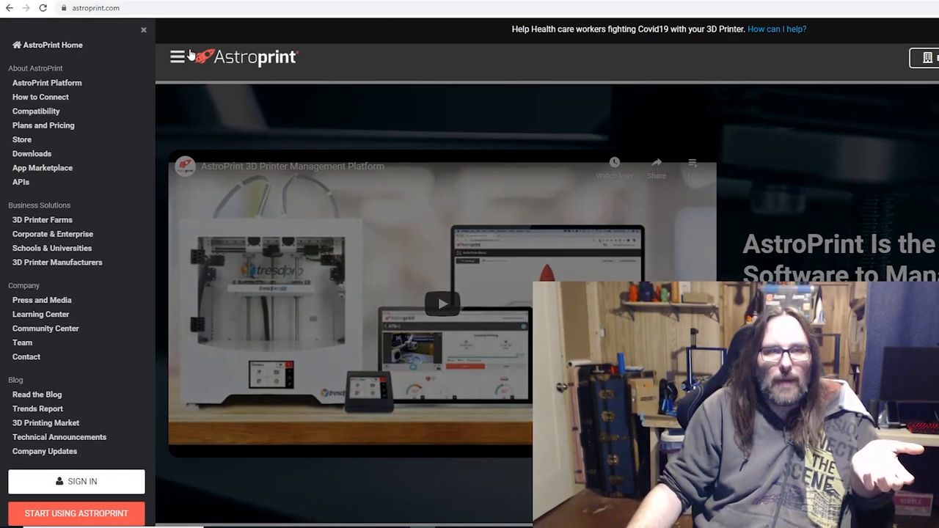
pyautogui.moveTo(47, 153)
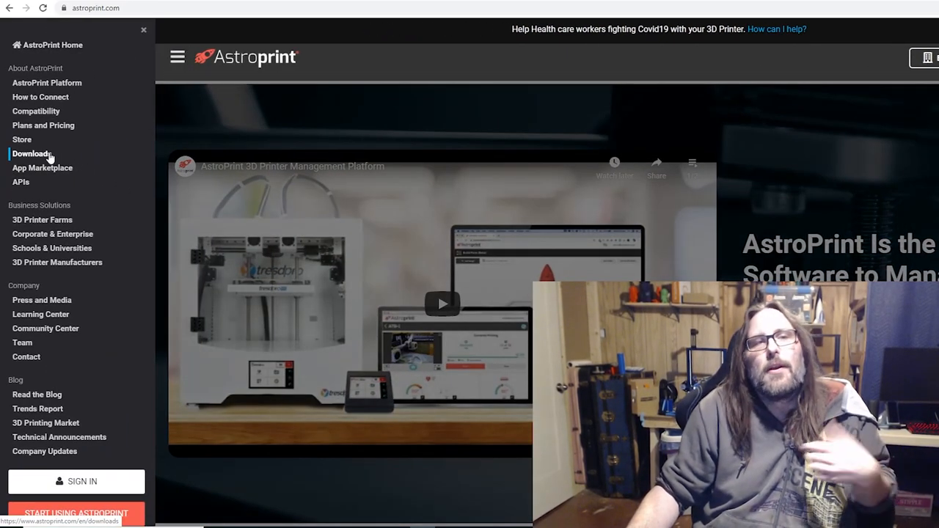
pyautogui.click(31, 154)
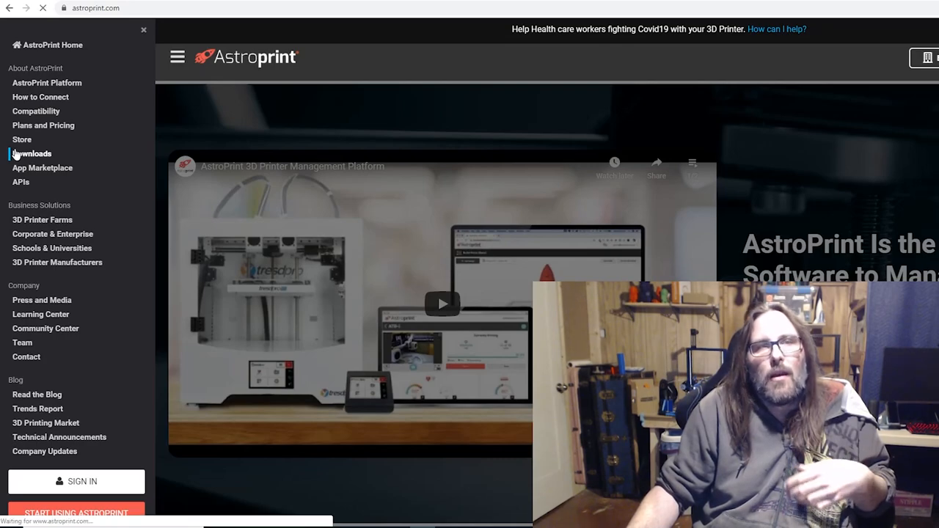
pyautogui.click(33, 153)
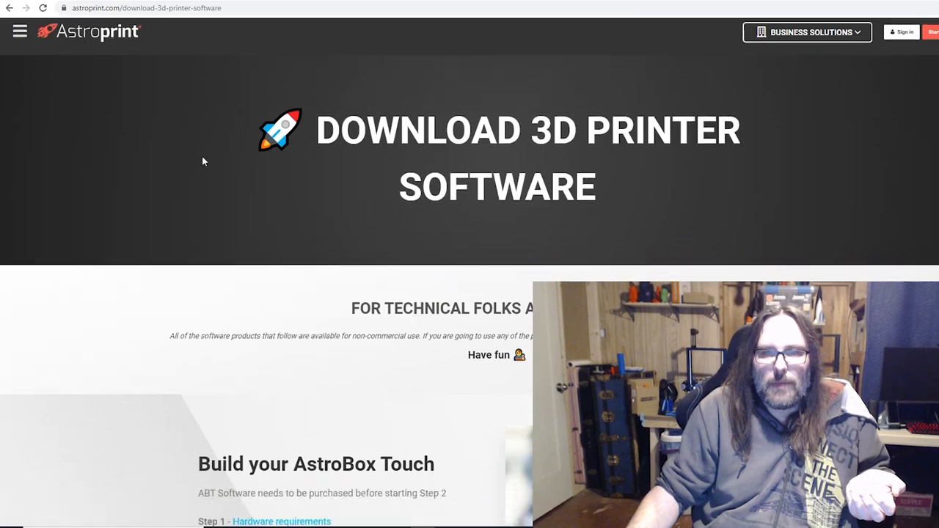
pyautogui.scroll(-3)
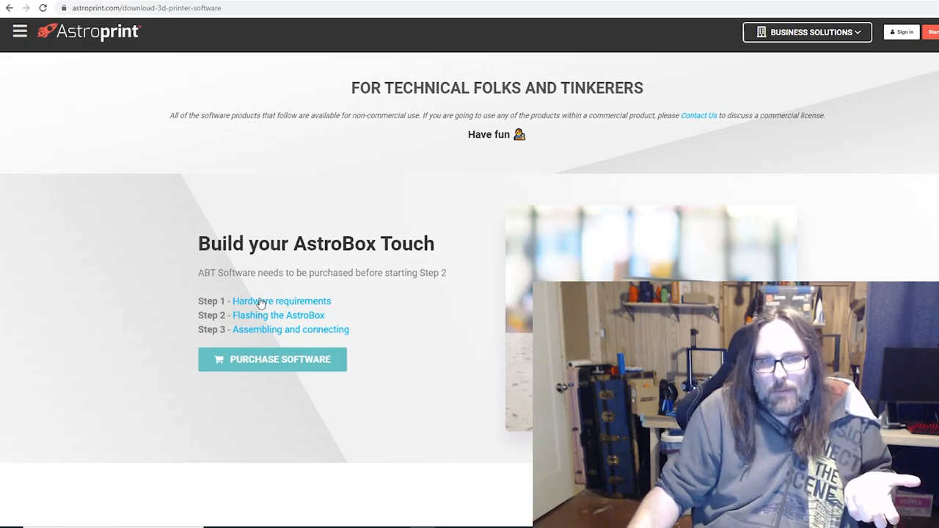
pyautogui.moveTo(437, 316)
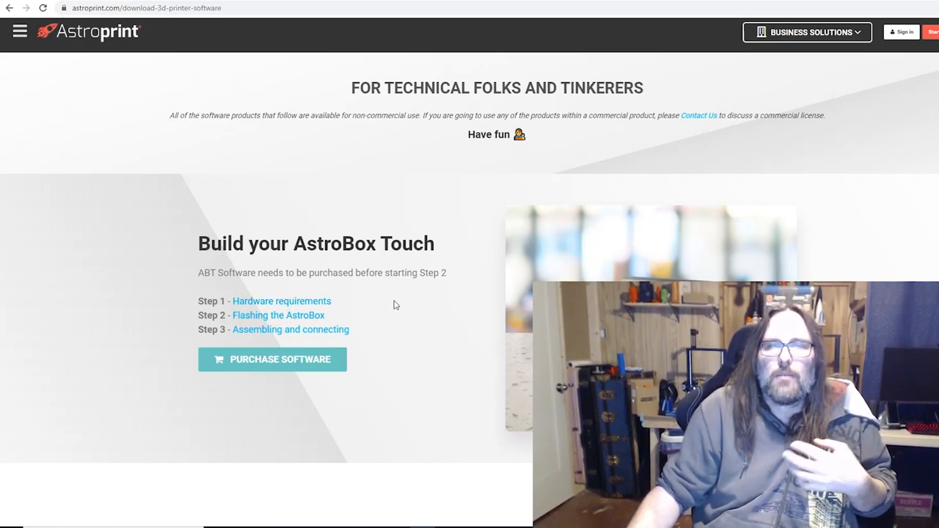
pyautogui.scroll(-3)
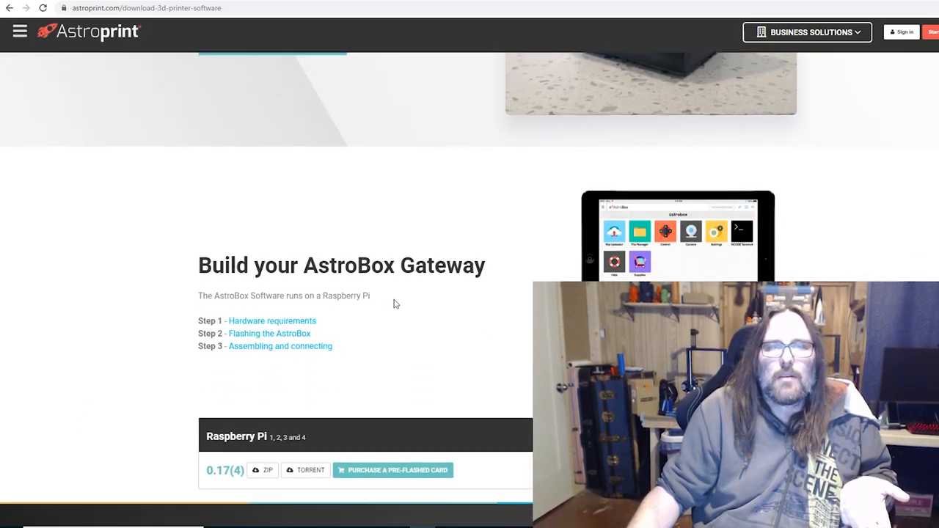
pyautogui.scroll(-3)
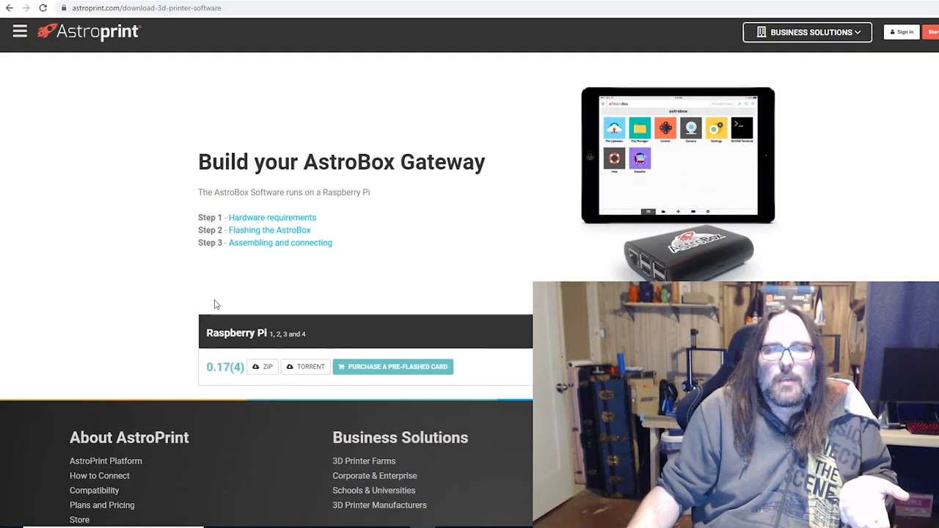
pyautogui.moveTo(240, 302)
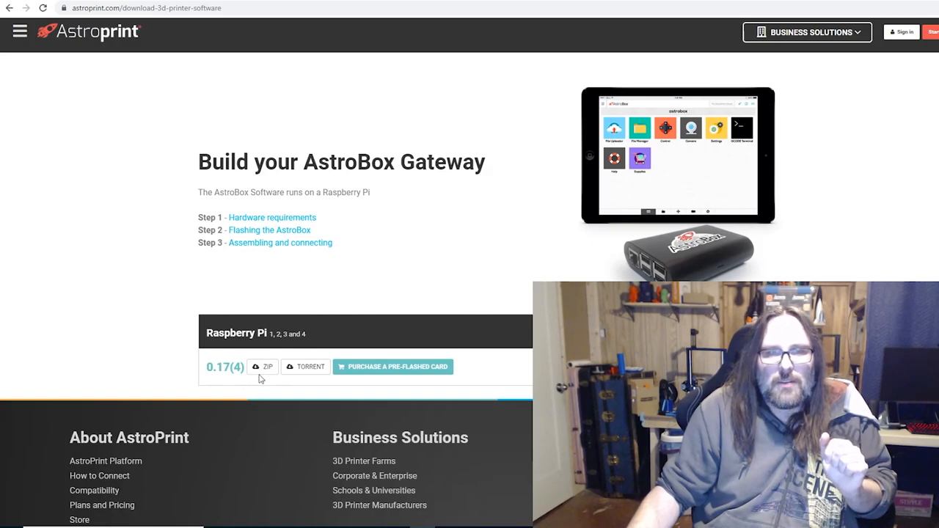
# Choose the ZIP option, accept the Personal Use License, and download the image
pyautogui.click(262, 366)
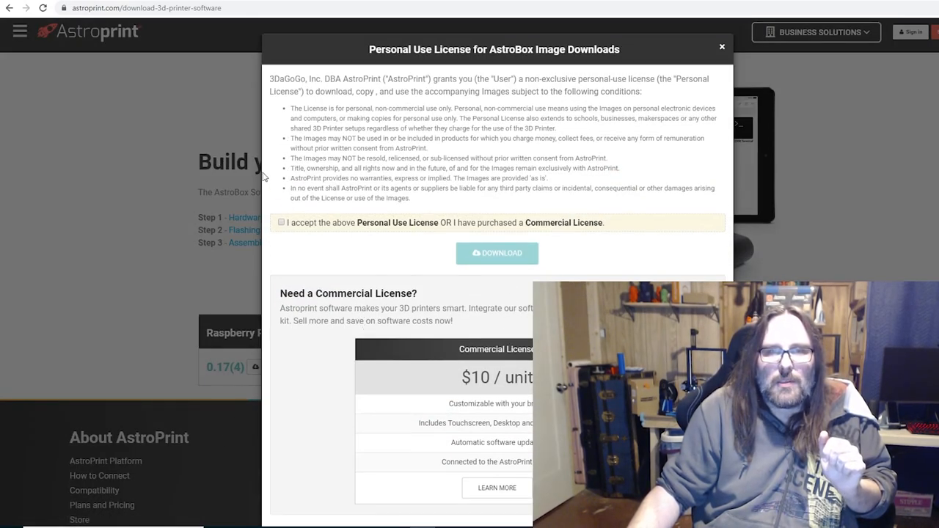
pyautogui.click(280, 222)
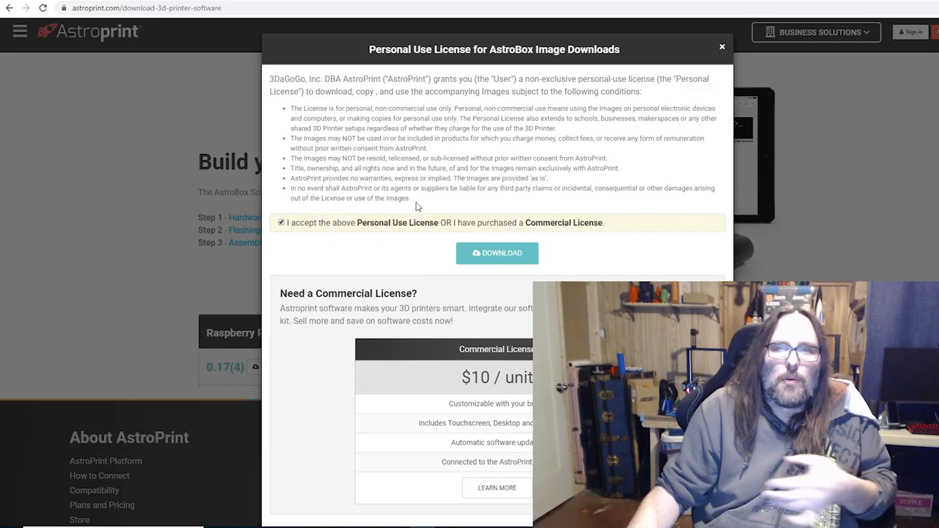
pyautogui.moveTo(552, 242)
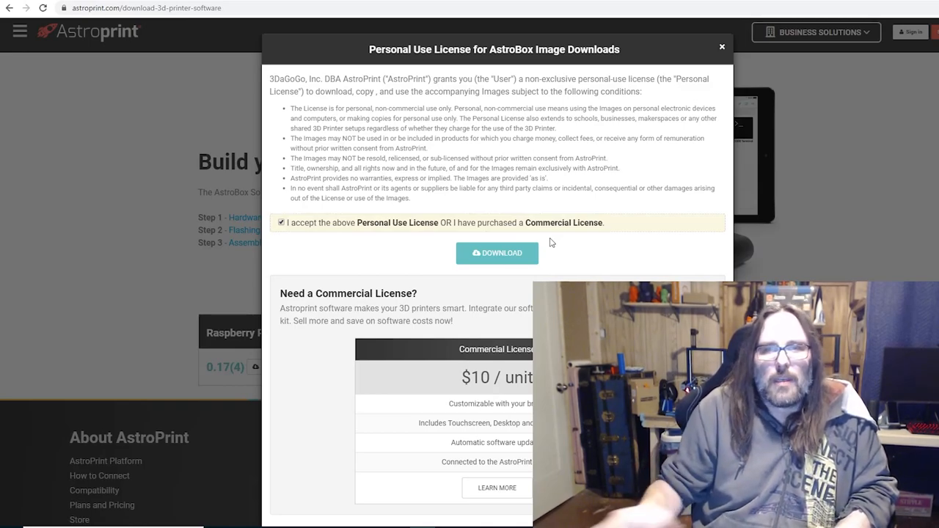
pyautogui.moveTo(598, 254)
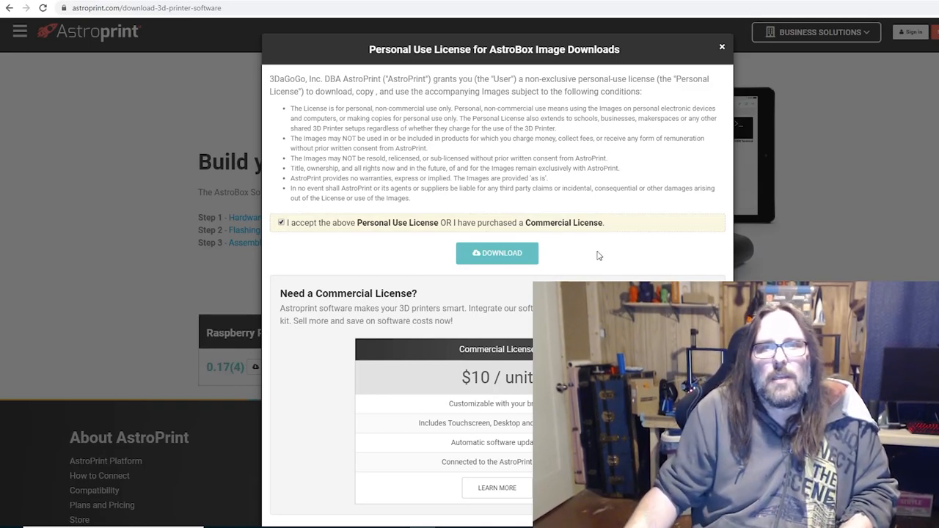
pyautogui.click(497, 252)
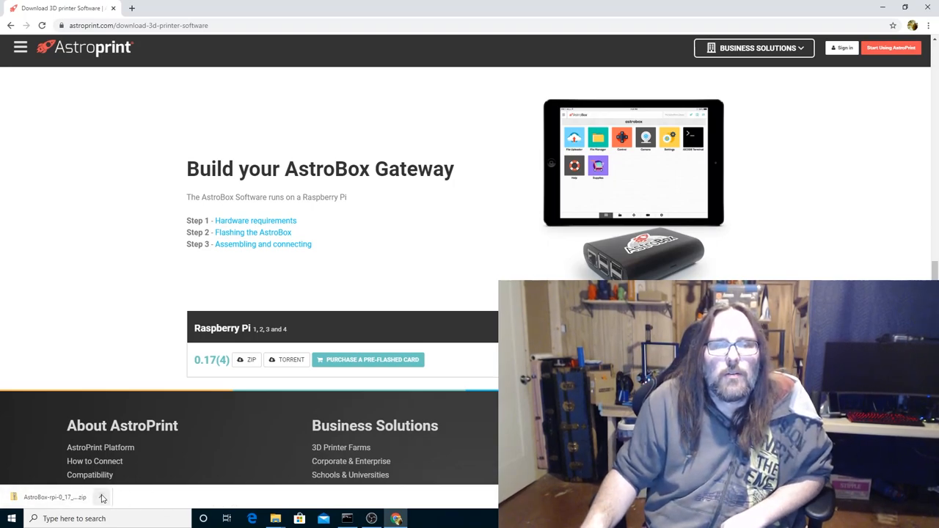
# Show the downloaded AstroBox zip in its folder and extract all its files
pyautogui.click(285, 518)
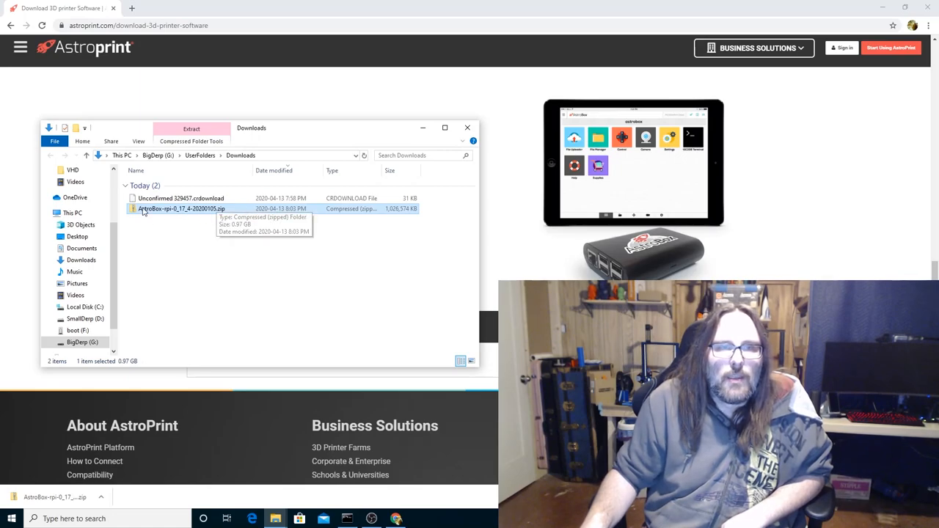
pyautogui.rightClick(169, 209)
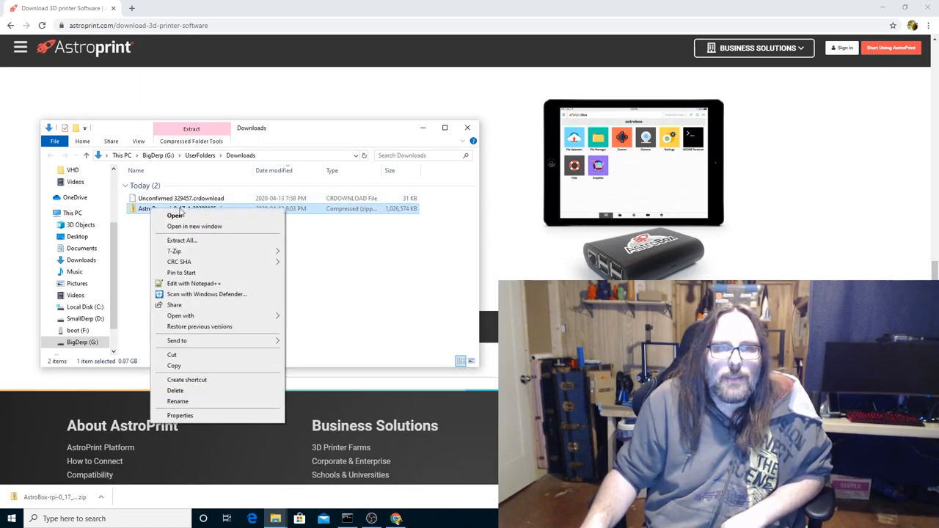
pyautogui.click(182, 240)
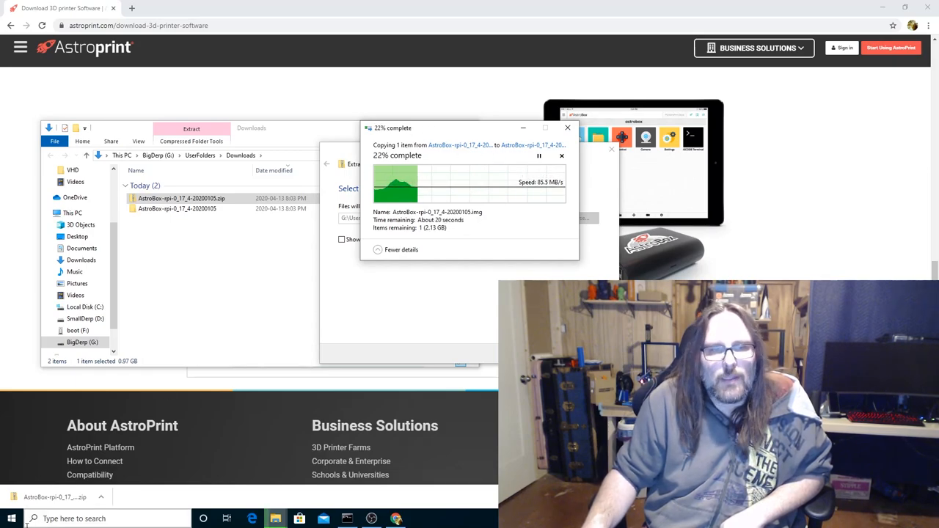
pyautogui.write('bel')
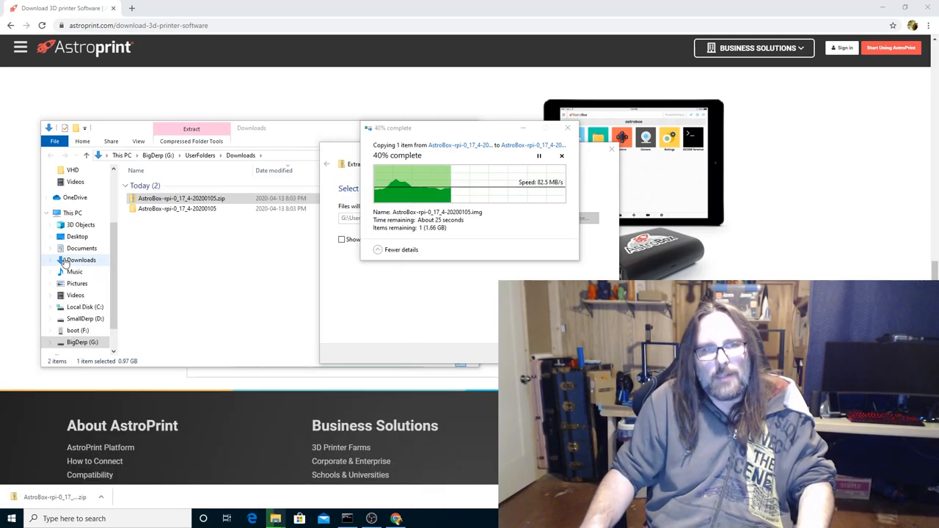
pyautogui.moveTo(95, 272)
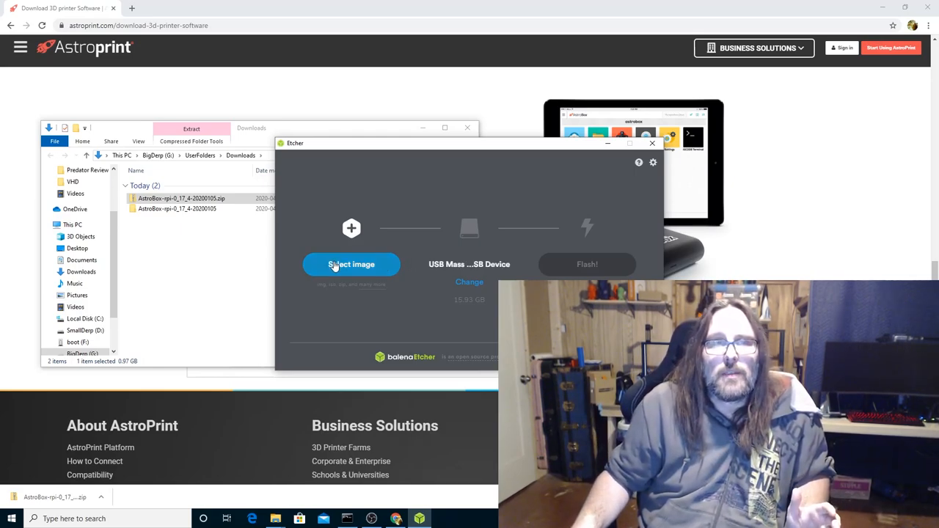
# Select the .img from Downloads > AstroBox-rpi-0_17_4-20200105 as the flash image
pyautogui.click(351, 264)
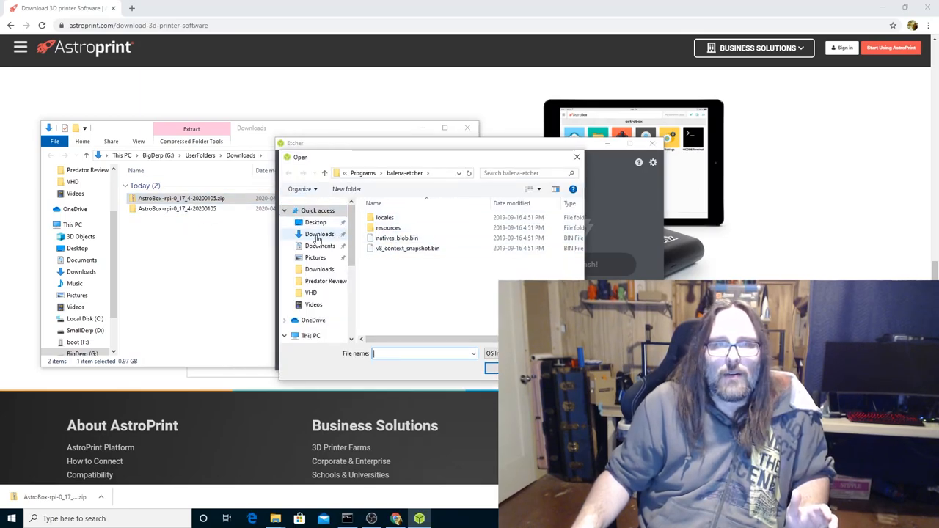
pyautogui.click(318, 234)
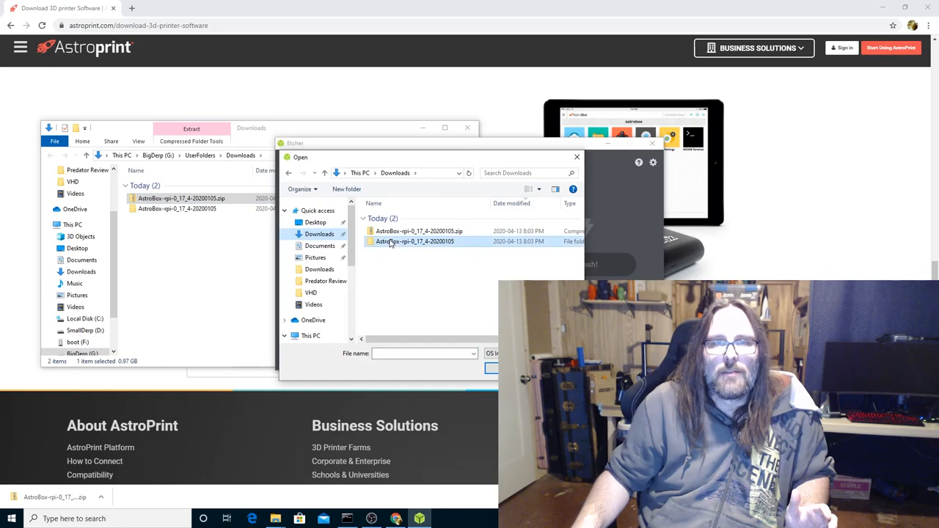
pyautogui.doubleClick(410, 242)
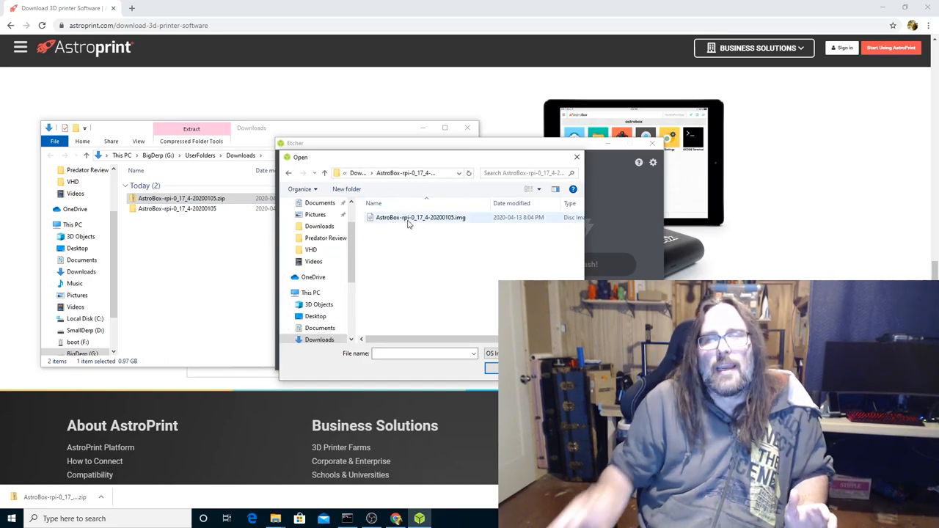
pyautogui.moveTo(409, 222)
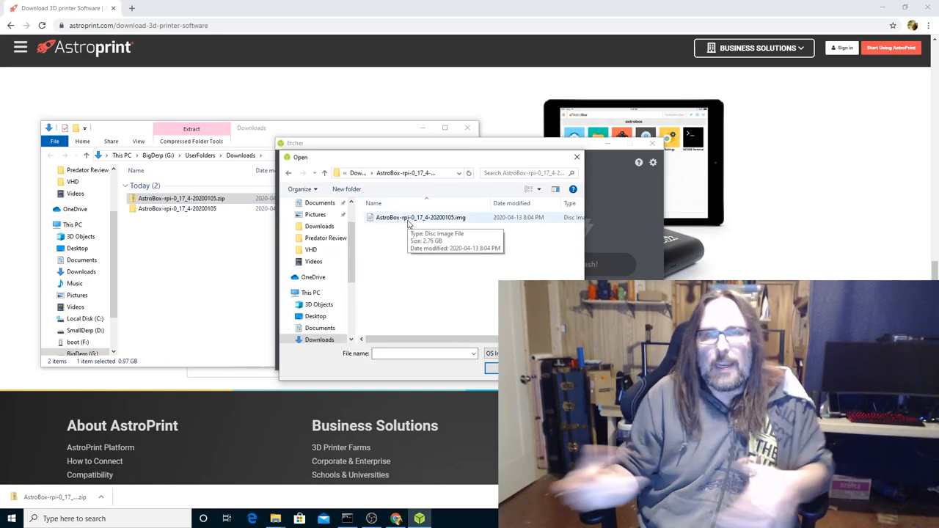
pyautogui.click(421, 217)
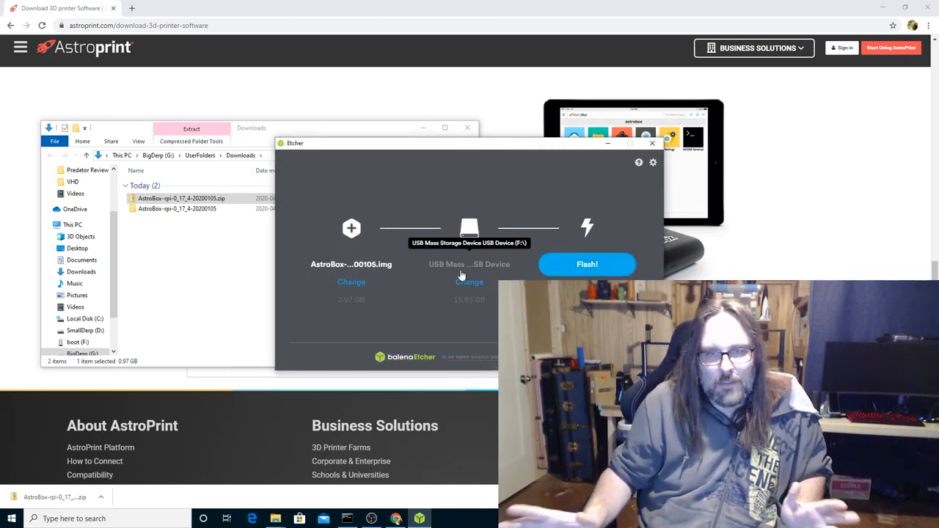
pyautogui.moveTo(470, 232)
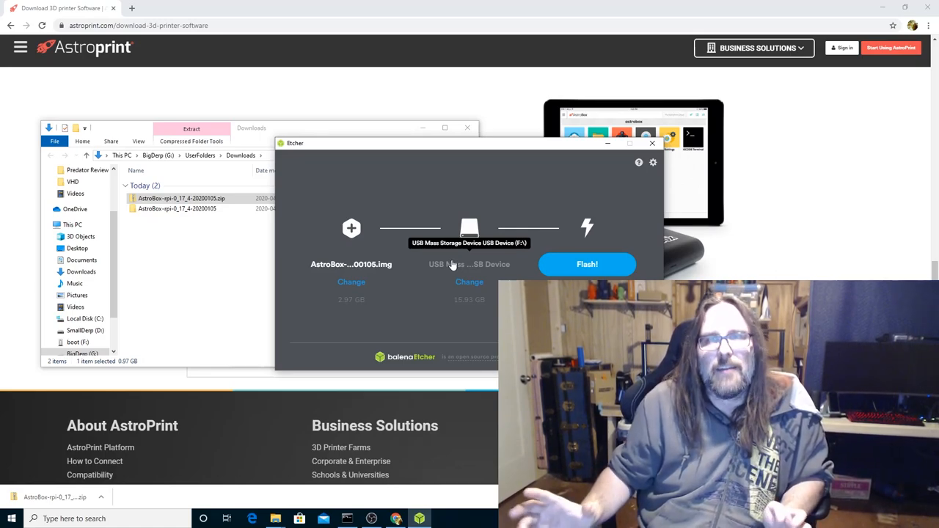
pyautogui.moveTo(580, 273)
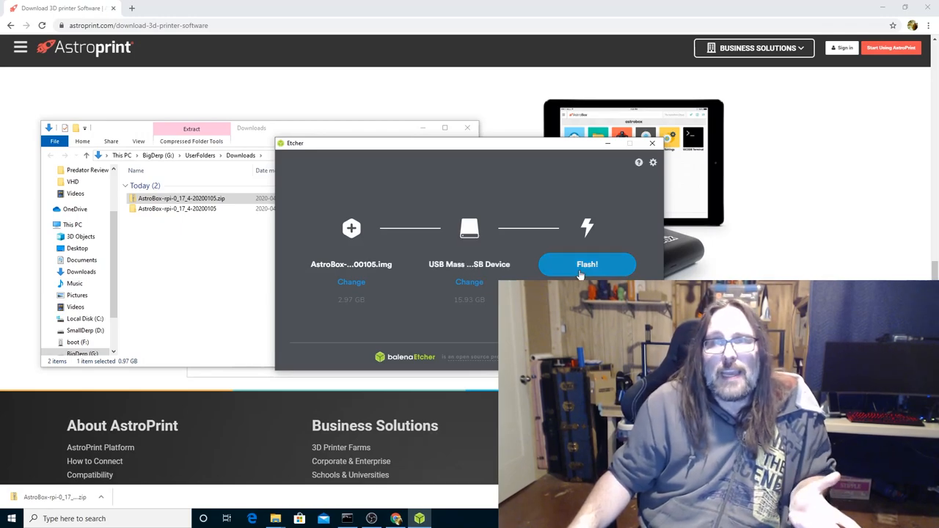
pyautogui.click(588, 264)
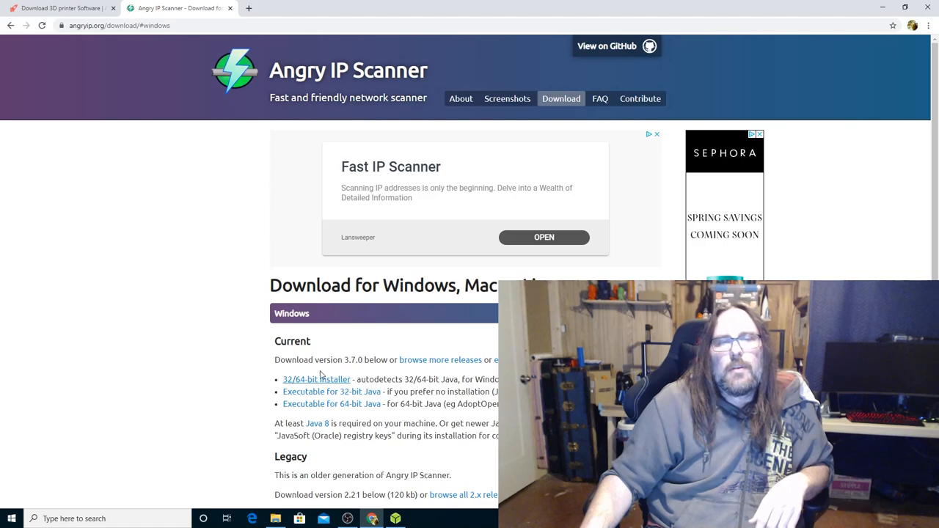
# Get the 32/64-bit installer and finish setup with 'Run Angry IP Scanner 3.7.0' ticked
pyautogui.click(313, 379)
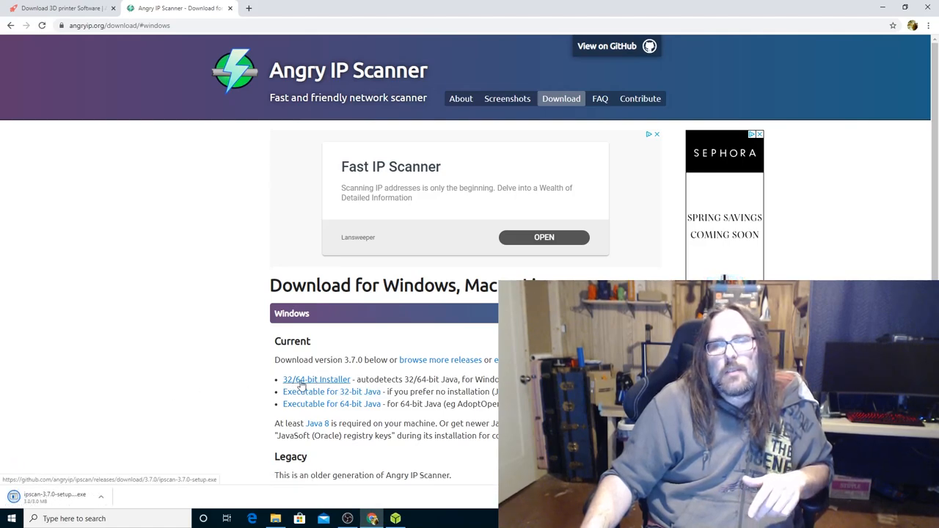
pyautogui.moveTo(148, 372)
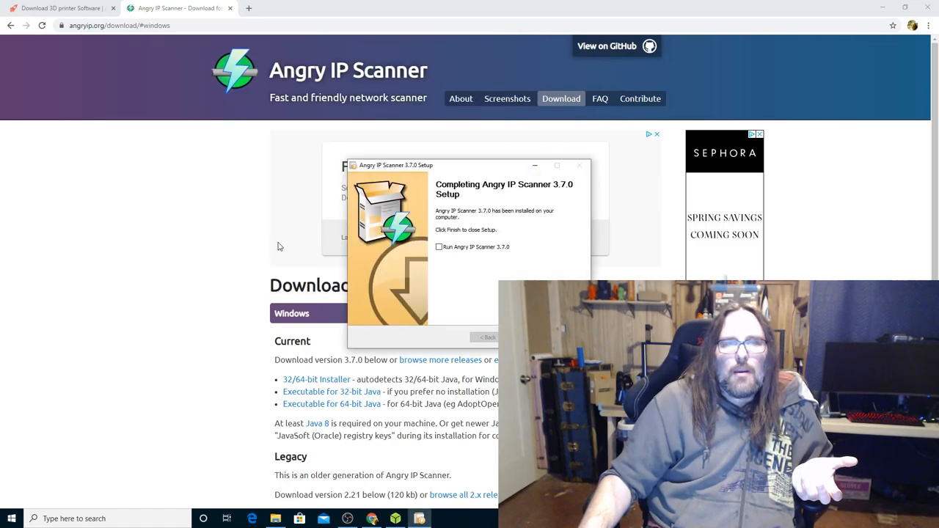
pyautogui.click(439, 247)
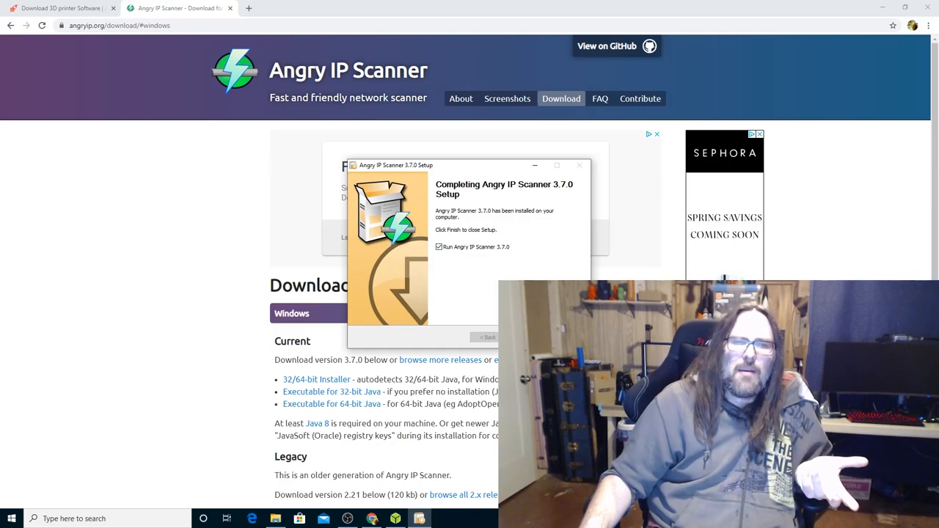
pyautogui.click(486, 337)
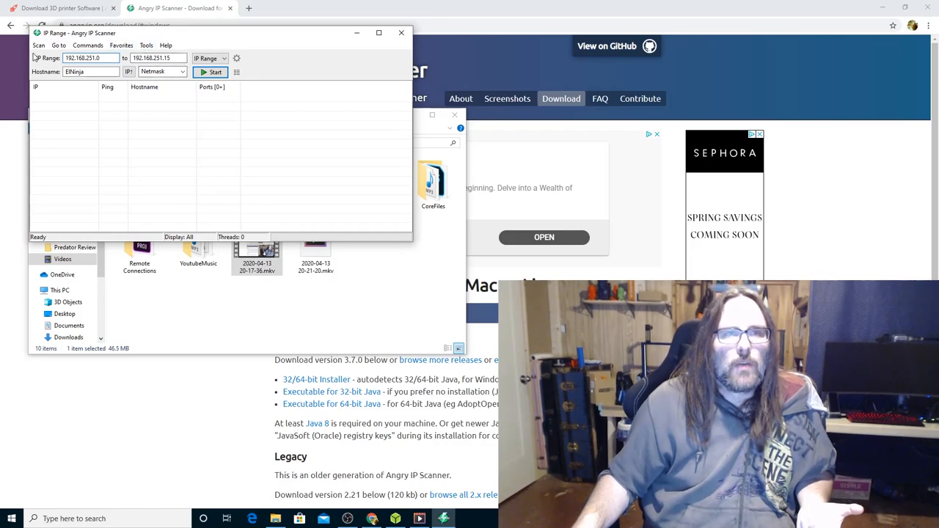
# Set Preferences > Display to 'Alive hosts (responding to pings) only'
pyautogui.click(152, 49)
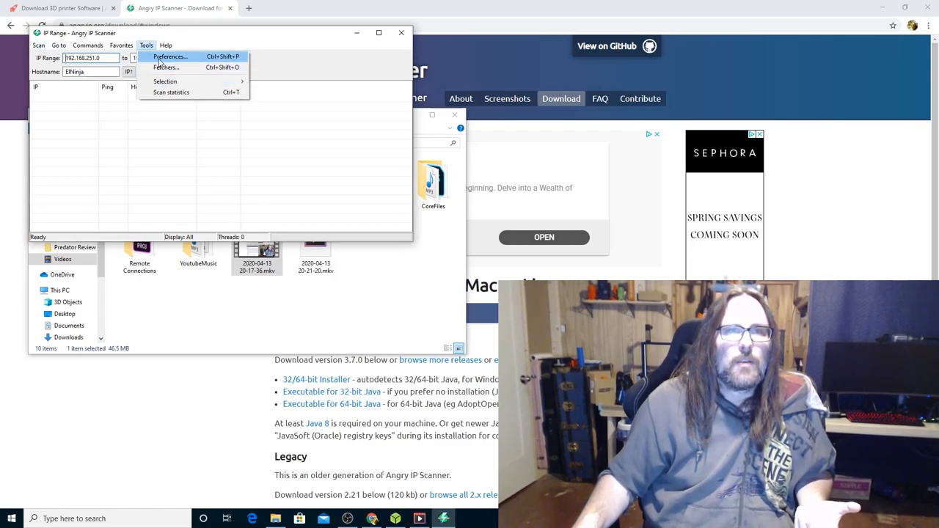
pyautogui.click(168, 55)
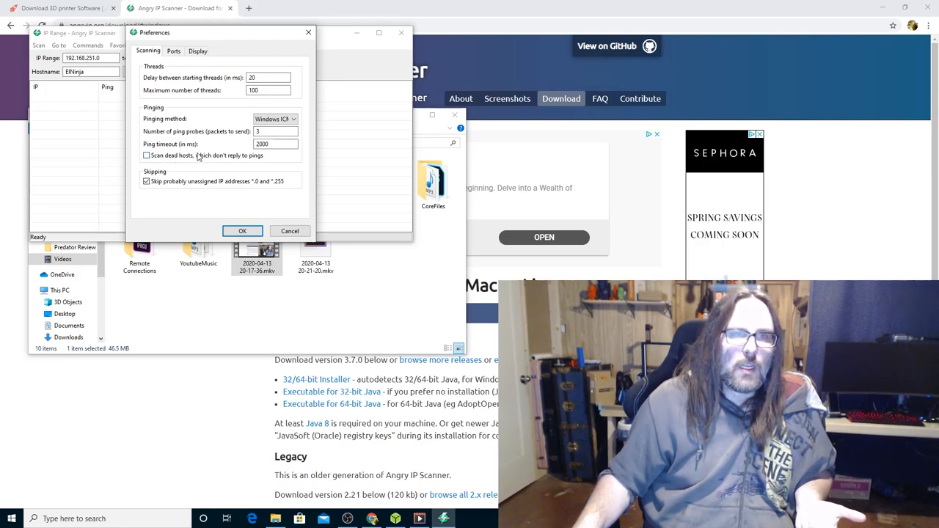
pyautogui.click(199, 50)
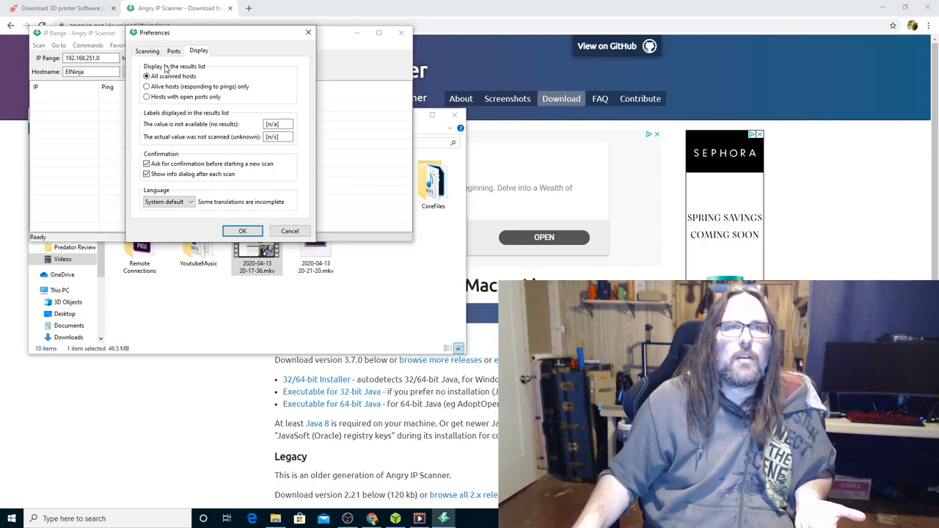
pyautogui.click(143, 87)
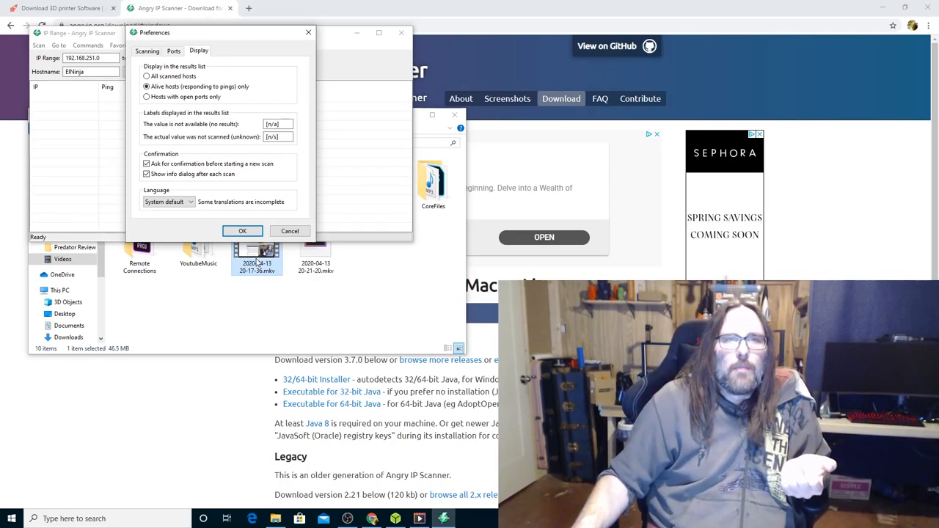
pyautogui.click(242, 231)
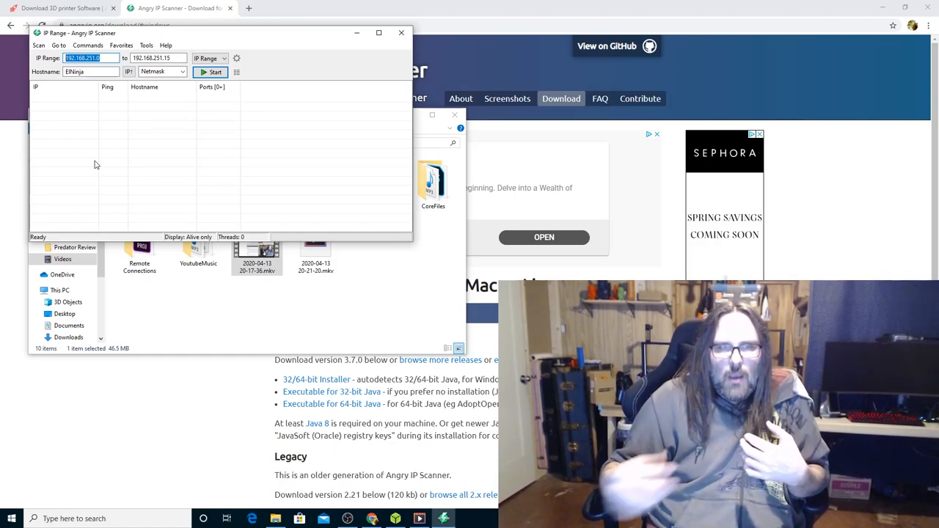
# Scan the 10.0.0.1–10.0.0.254 range until it reaches 100%
pyautogui.write('10.0.0.1')
pyautogui.click(159, 58)
pyautogui.write('10.0.0.254')
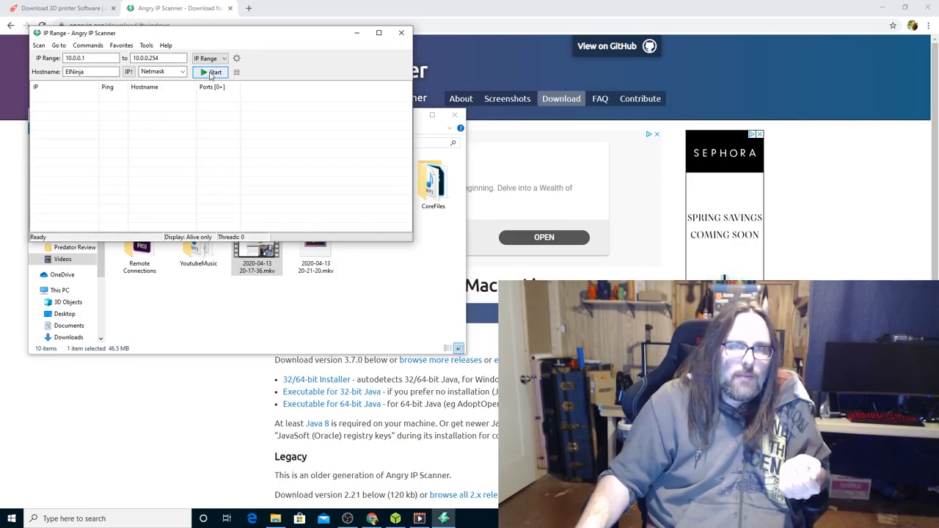
pyautogui.click(213, 72)
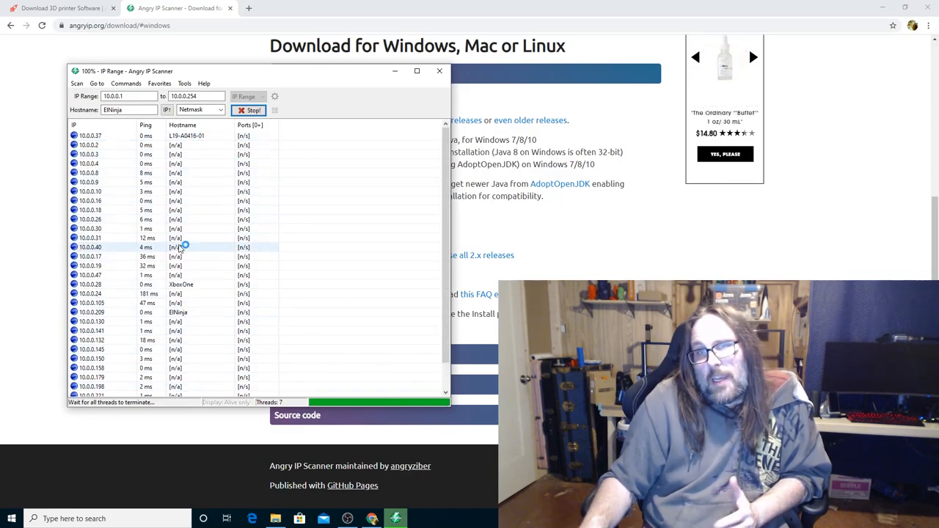
pyautogui.click(251, 110)
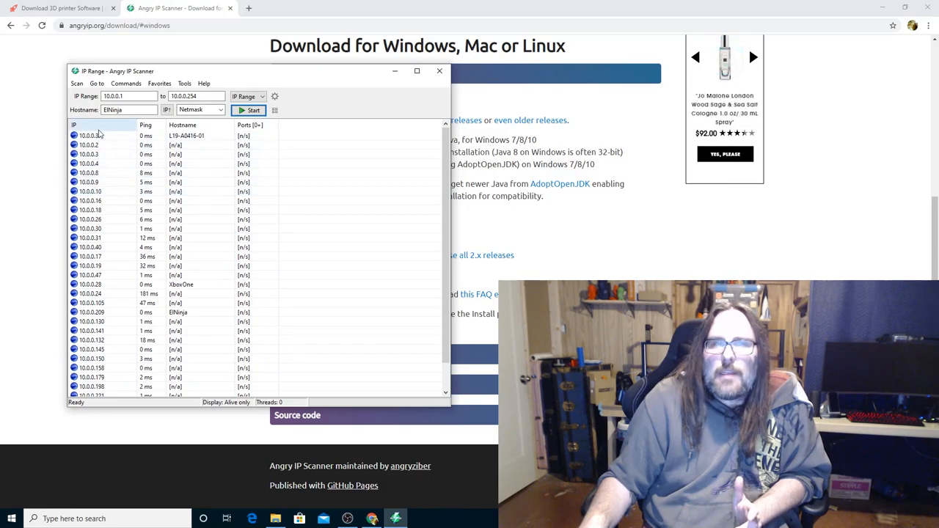
# Sort the found hosts by IP address from the IP column header
pyautogui.rightClick(95, 135)
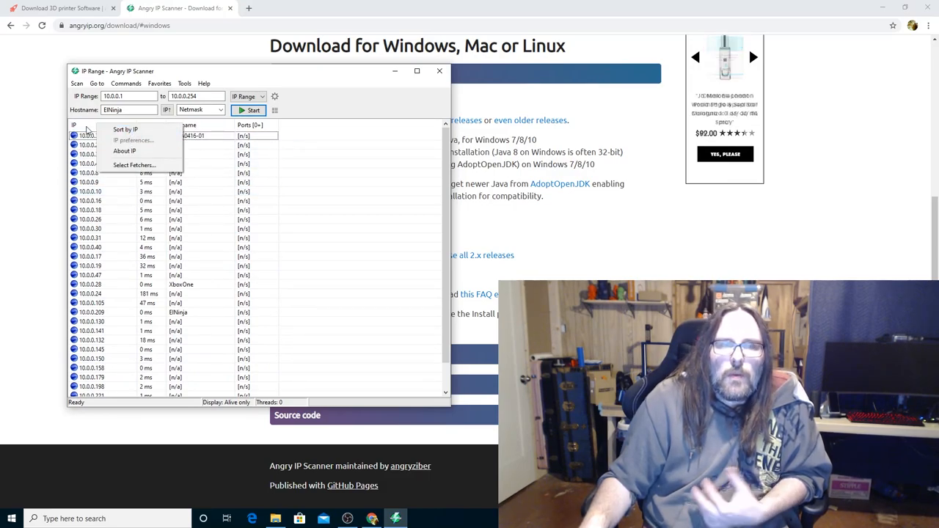
pyautogui.moveTo(136, 137)
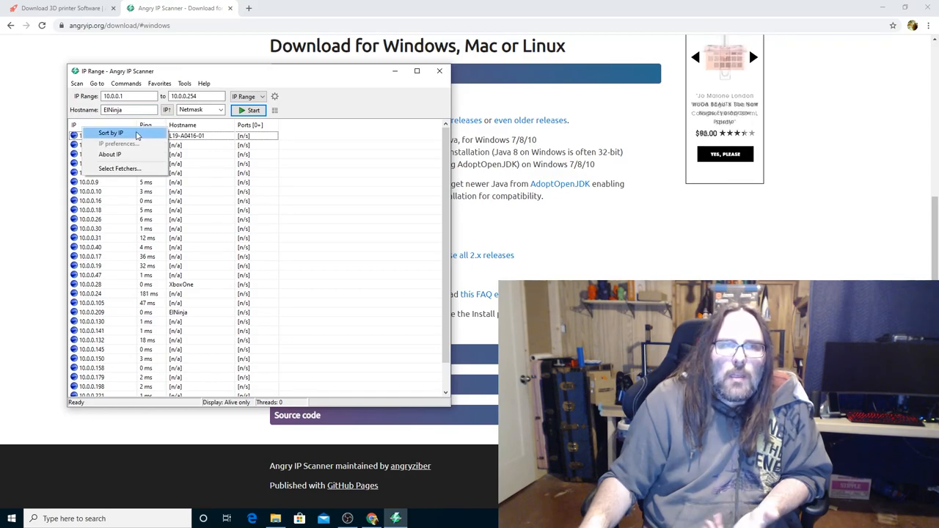
pyautogui.click(110, 133)
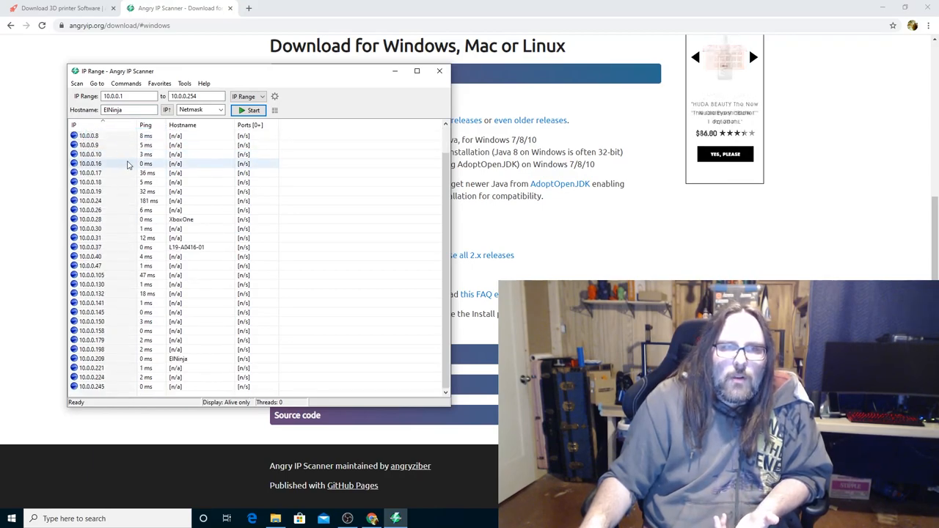
pyautogui.click(110, 386)
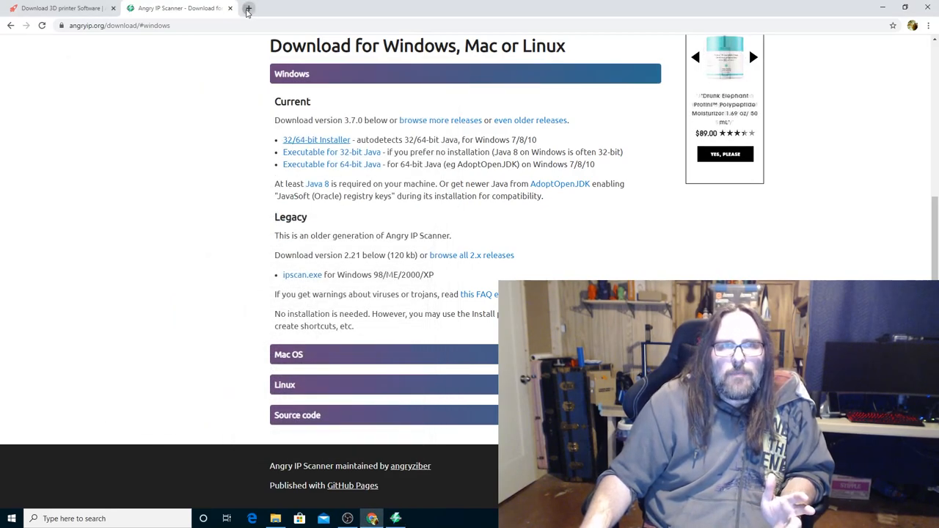
# Load the AstroBox address 10.0.0.245 in a new browser tab
pyautogui.click(251, 8)
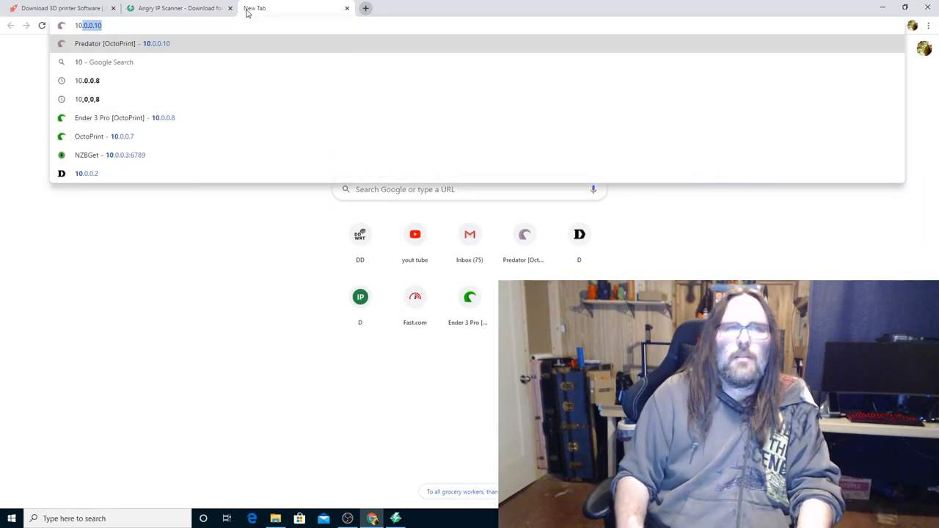
pyautogui.write('10.0.0.254')
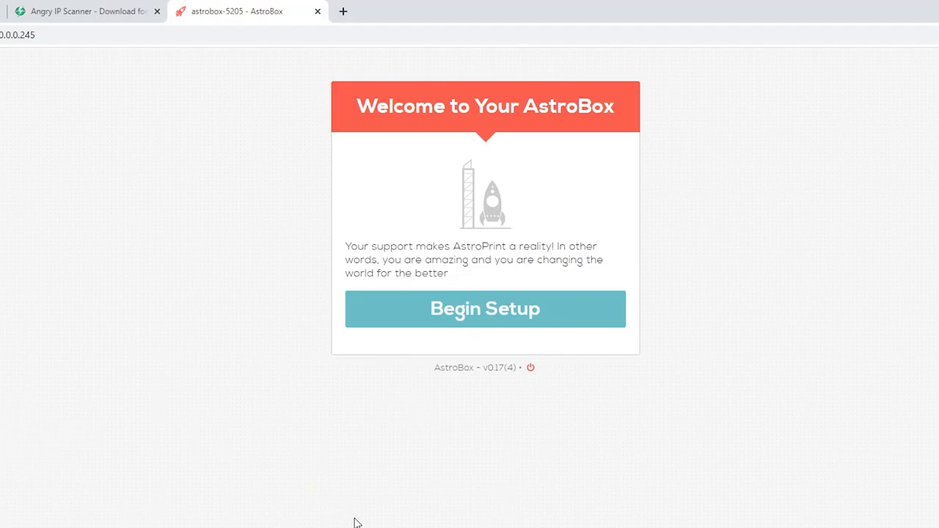
pyautogui.moveTo(359, 520)
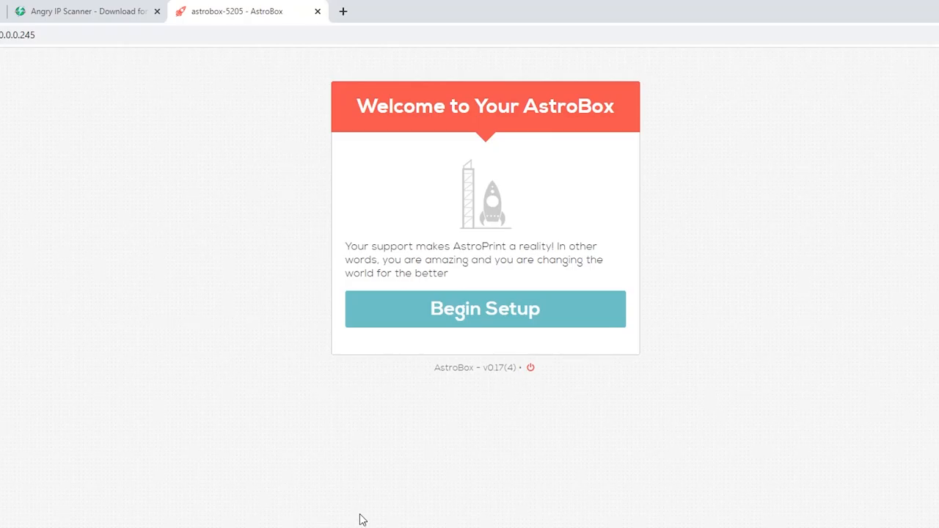
# Begin setup, set the AstroBox Name to 'astrobox', and proceed to Internet Setup
pyautogui.click(485, 309)
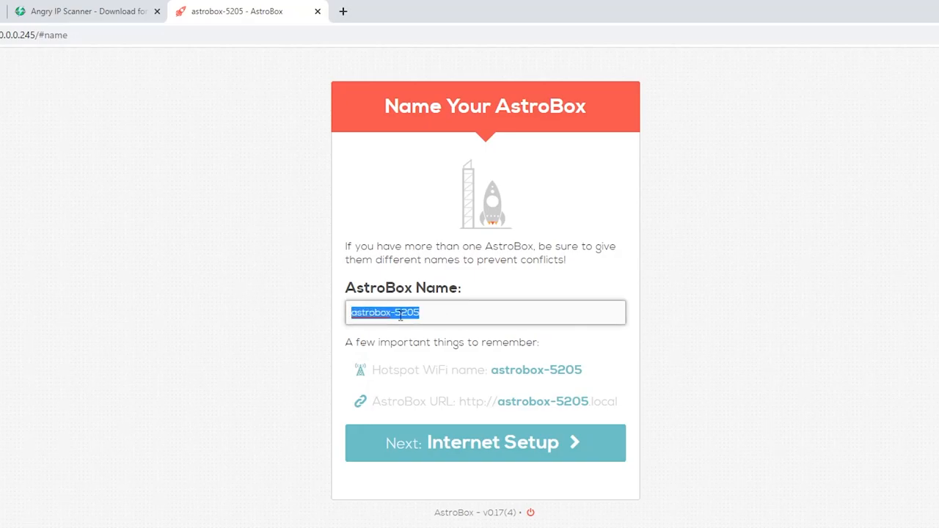
pyautogui.write('astrobox')
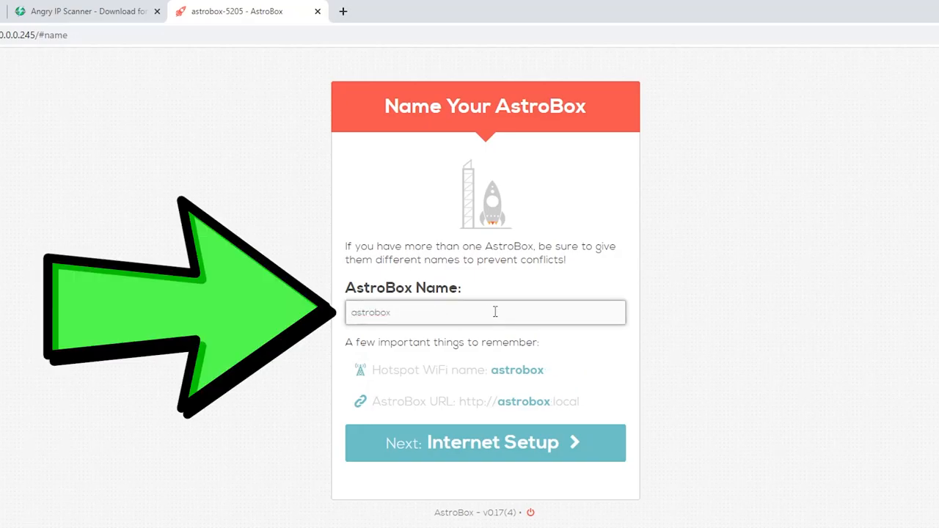
pyautogui.doubleClick(372, 313)
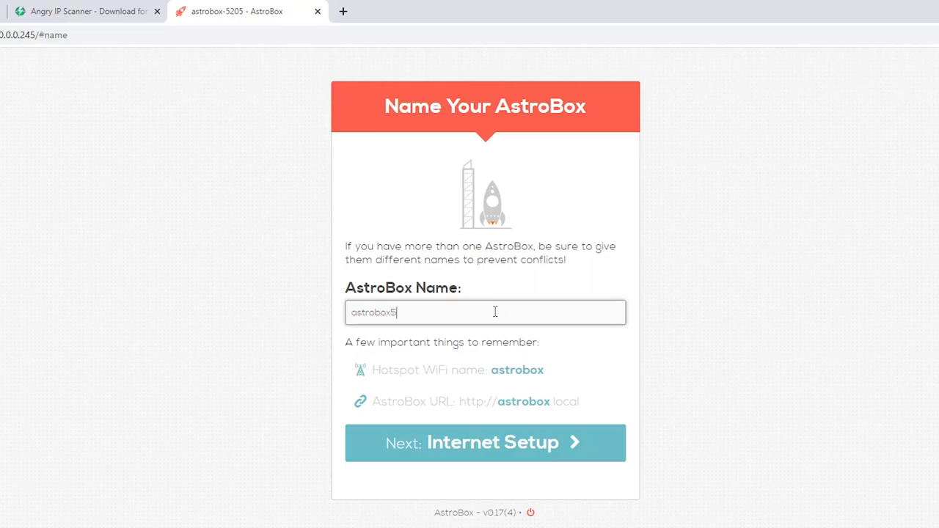
pyautogui.press('Backspace')
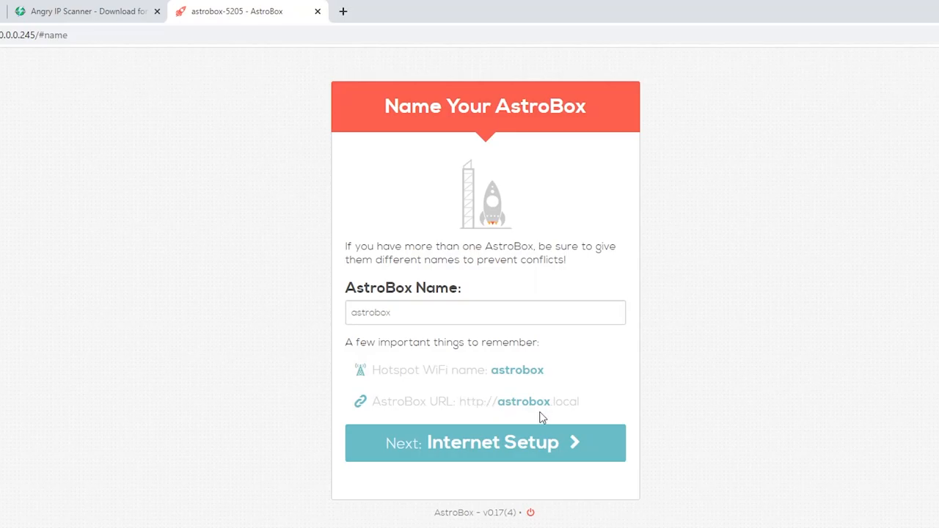
pyautogui.moveTo(505, 411)
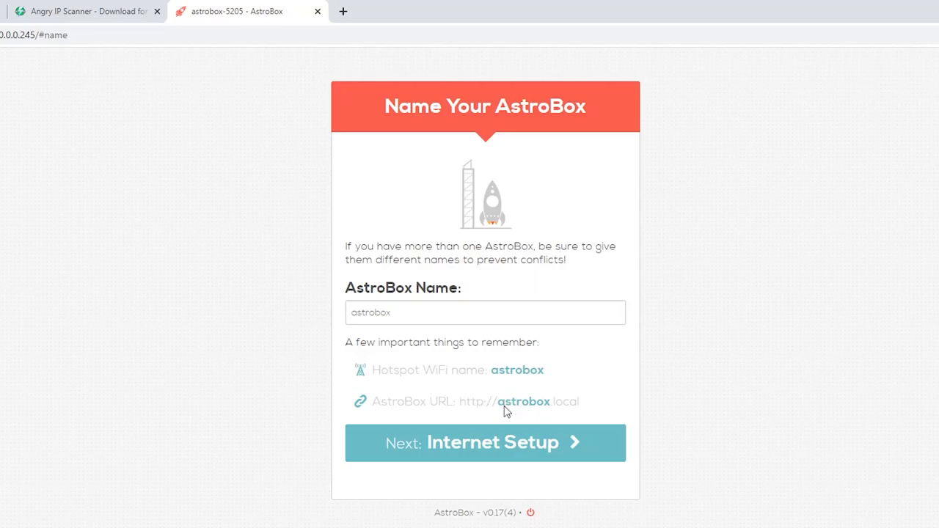
pyautogui.moveTo(552, 411)
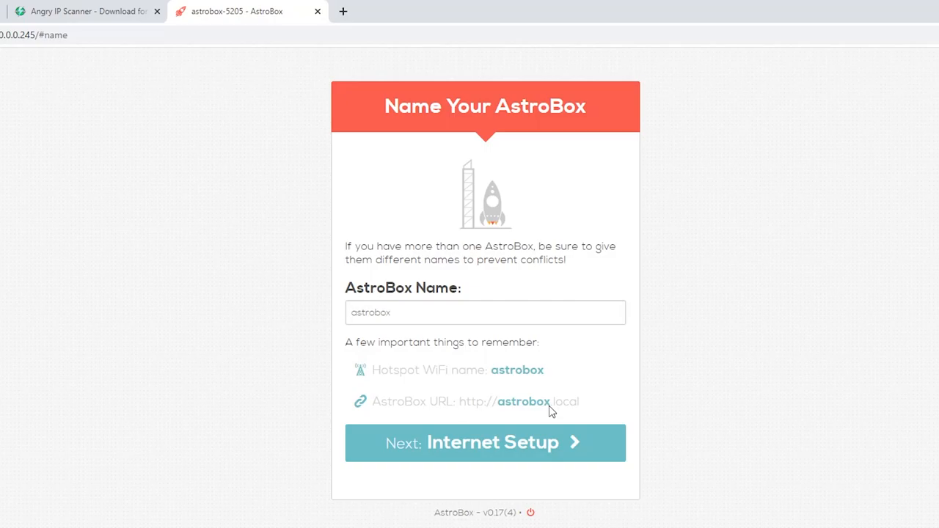
pyautogui.click(486, 444)
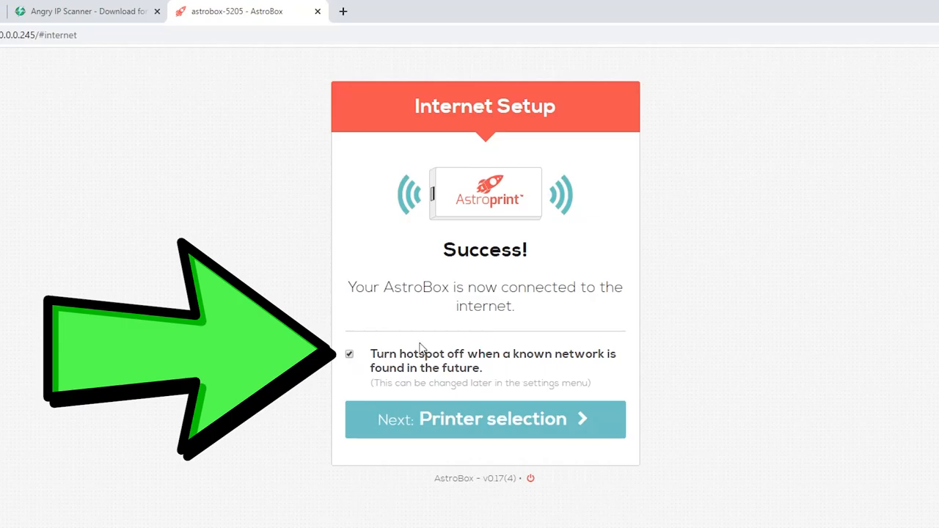
pyautogui.moveTo(407, 354)
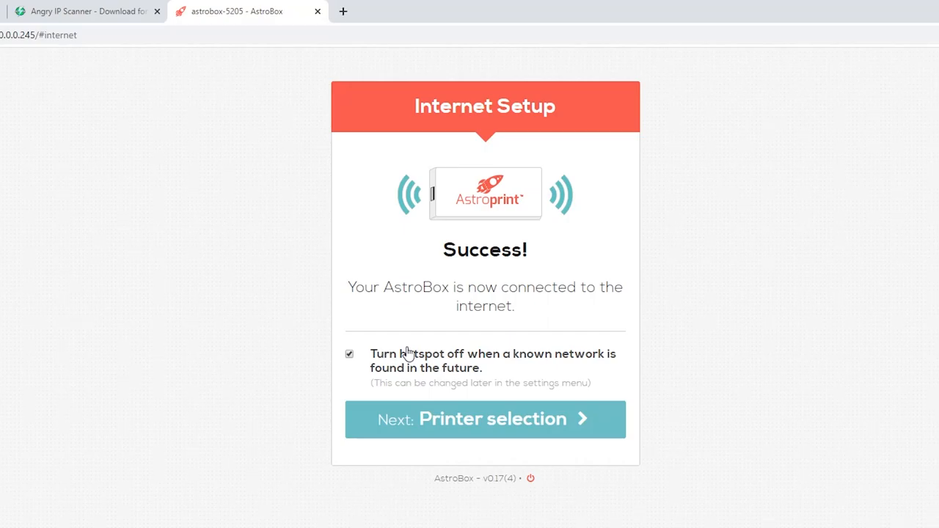
pyautogui.moveTo(498, 400)
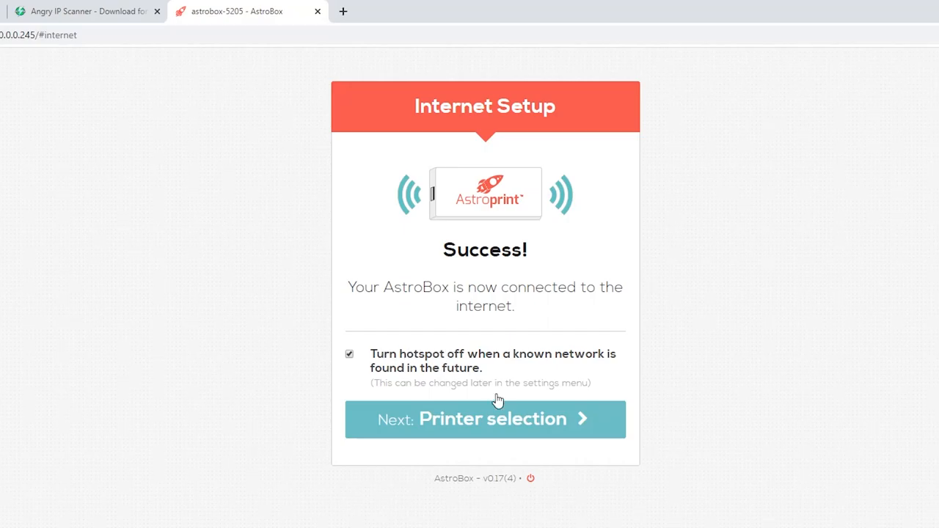
# Pick Creality 3D as manufacturer and CR-10S as the printer, replacing Anycubic i3 Mega
pyautogui.click(485, 419)
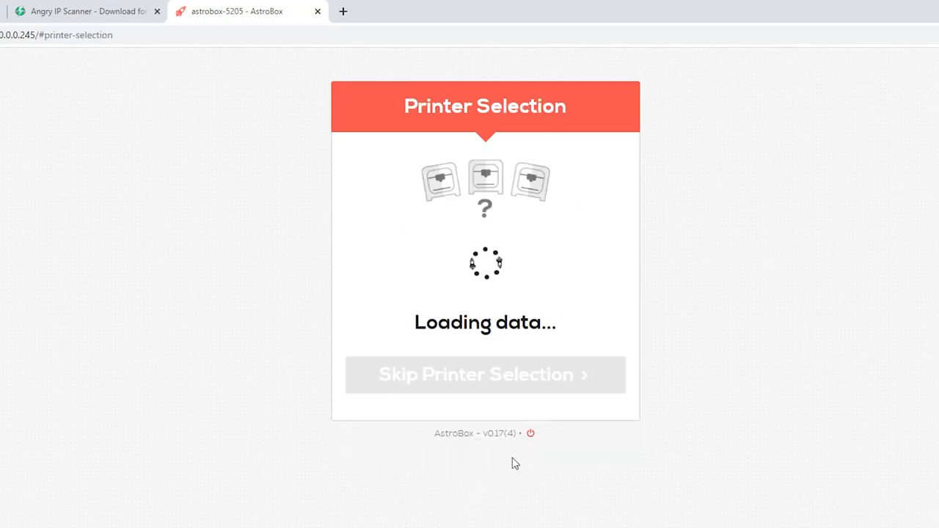
pyautogui.click(485, 261)
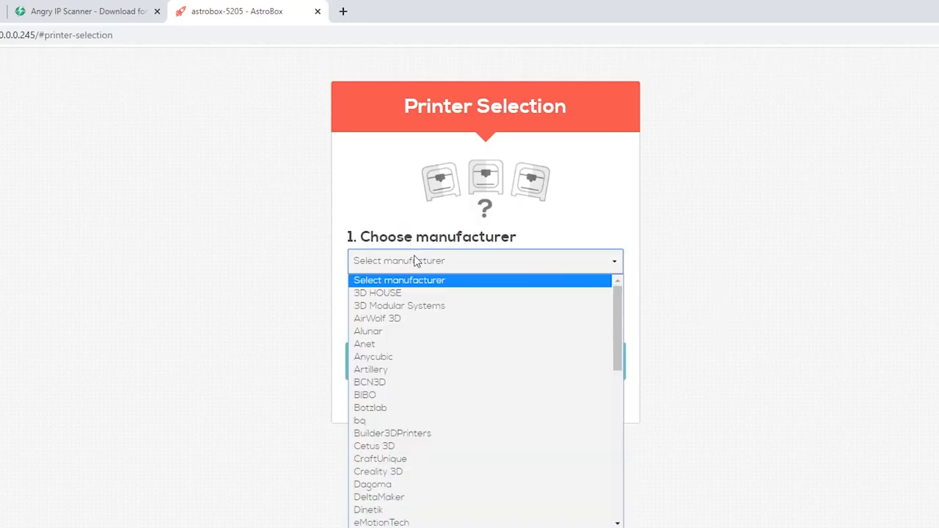
pyautogui.click(373, 357)
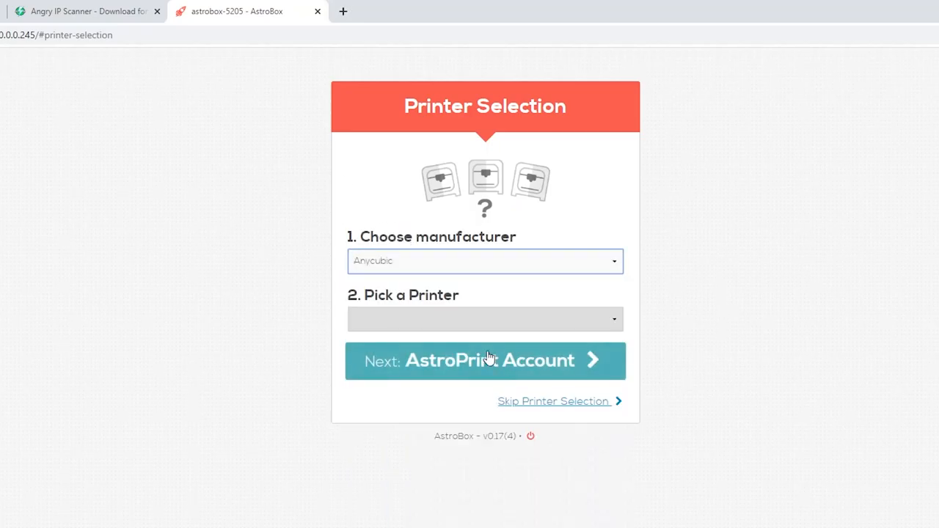
pyautogui.click(485, 261)
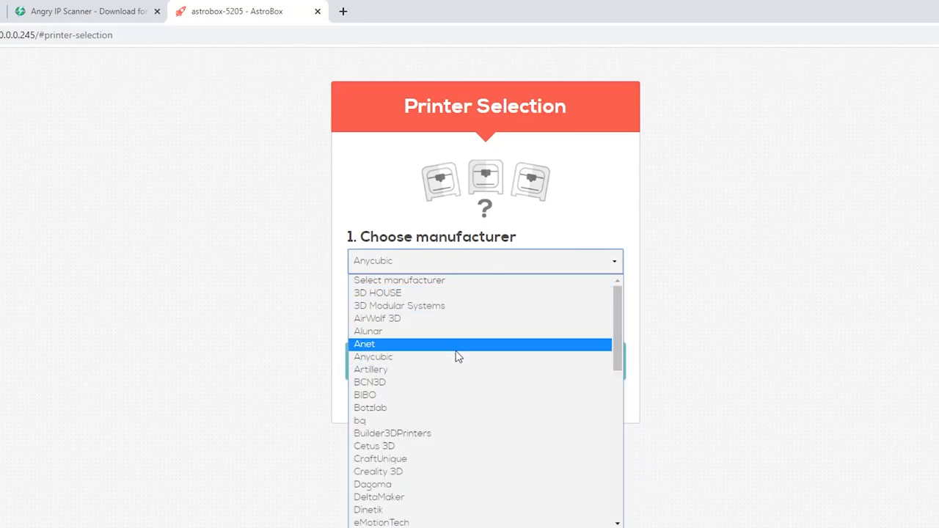
pyautogui.moveTo(435, 356)
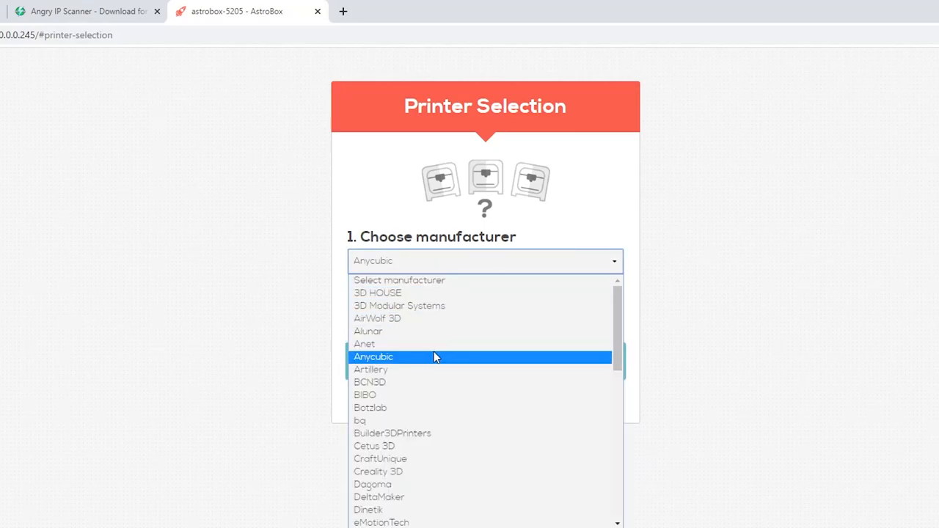
pyautogui.click(373, 357)
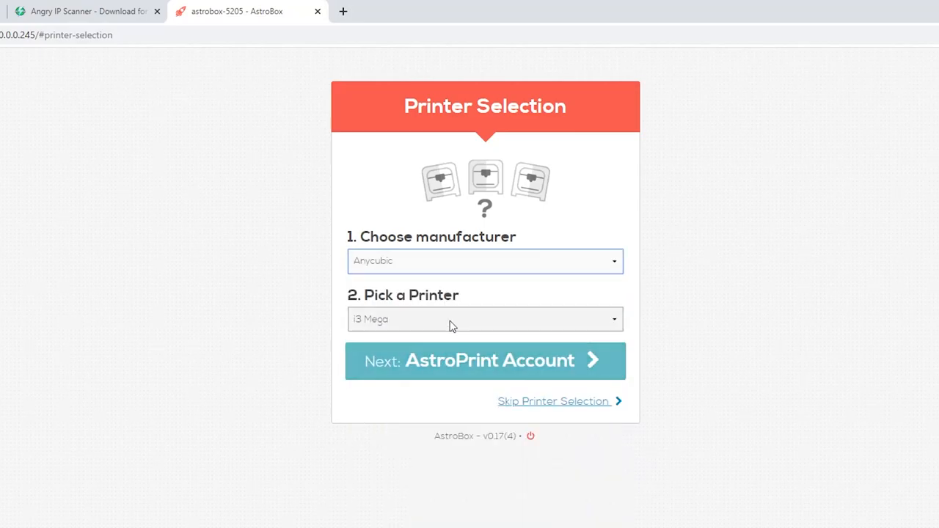
pyautogui.click(484, 320)
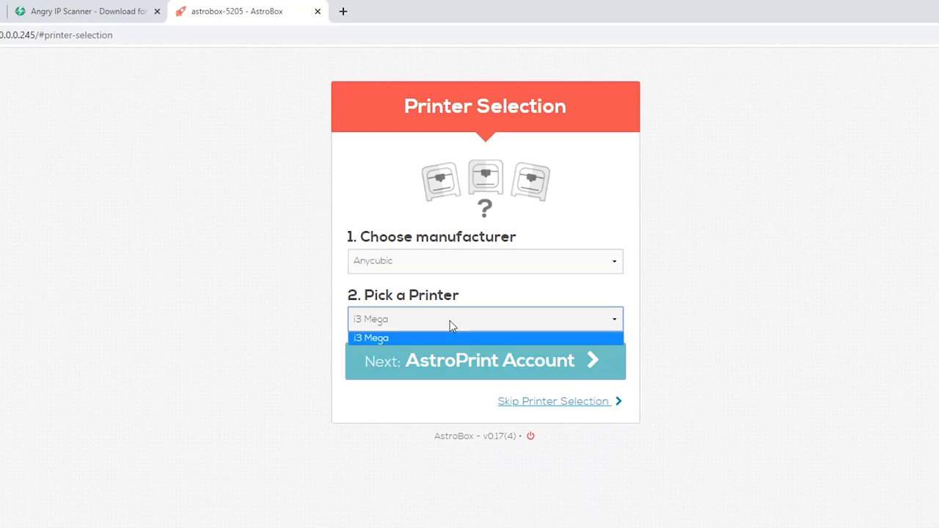
pyautogui.click(371, 337)
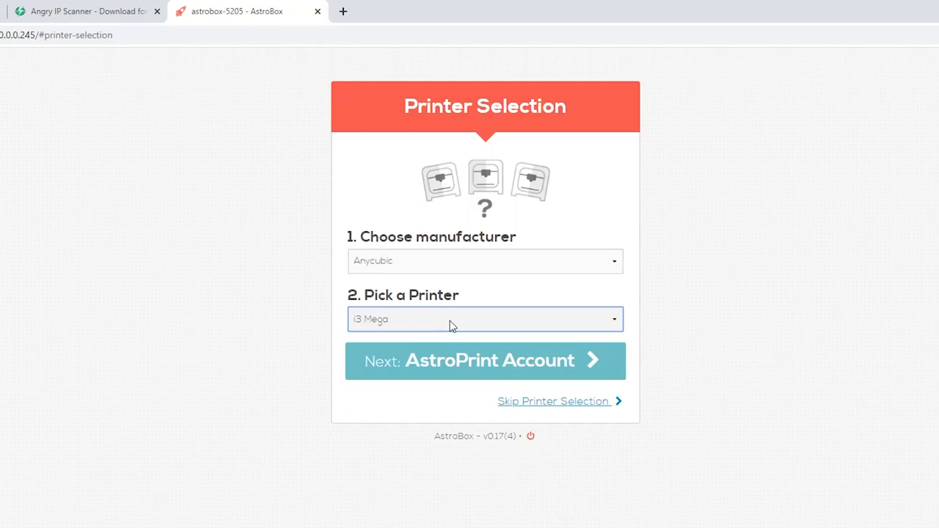
pyautogui.click(485, 260)
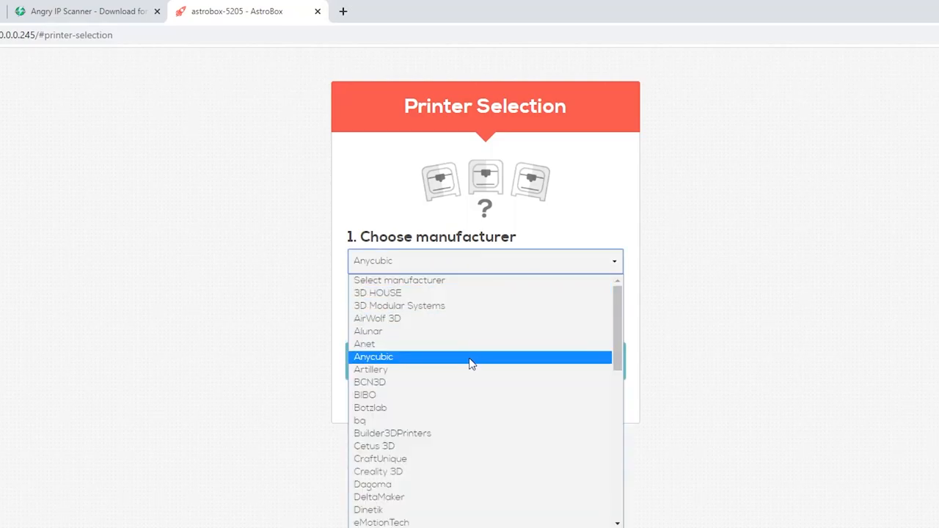
pyautogui.moveTo(449, 473)
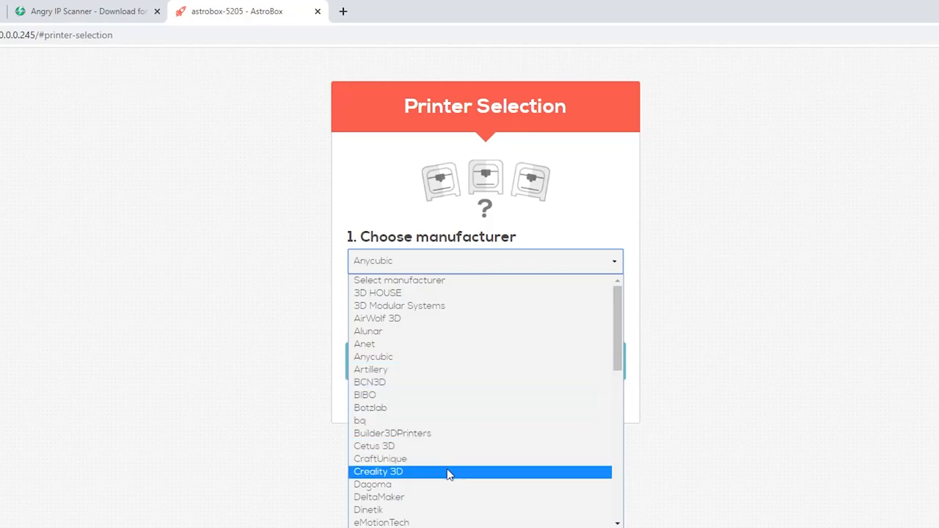
pyautogui.click(379, 472)
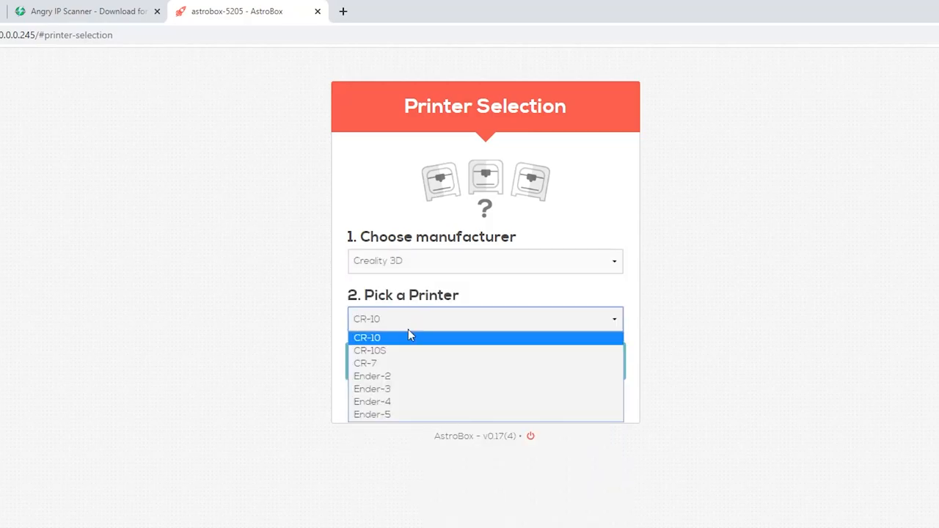
pyautogui.moveTo(392, 351)
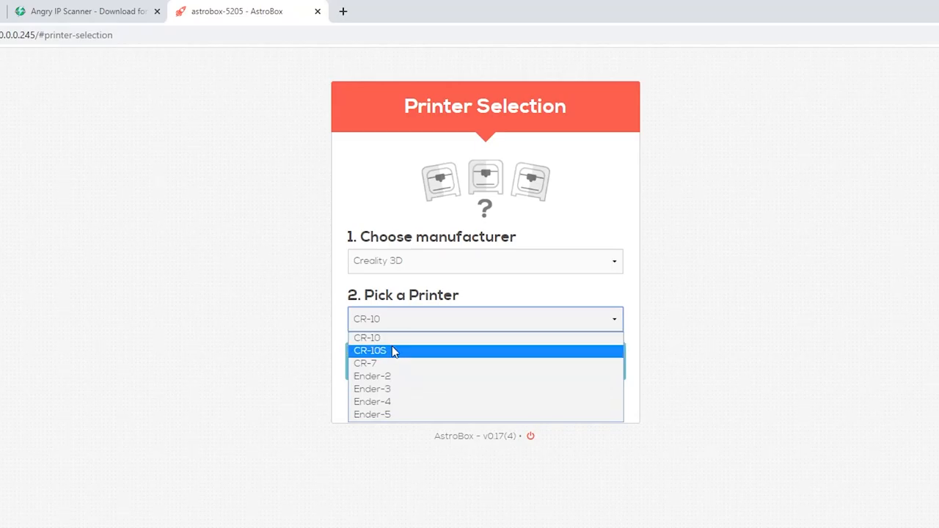
pyautogui.moveTo(387, 389)
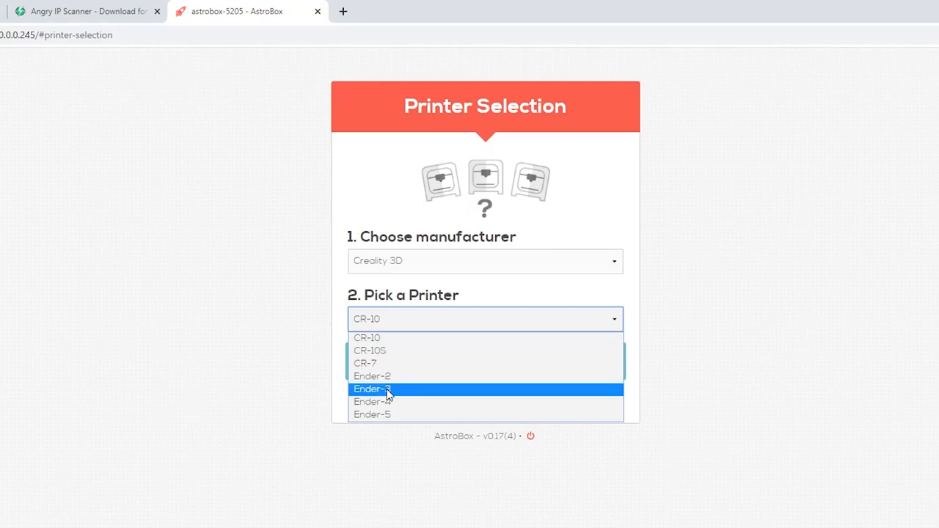
pyautogui.moveTo(402, 359)
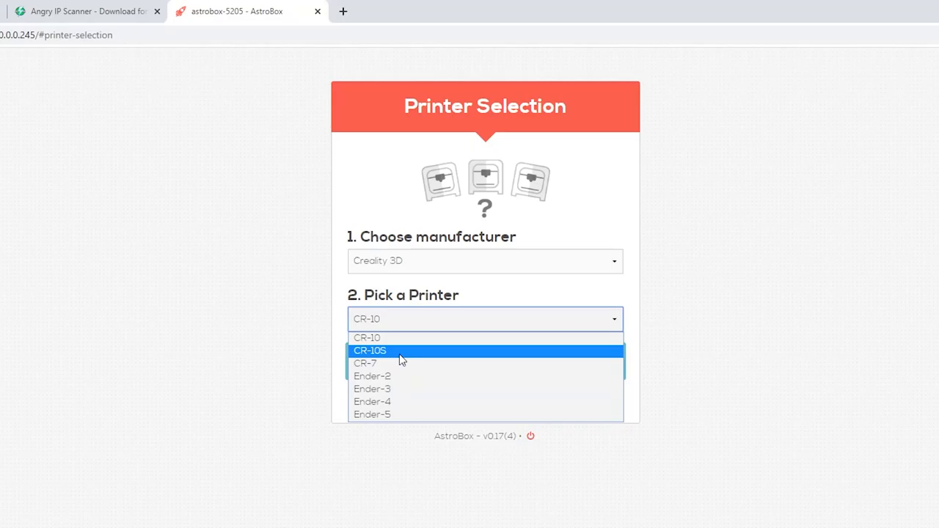
pyautogui.click(368, 350)
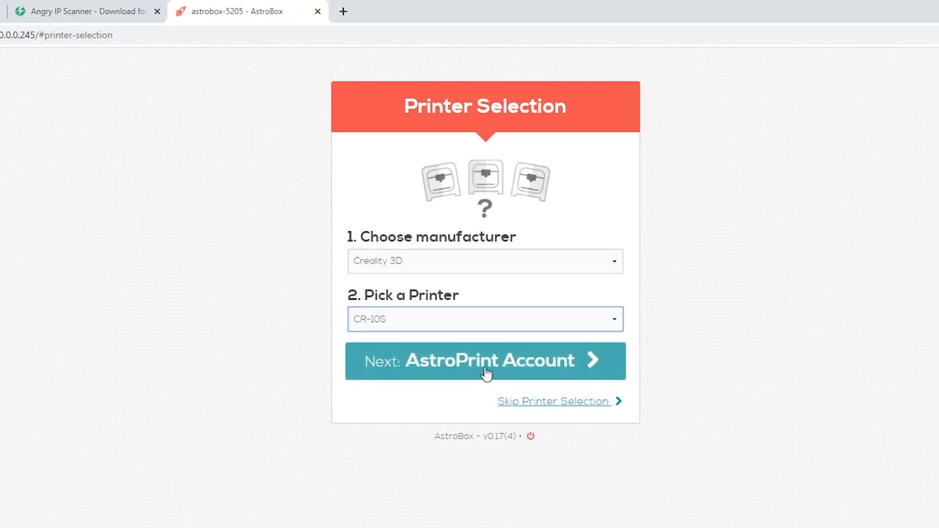
# Advance to the AstroPrint Account step and enter the sign-in email and password
pyautogui.click(485, 360)
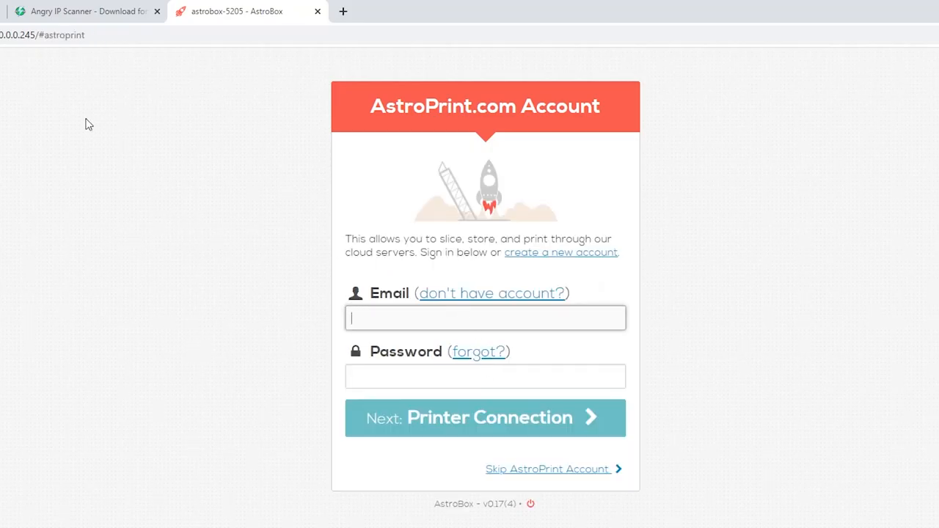
pyautogui.moveTo(4, 66)
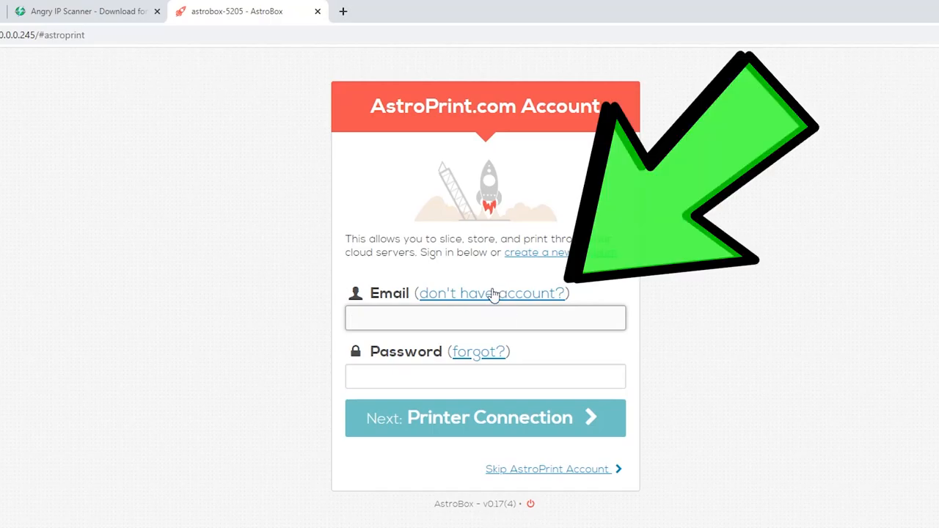
pyautogui.click(472, 318)
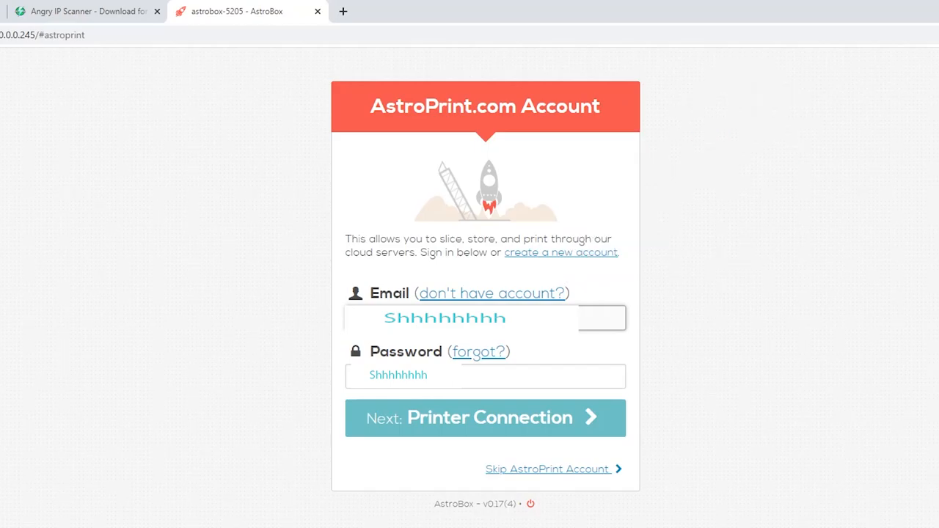
pyautogui.click(485, 376)
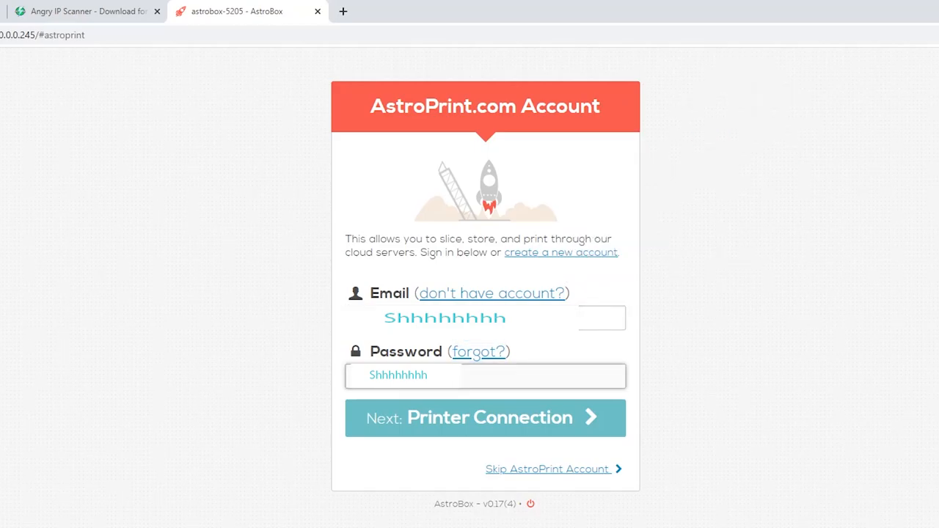
pyautogui.moveTo(468, 420)
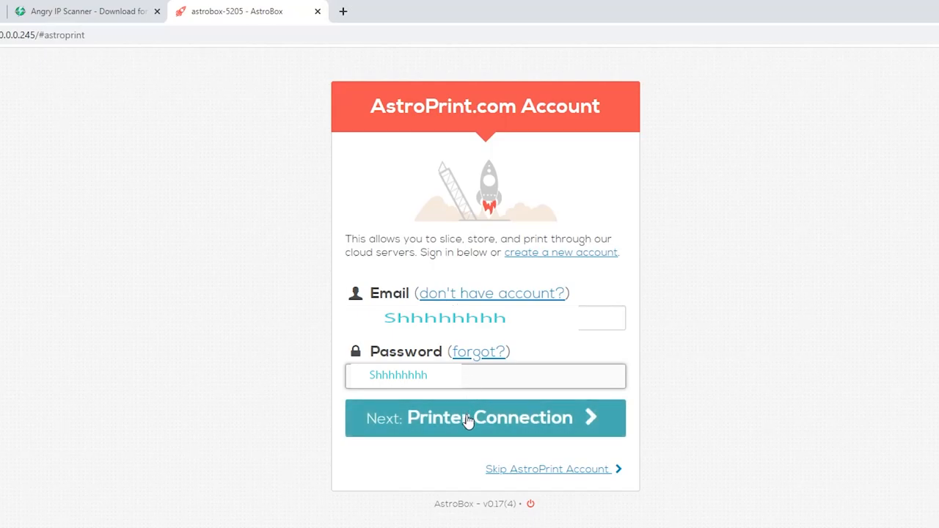
# Submit the account details and choose 'Skip and Configure Later' for the printer connection
pyautogui.click(485, 418)
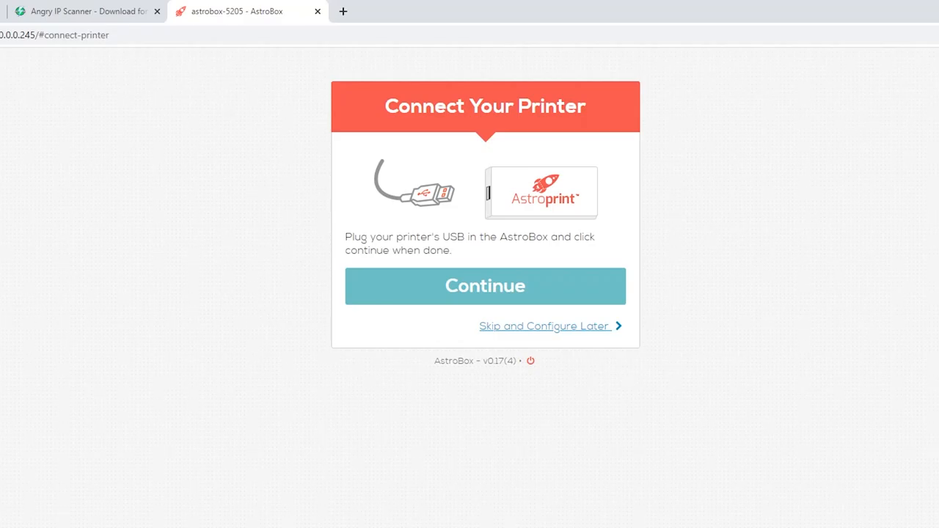
pyautogui.moveTo(634, 219)
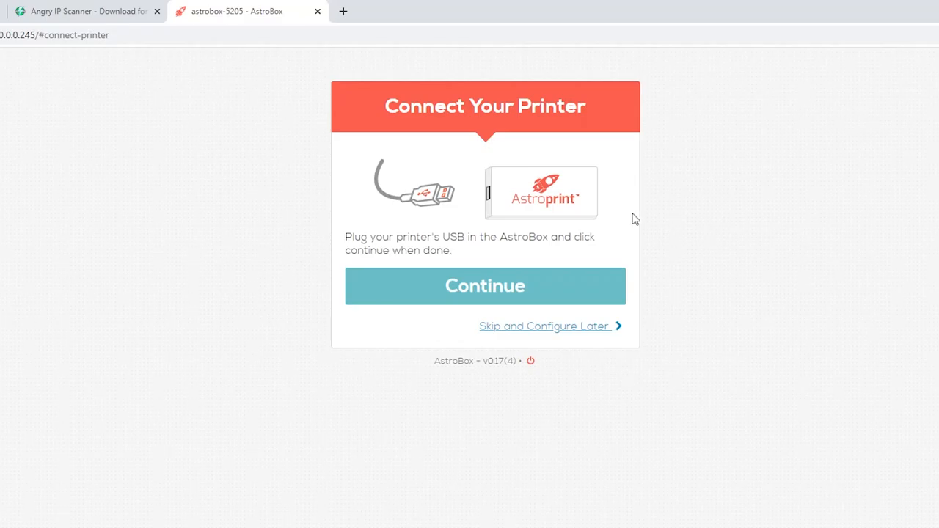
pyautogui.moveTo(567, 105)
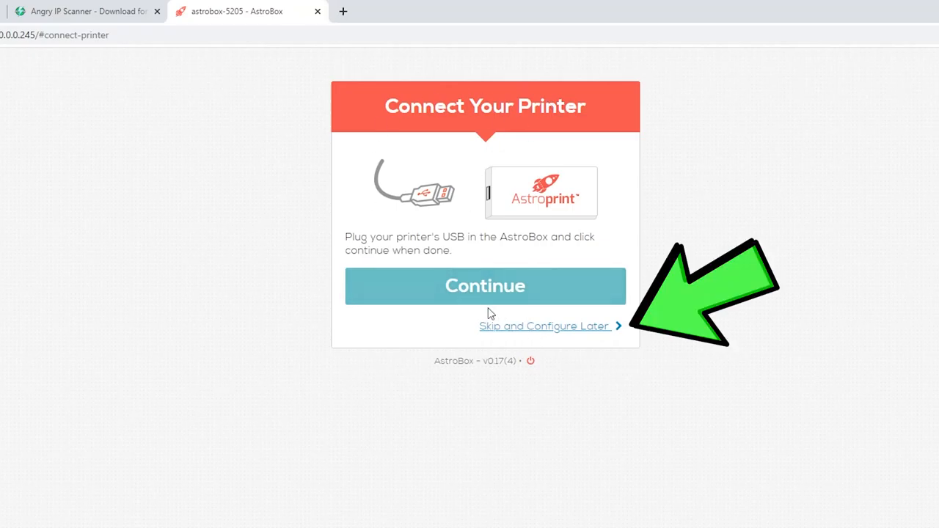
pyautogui.moveTo(537, 341)
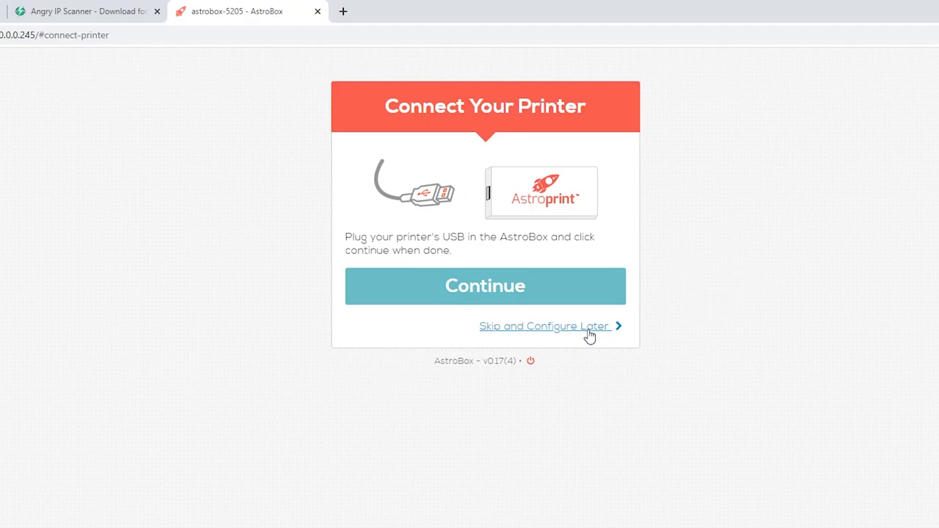
pyautogui.click(544, 326)
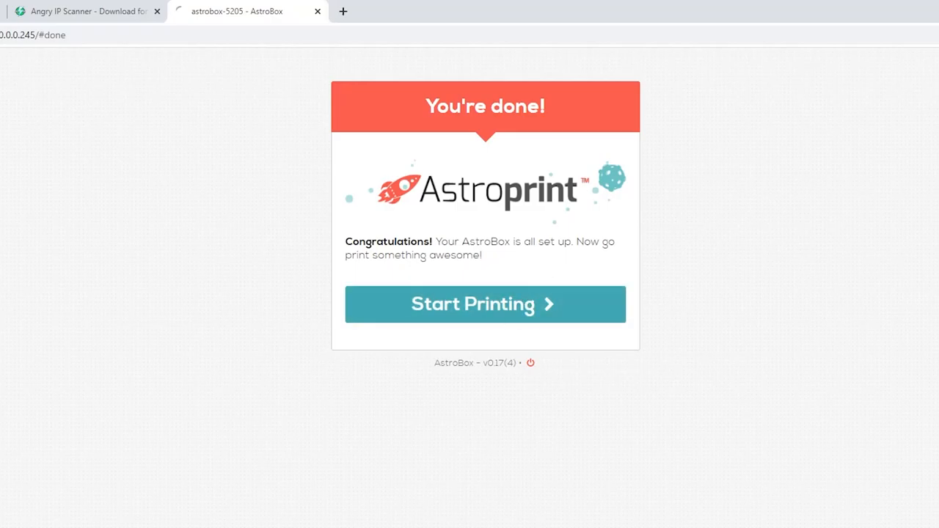
# Choose Start Printing on the You're done! page to reach the AstroBox dashboard
pyautogui.click(485, 304)
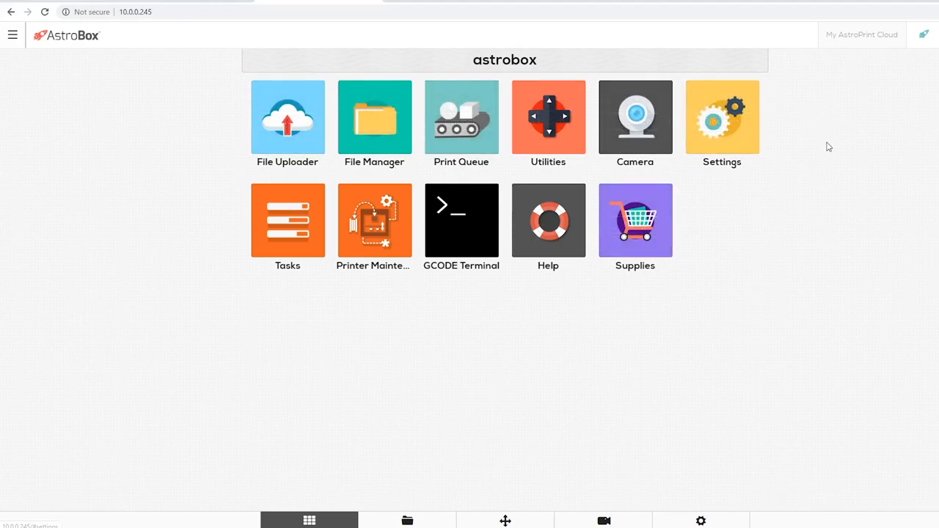
pyautogui.moveTo(760, 346)
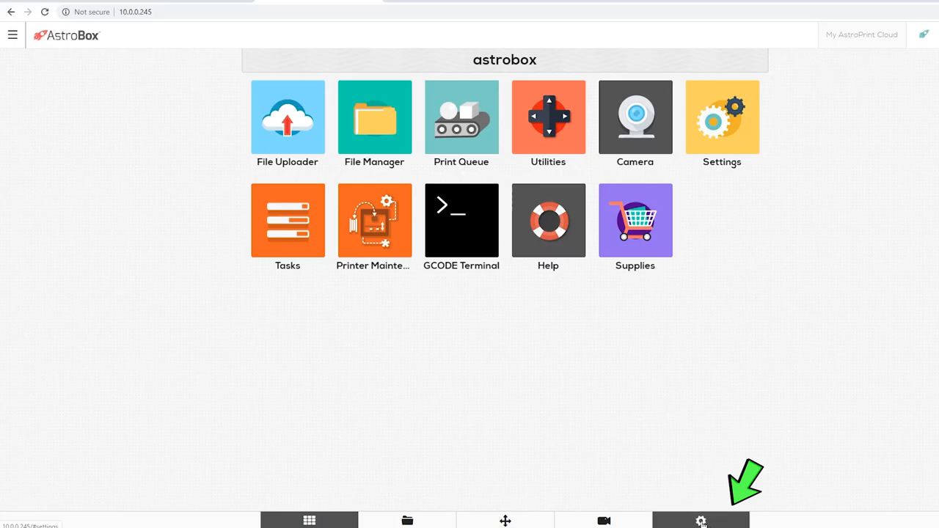
# Scan for WiFi networks under Settings > Internet and connect to DS3Dp
pyautogui.click(704, 520)
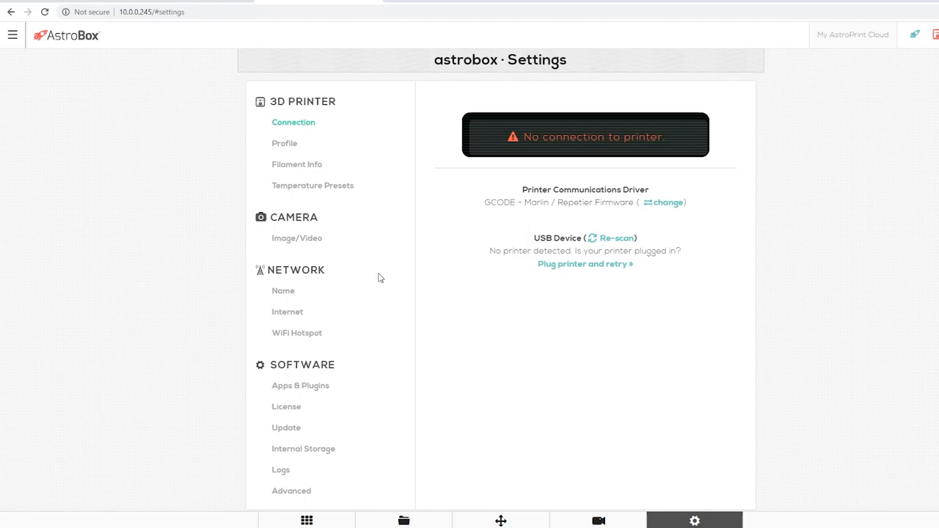
pyautogui.moveTo(287, 312)
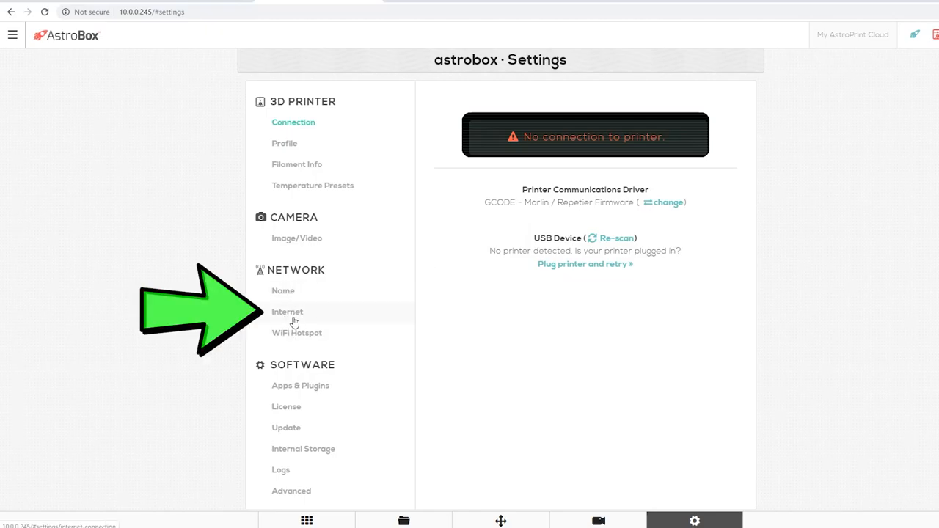
pyautogui.click(287, 311)
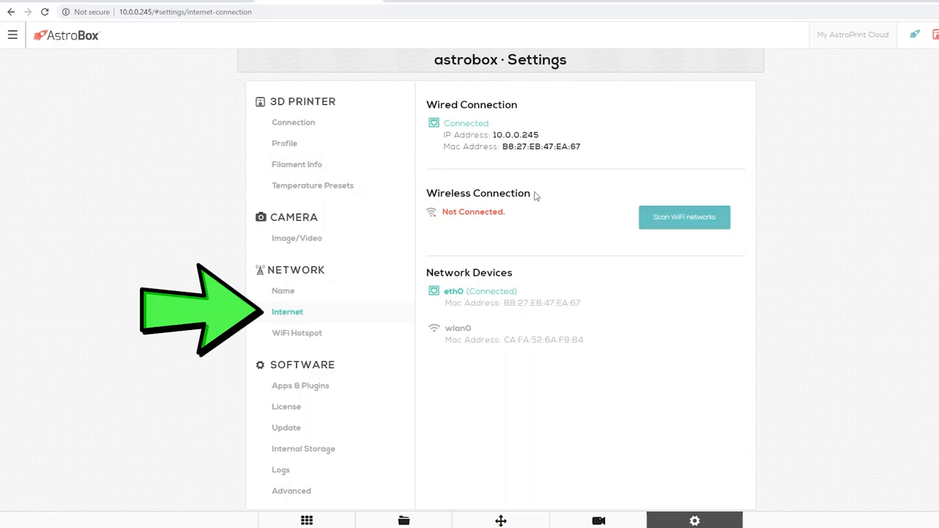
pyautogui.moveTo(578, 237)
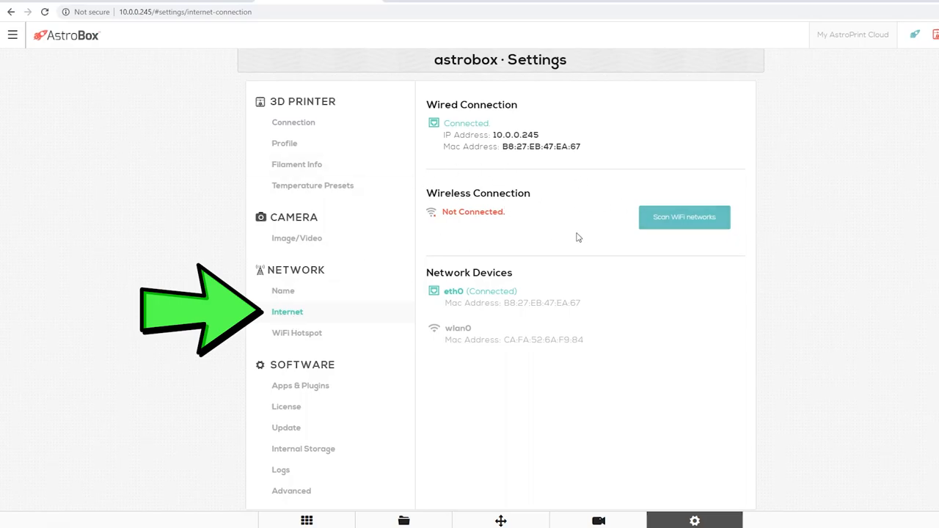
pyautogui.click(684, 217)
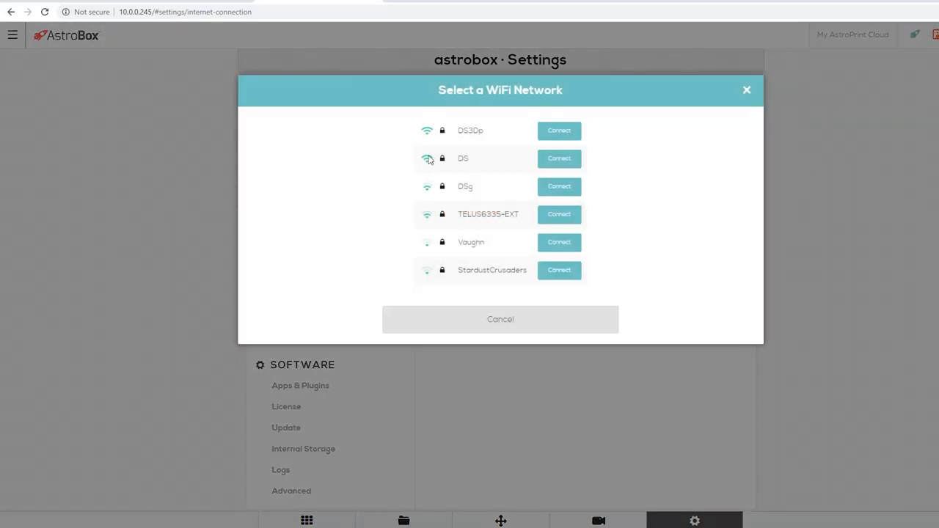
pyautogui.moveTo(488, 139)
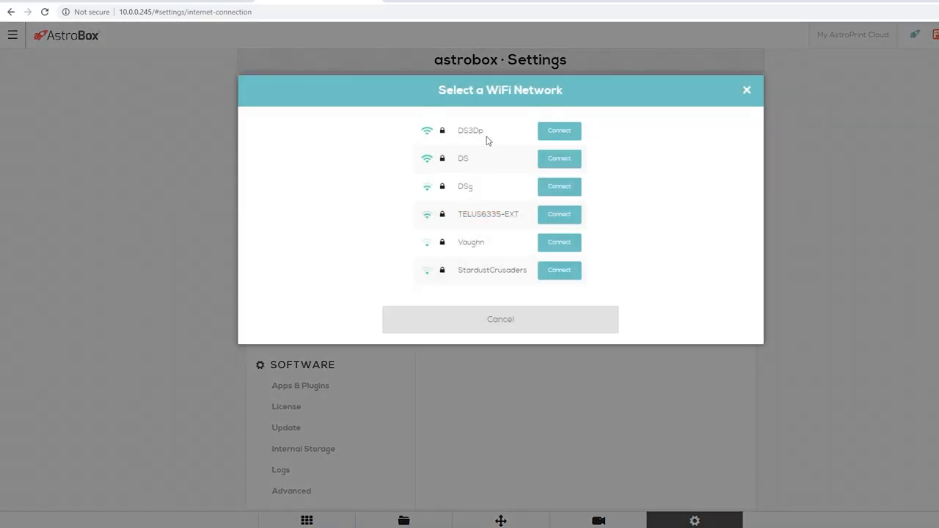
pyautogui.click(559, 130)
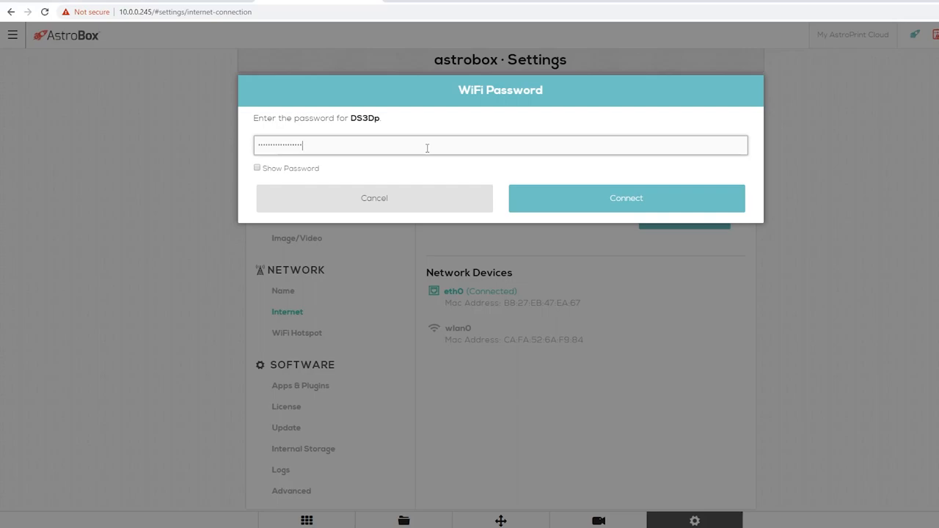
pyautogui.moveTo(565, 200)
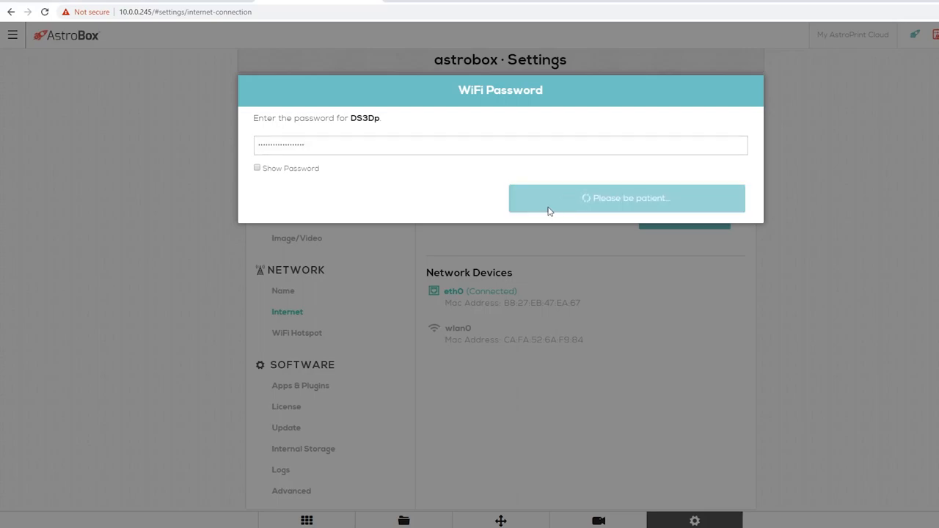
pyautogui.moveTo(637, 199)
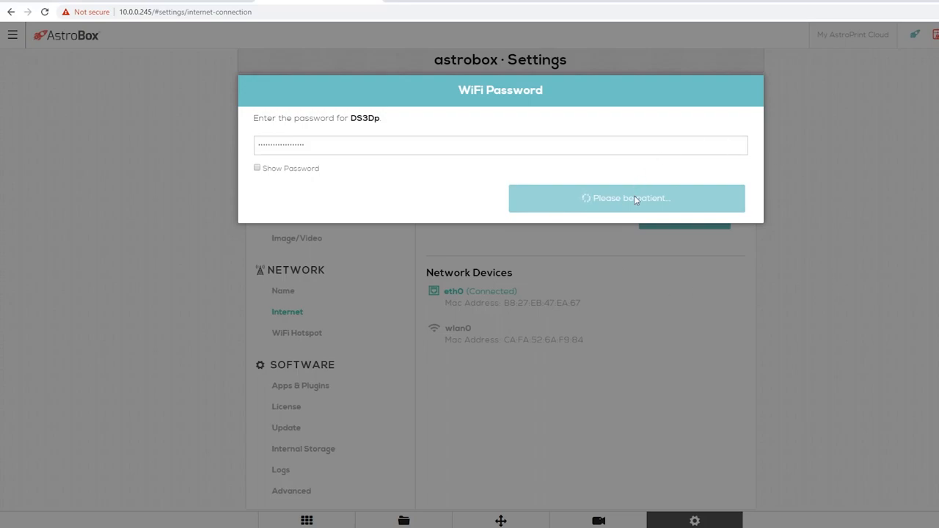
pyautogui.moveTo(591, 280)
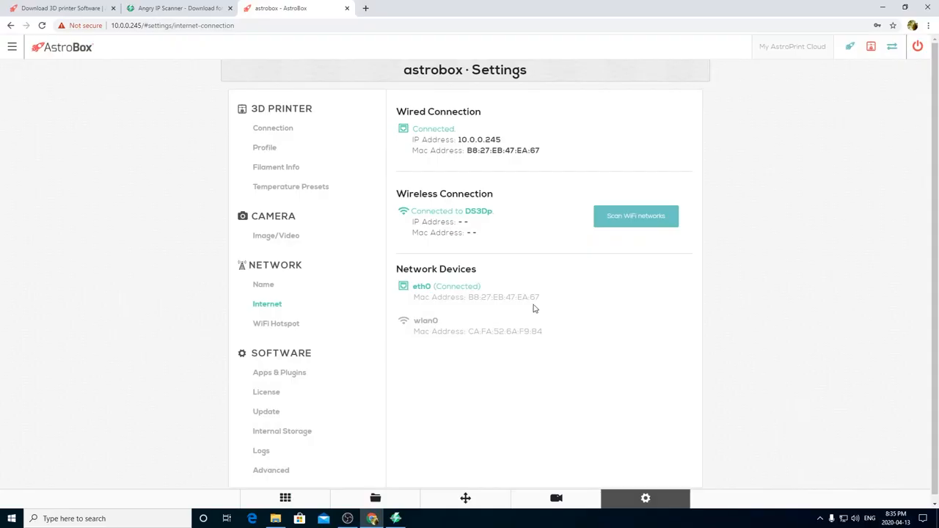
pyautogui.moveTo(531, 311)
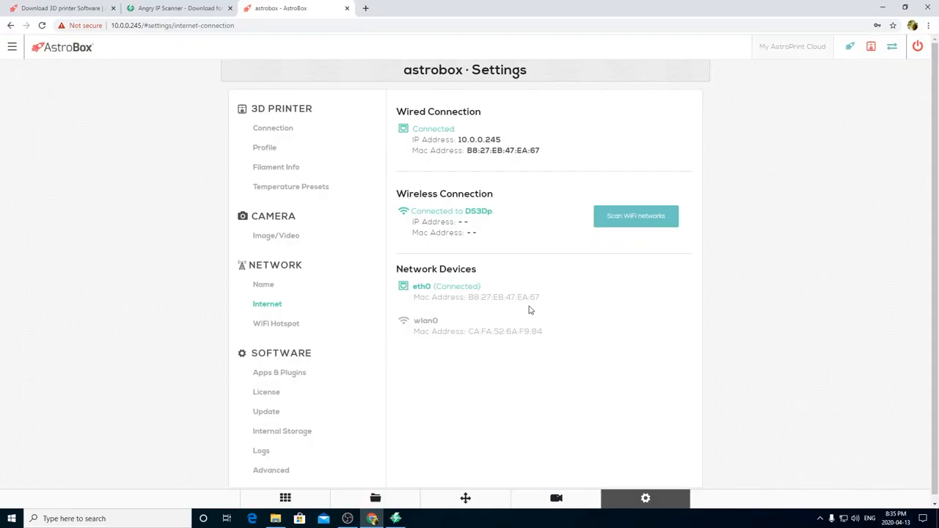
pyautogui.moveTo(483, 252)
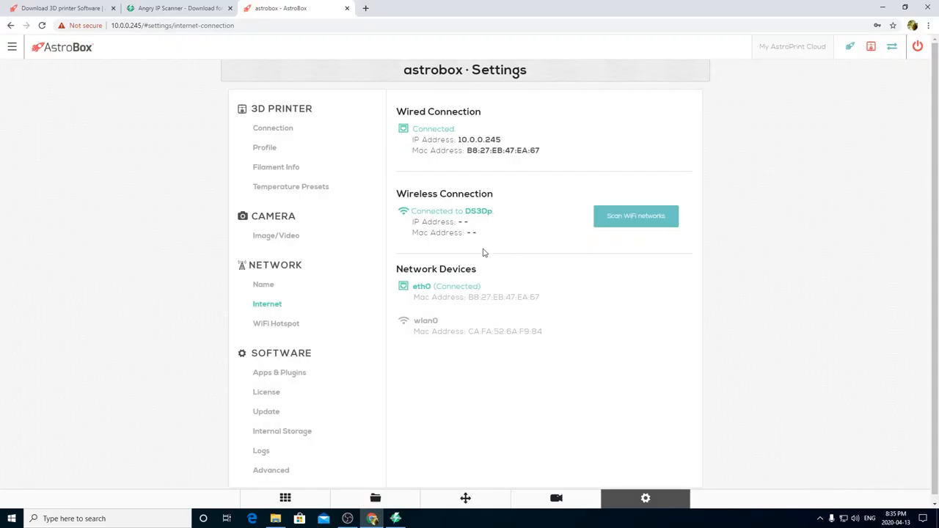
pyautogui.moveTo(451, 230)
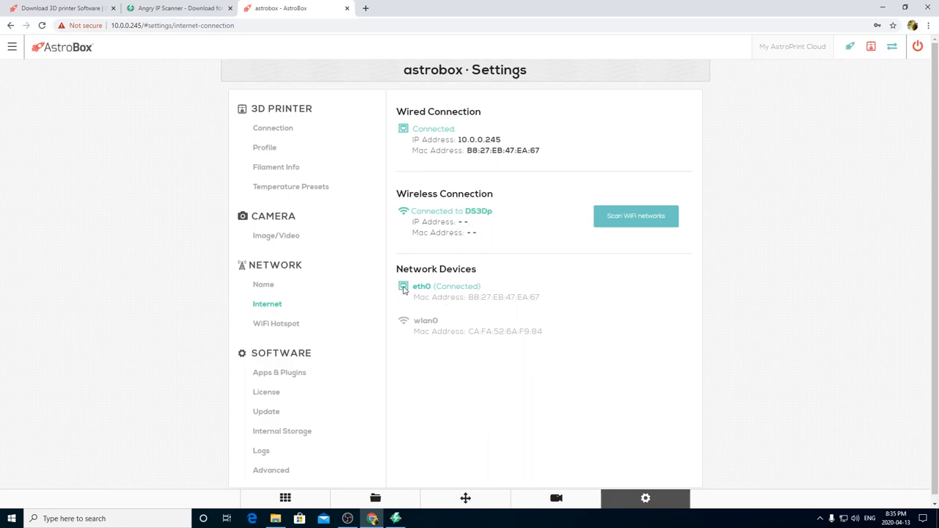
pyautogui.moveTo(395, 278)
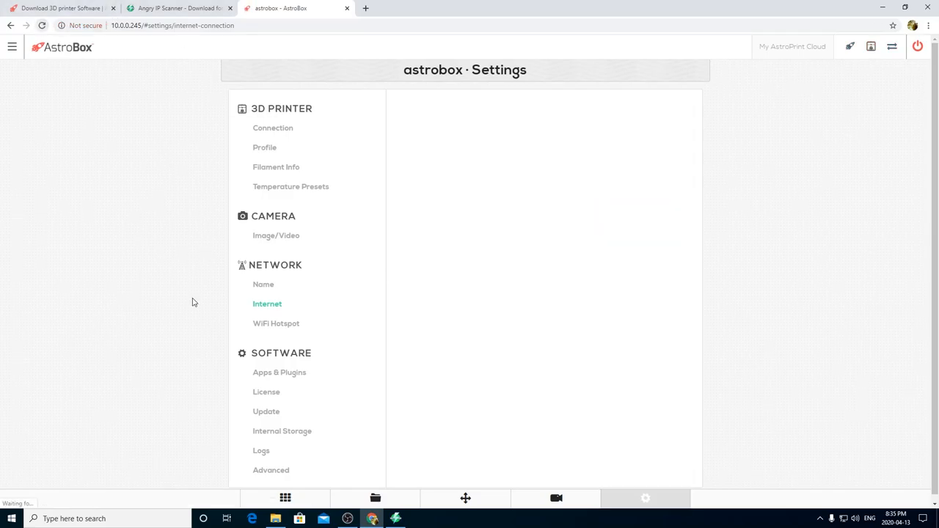
# Reload the Internet settings and select the wireless IP address 10.0.0.7
pyautogui.click(267, 304)
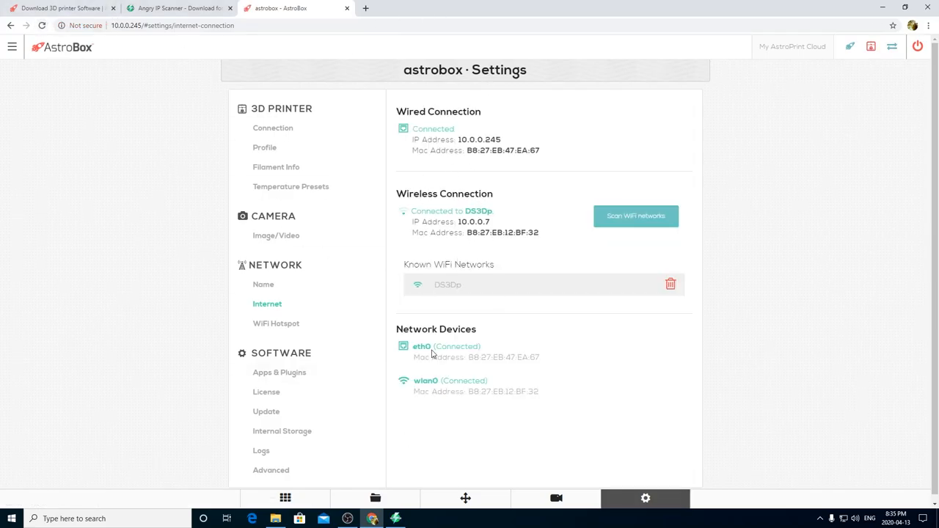
pyautogui.doubleClick(471, 222)
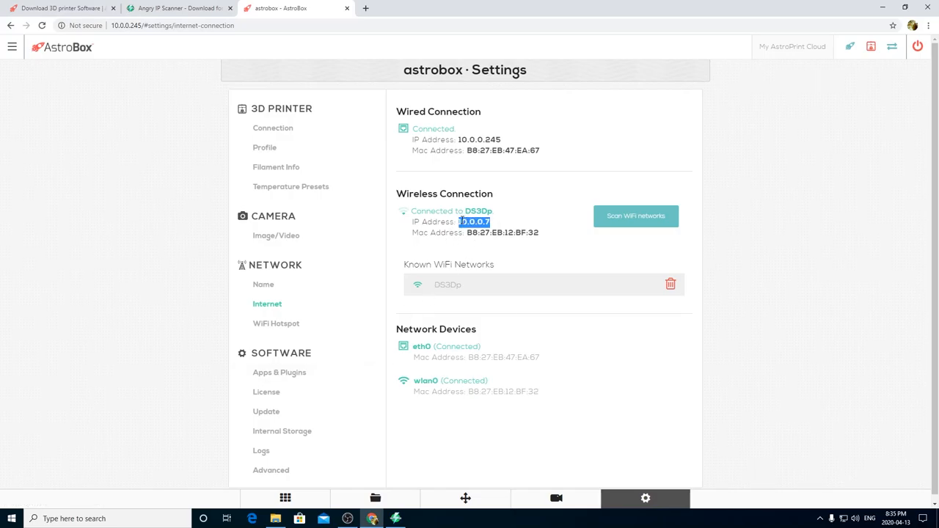
pyautogui.click(493, 222)
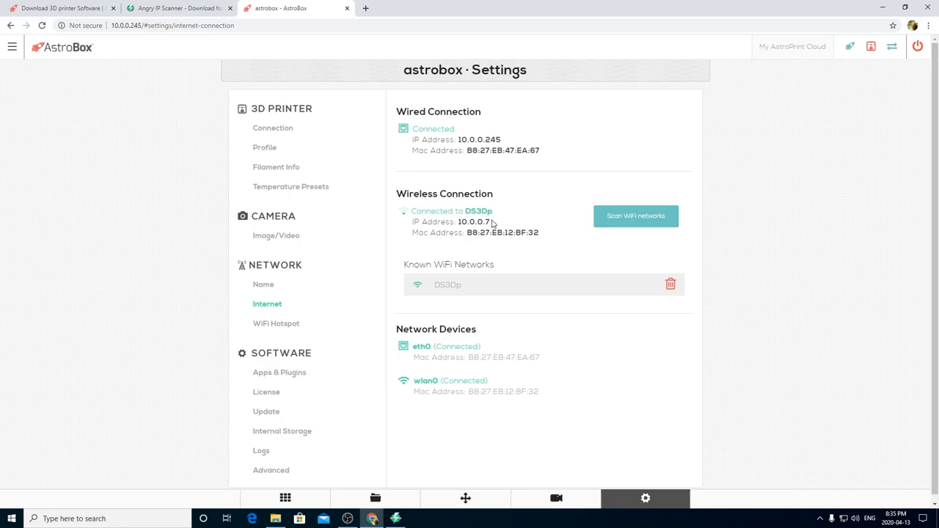
pyautogui.doubleClick(474, 222)
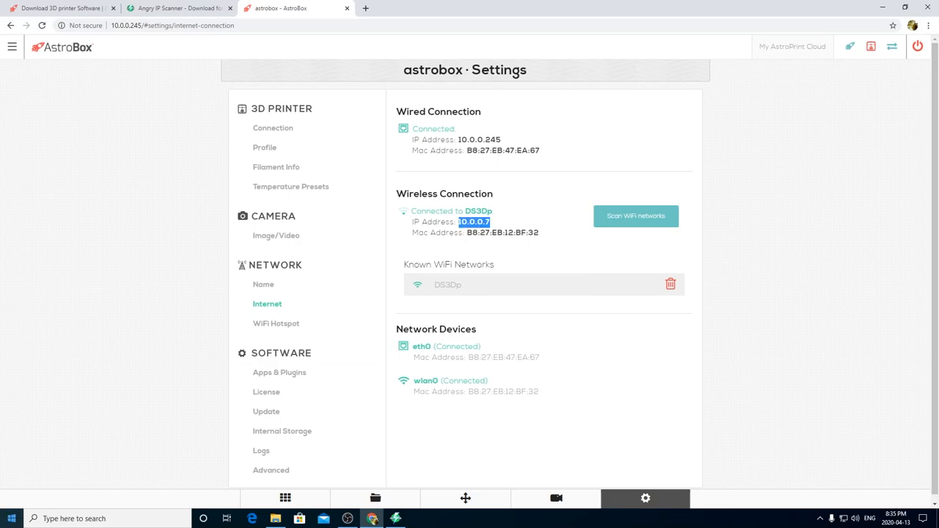
pyautogui.moveTo(482, 232)
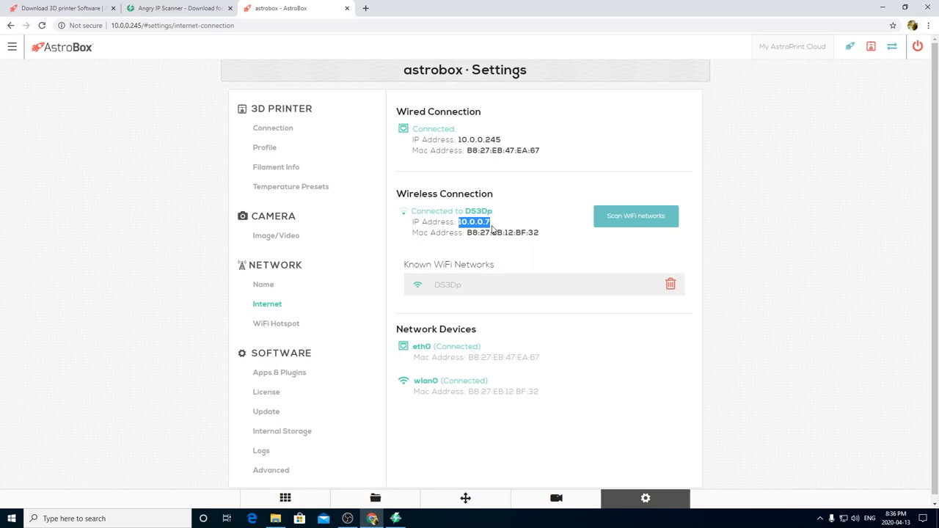
pyautogui.moveTo(522, 322)
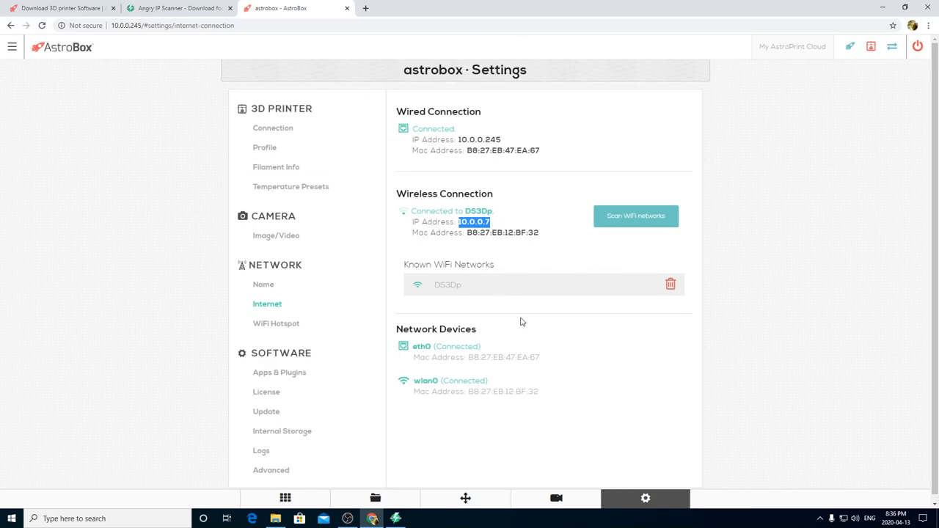
pyautogui.moveTo(555, 370)
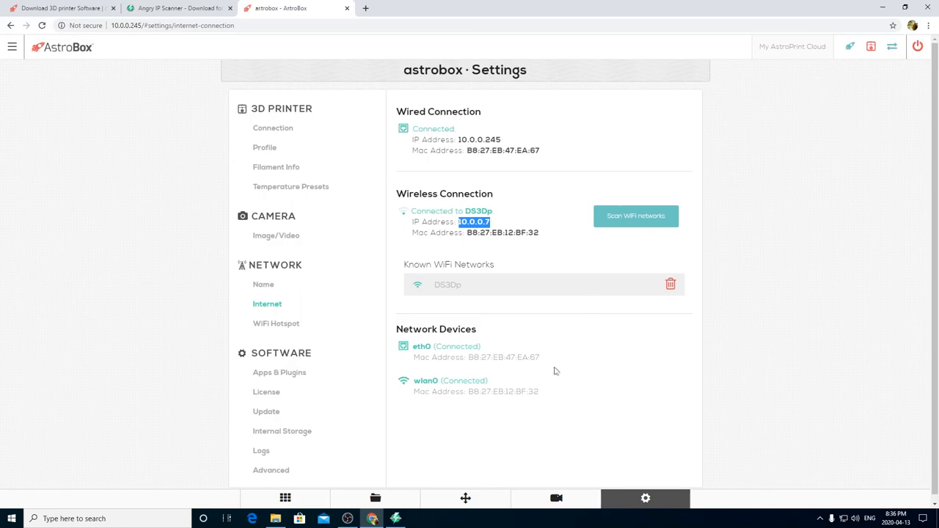
pyautogui.moveTo(919, 47)
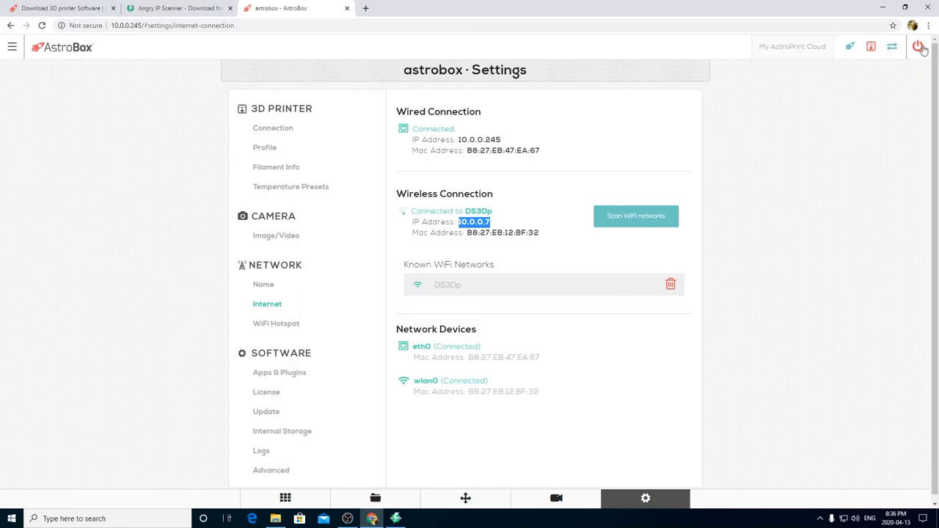
pyautogui.moveTo(919, 46)
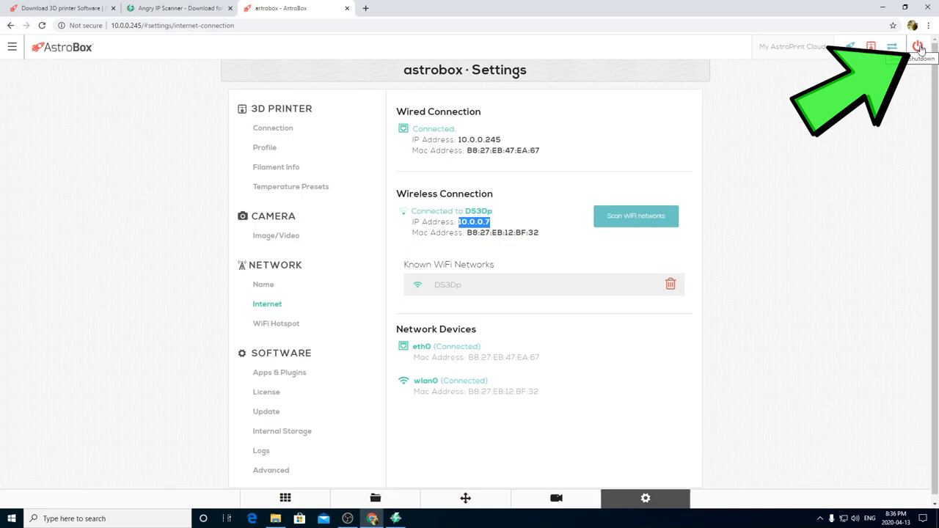
pyautogui.moveTo(918, 46)
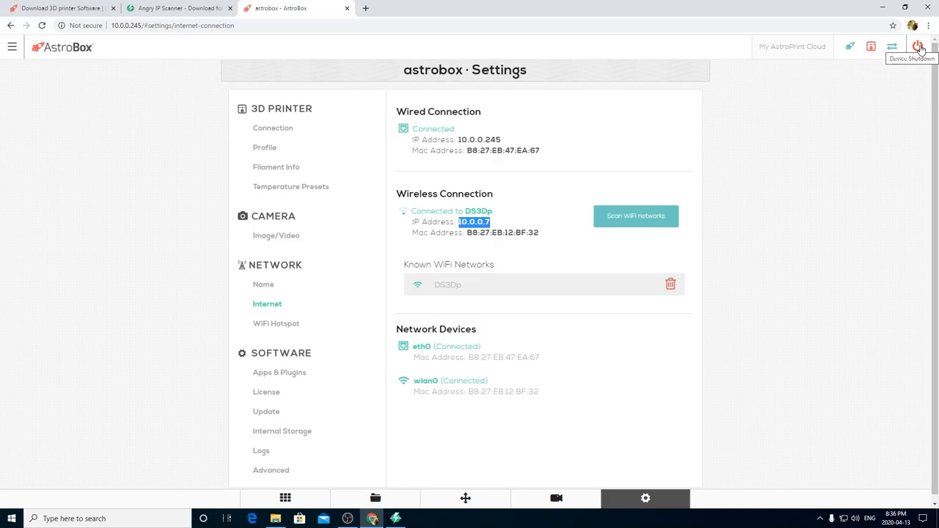
pyautogui.moveTo(918, 47)
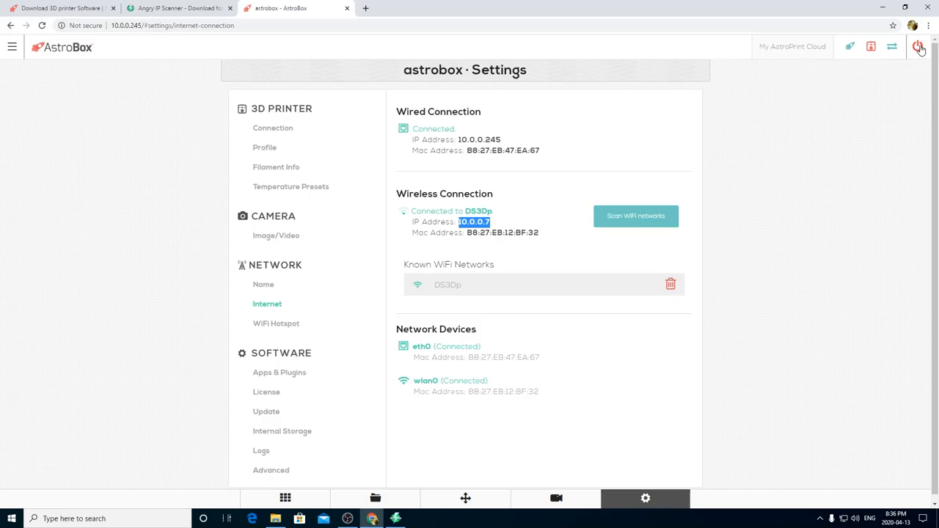
# Shut down the AstroBox using the red Device Shutdown power icon
pyautogui.click(919, 47)
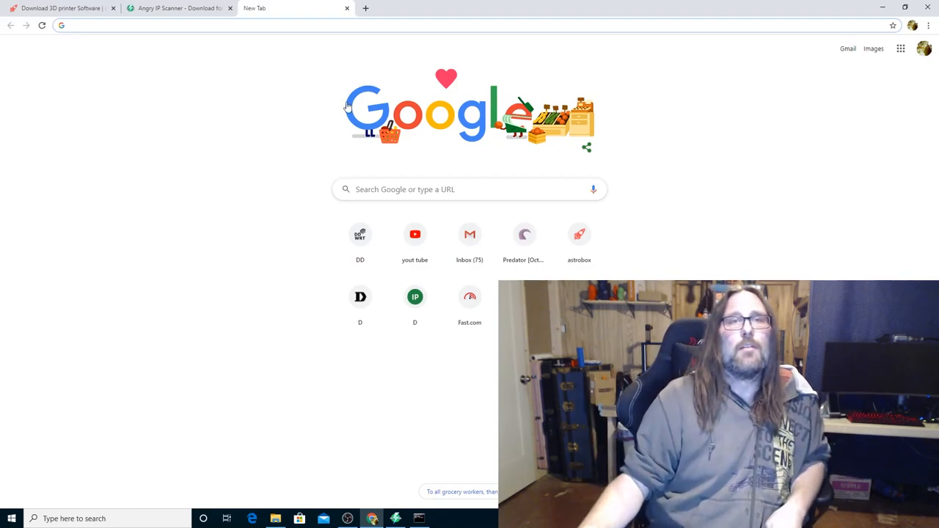
# Browse to the AstroBox WiFi address and submit the access password
pyautogui.write('10.0.0.10')
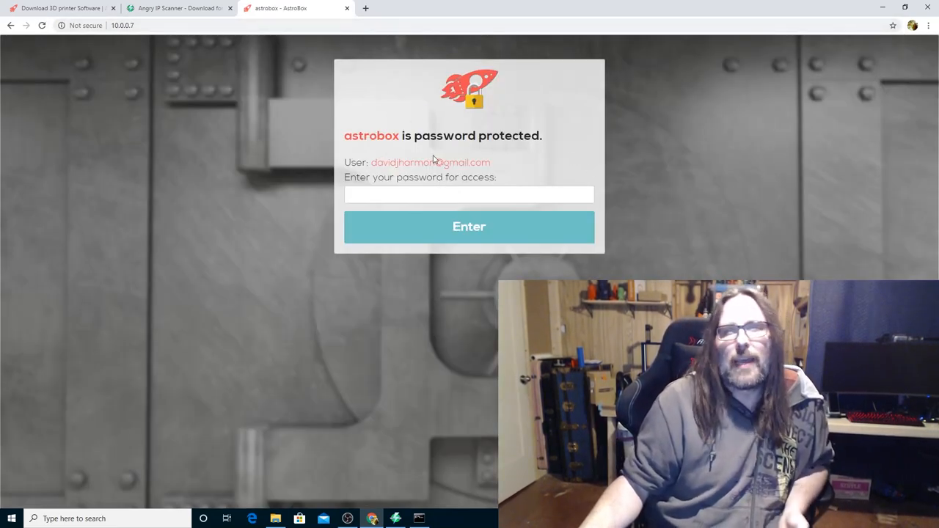
pyautogui.click(469, 194)
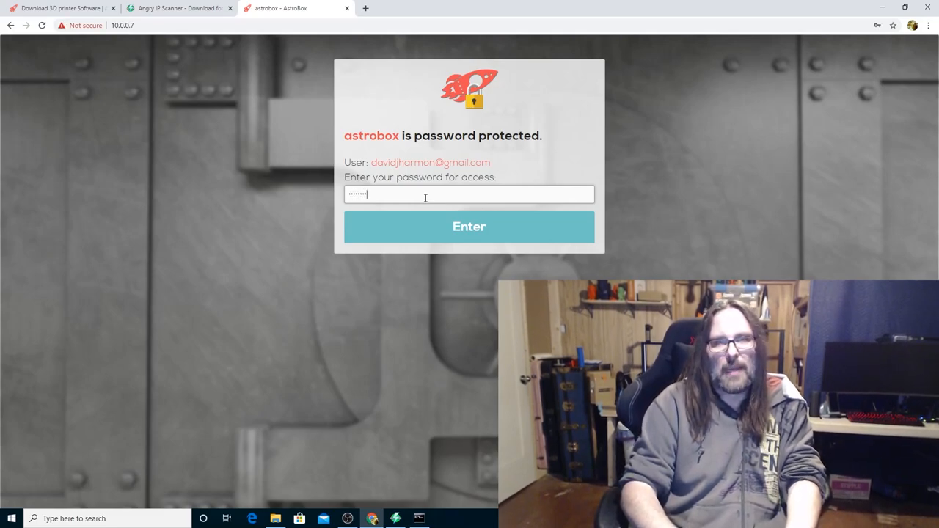
pyautogui.click(469, 227)
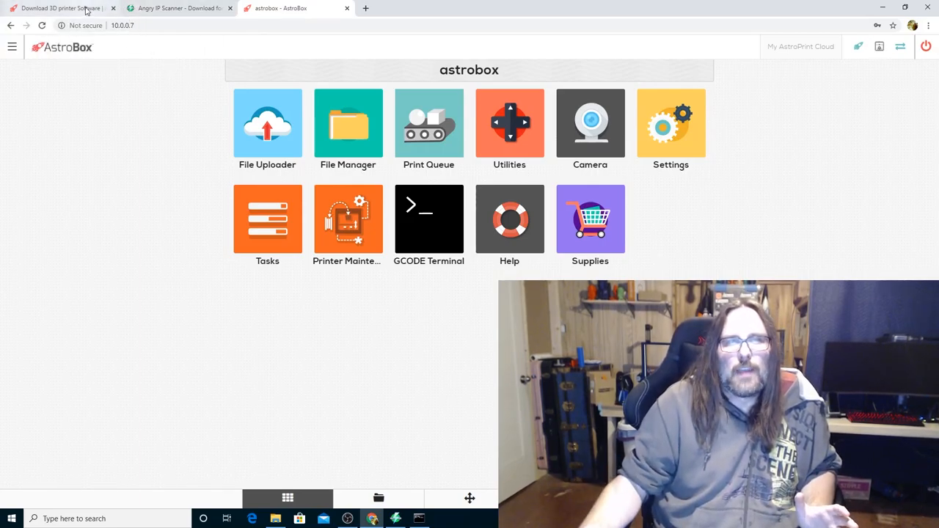
# Sign in on the AstroPrint website tab and choose NOT NOW on the pledge page
pyautogui.click(55, 11)
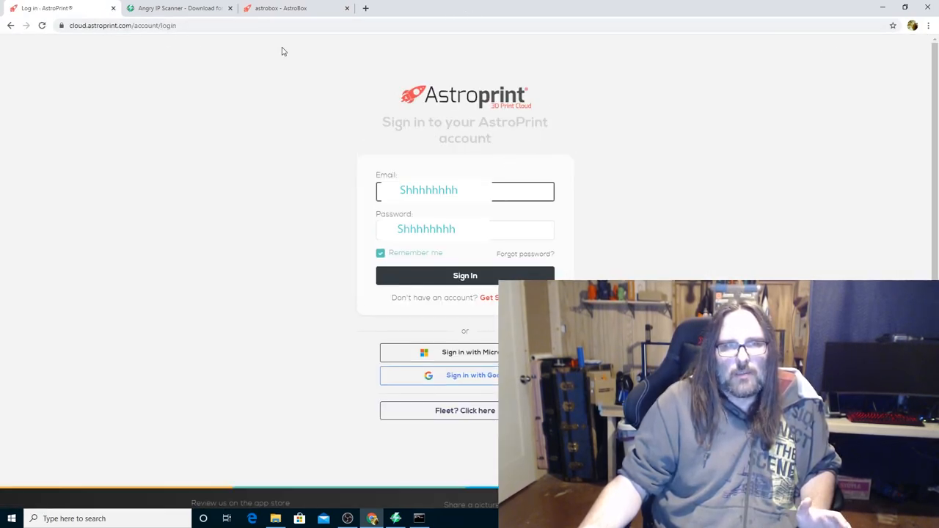
pyautogui.moveTo(628, 70)
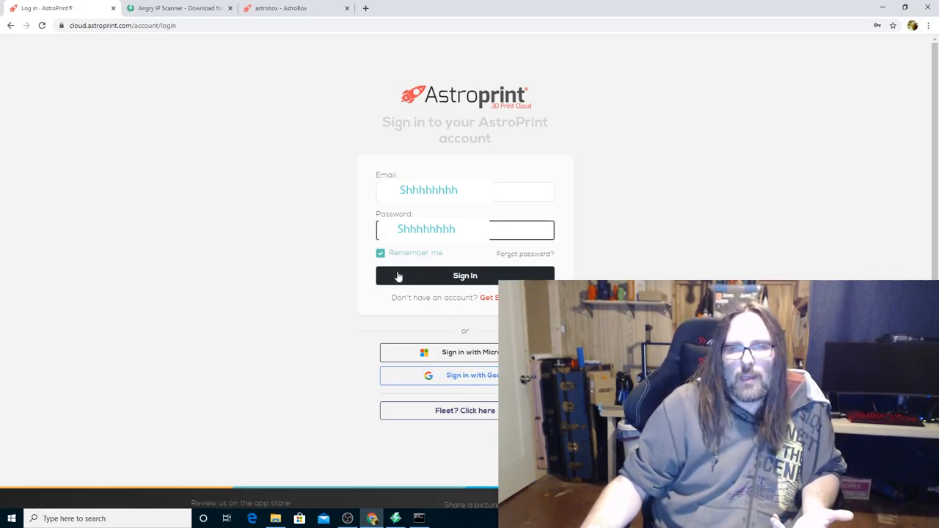
pyautogui.click(465, 275)
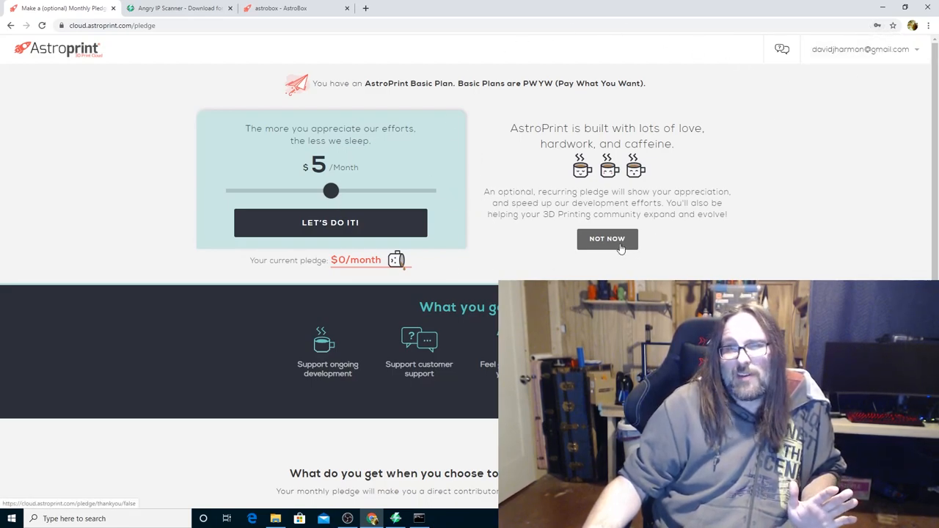
pyautogui.click(608, 238)
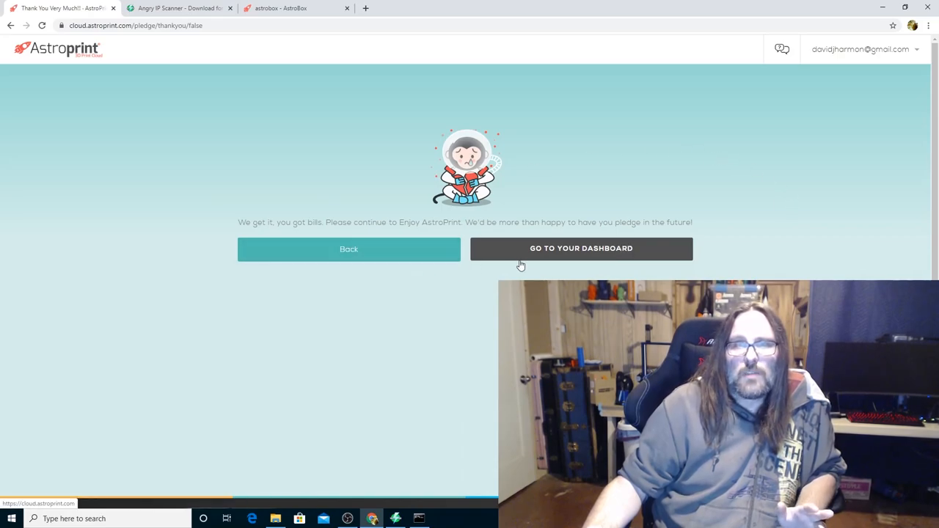
pyautogui.moveTo(562, 256)
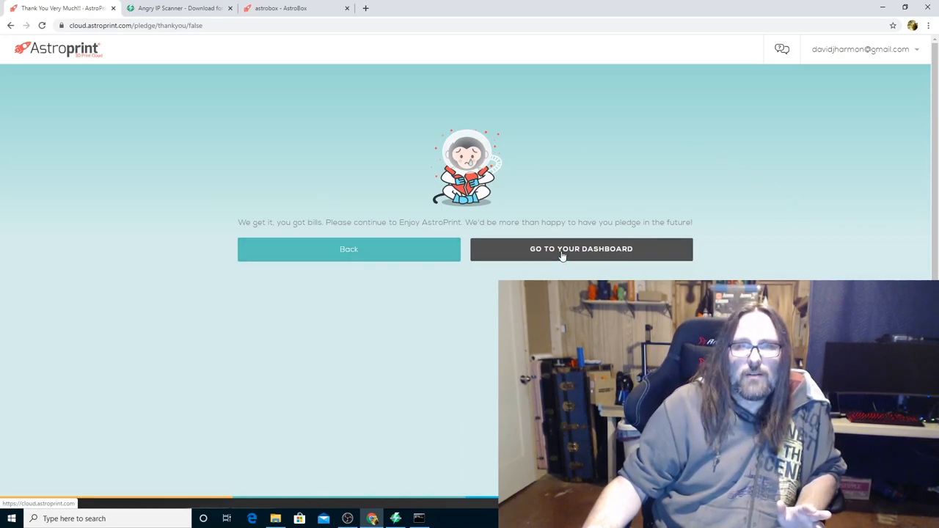
# Go to the AstroCenter dashboard, then switch tabs back to the AstroBox home at 10.0.0.7
pyautogui.click(581, 249)
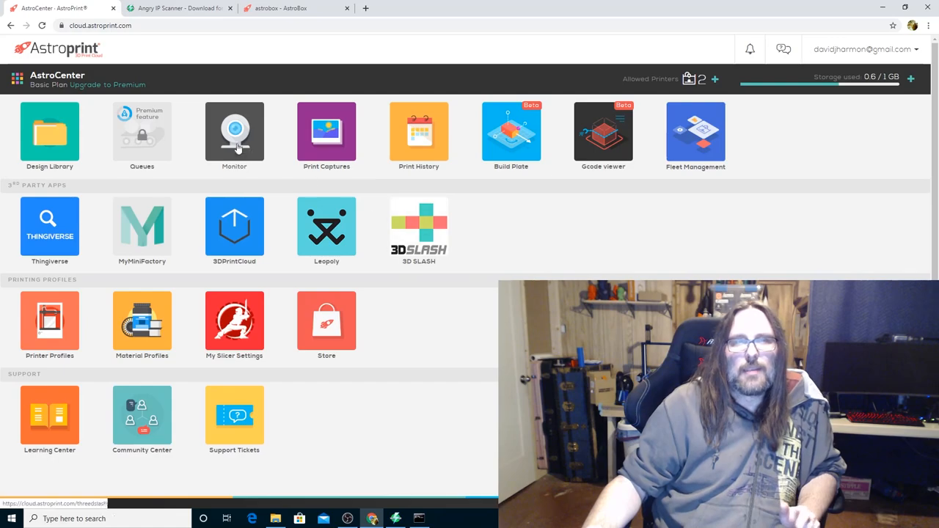
pyautogui.moveTo(234, 147)
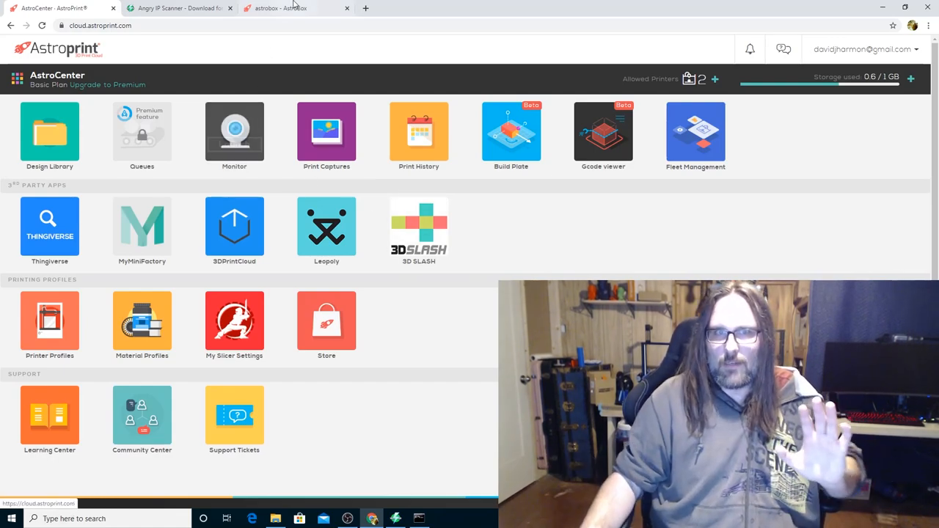
pyautogui.click(293, 8)
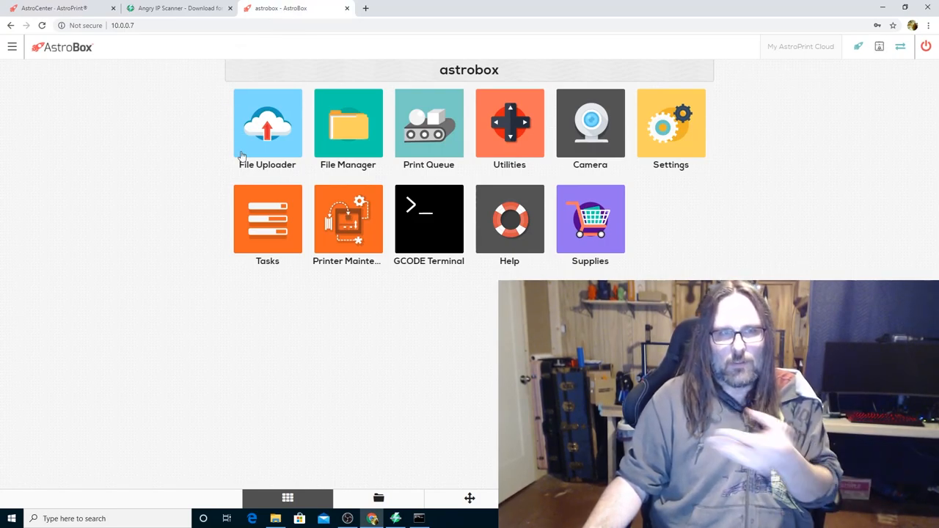
pyautogui.moveTo(374, 224)
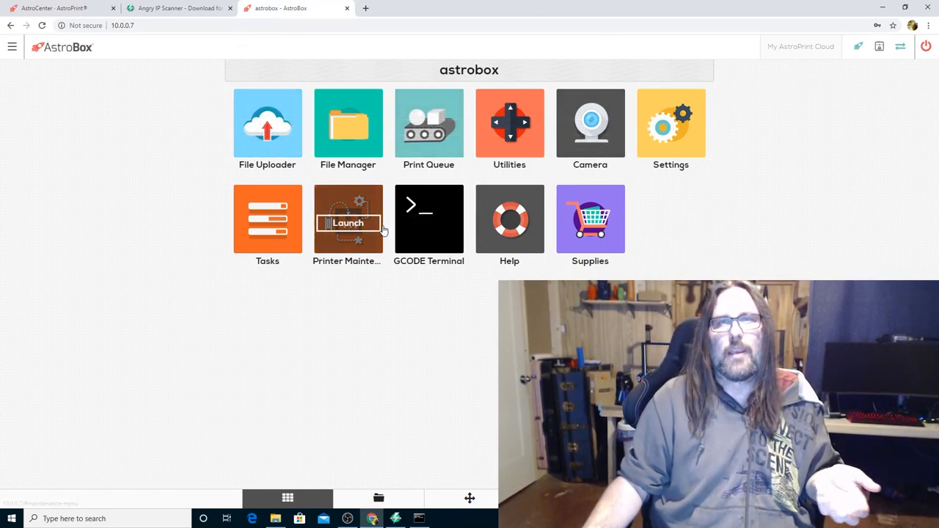
pyautogui.moveTo(736, 133)
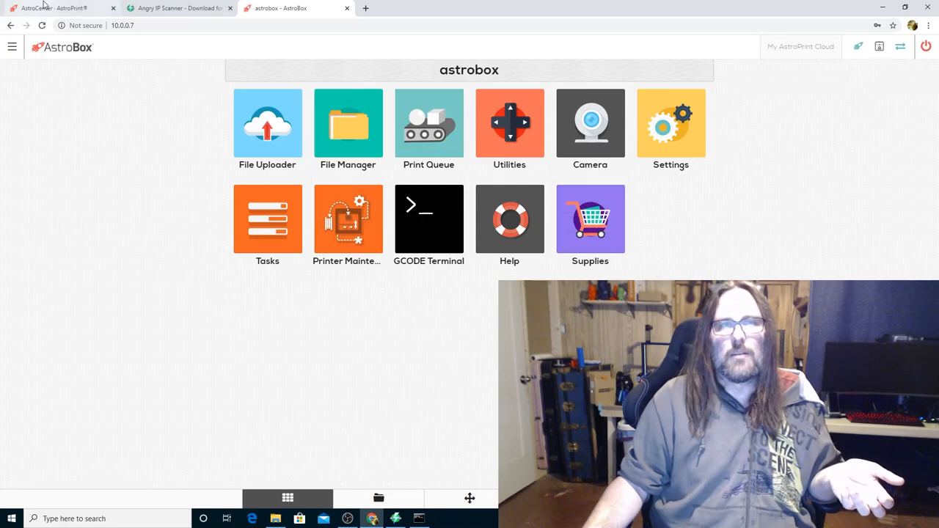
pyautogui.click(44, 6)
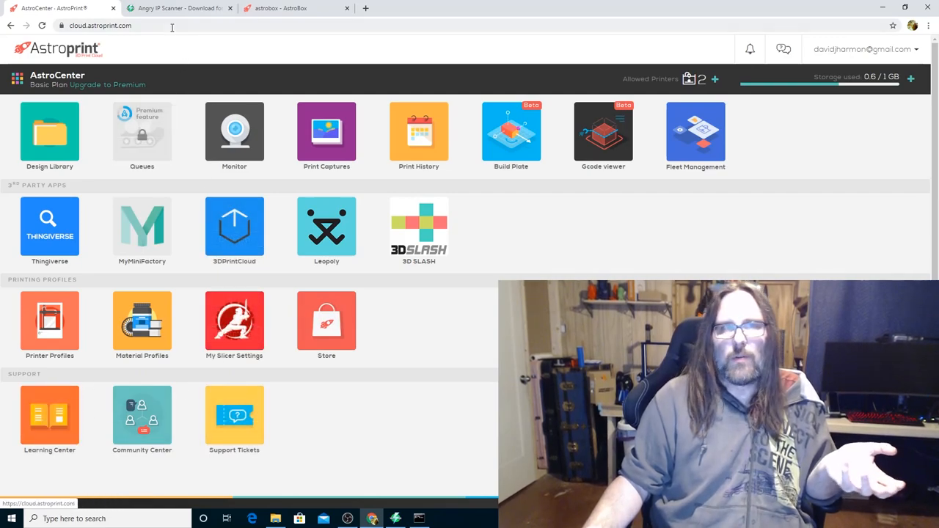
pyautogui.click(293, 8)
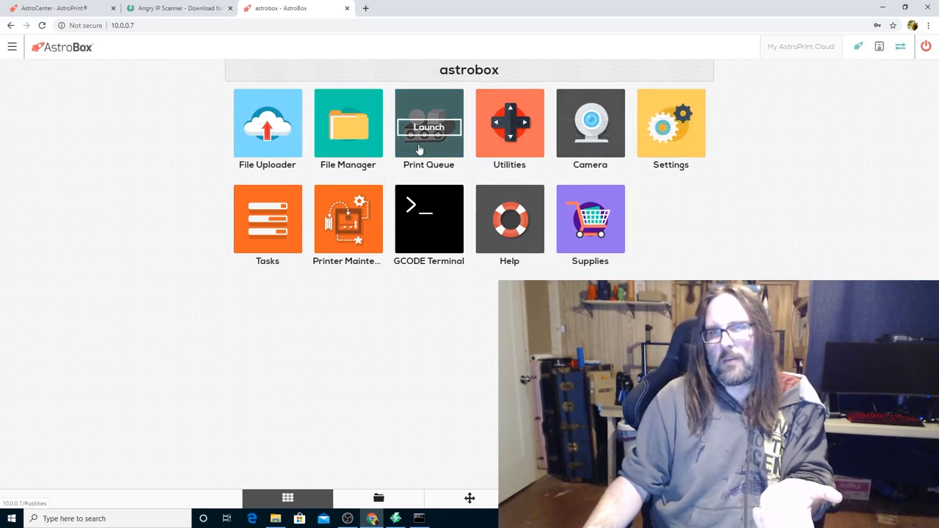
pyautogui.moveTo(249, 136)
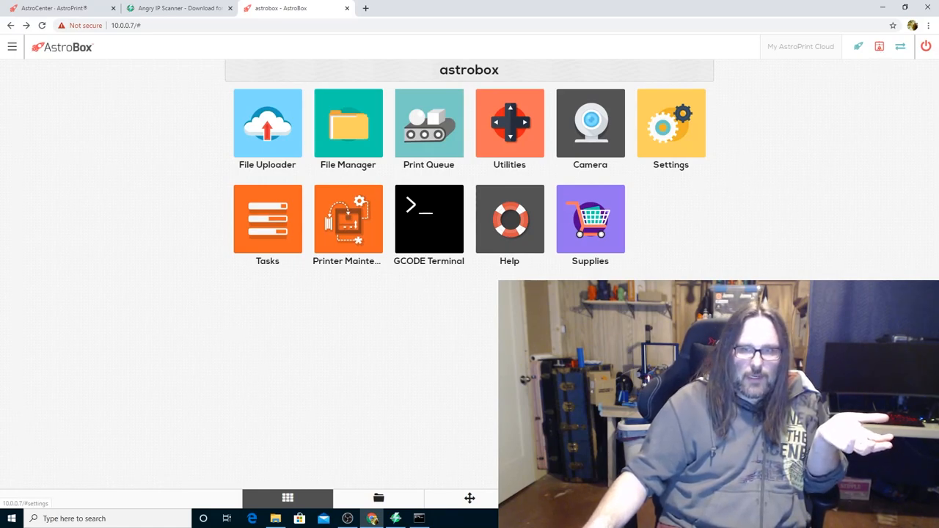
pyautogui.click(671, 122)
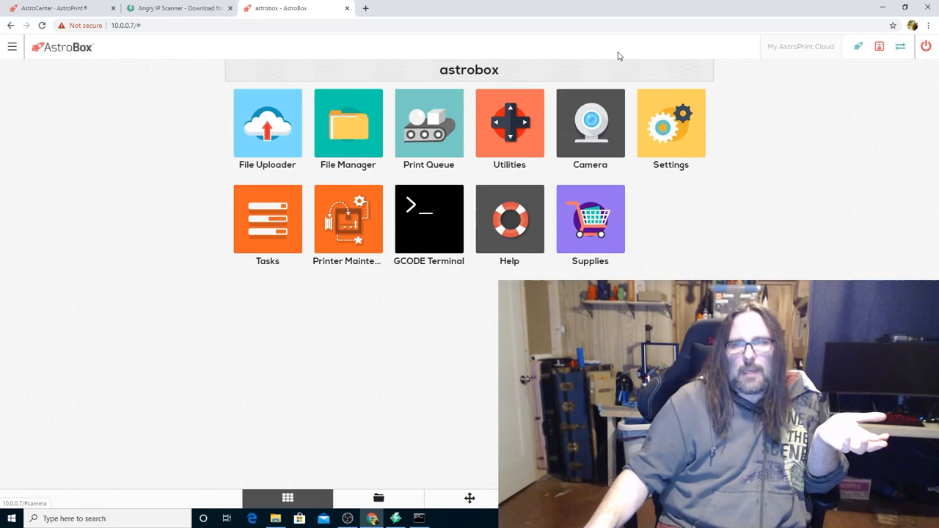
pyautogui.moveTo(671, 126)
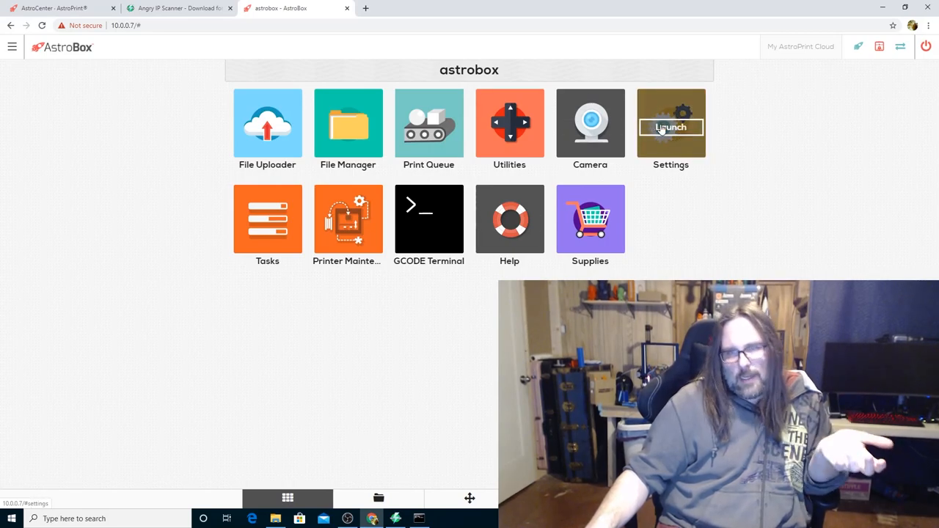
# Connect to the printer from Settings > 3D Printer > Connection at 250000 baud
pyautogui.click(671, 126)
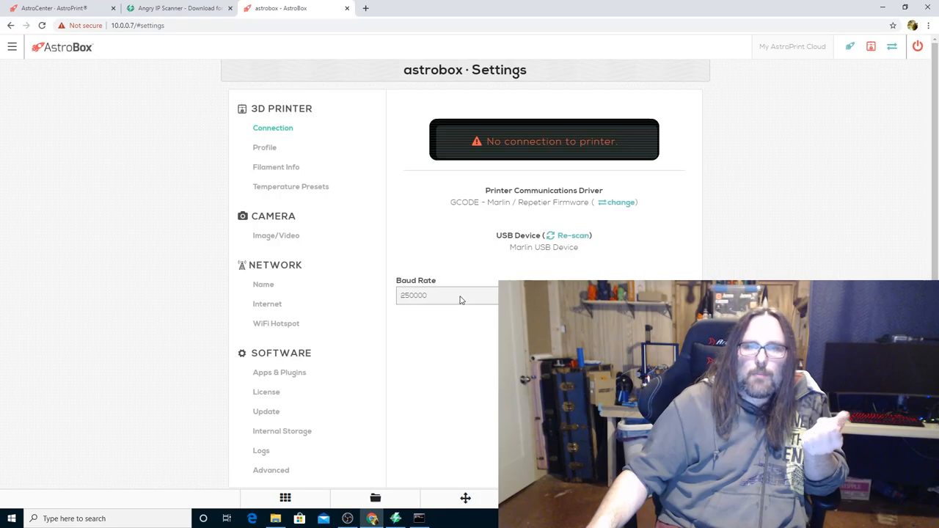
pyautogui.click(446, 296)
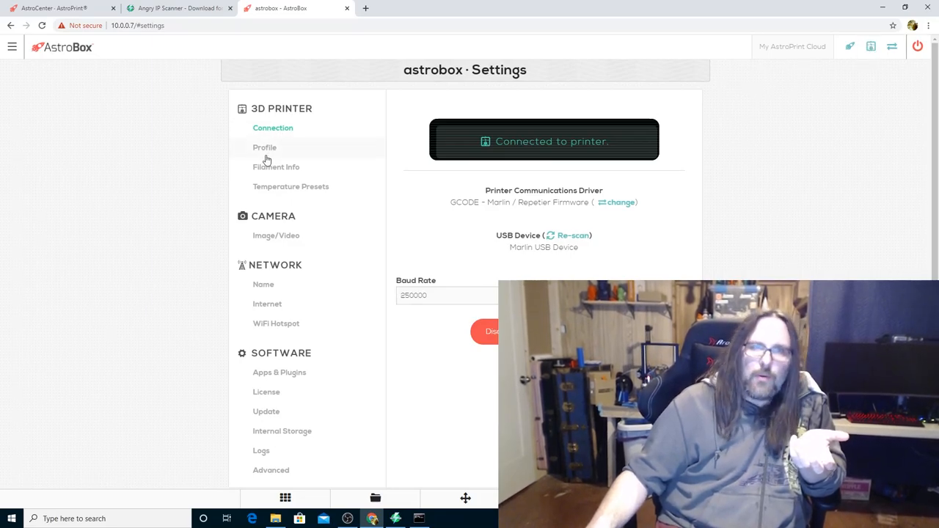
# Raise the CR-10S profile's maximum nozzle temperature from 280 to 300
pyautogui.click(265, 148)
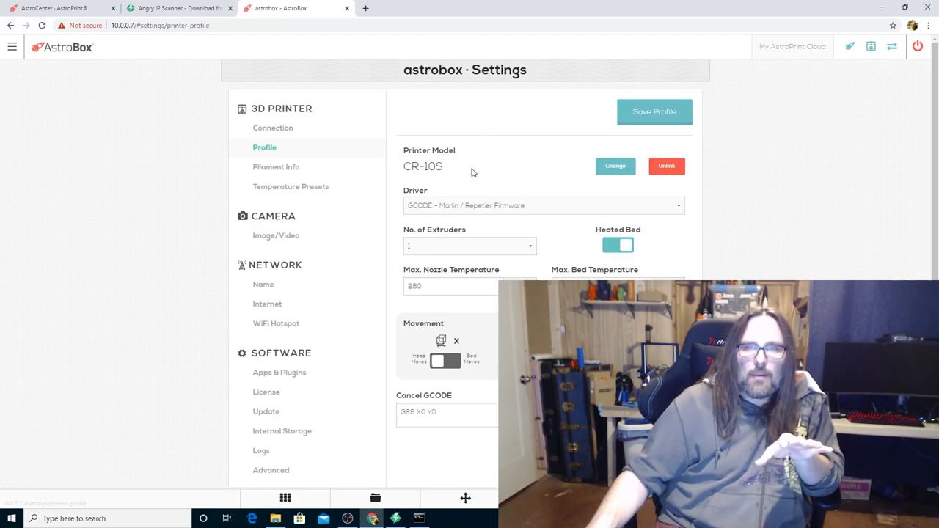
pyautogui.moveTo(694, 258)
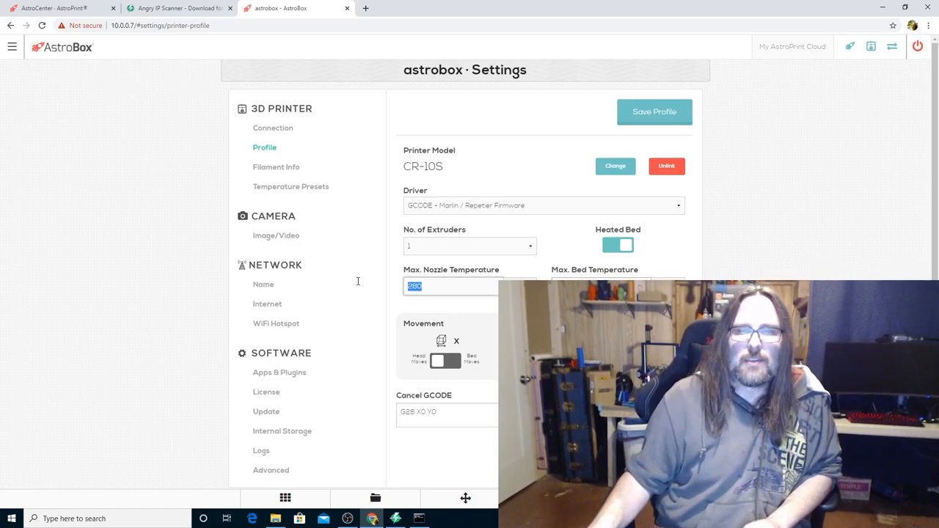
pyautogui.write('3000')
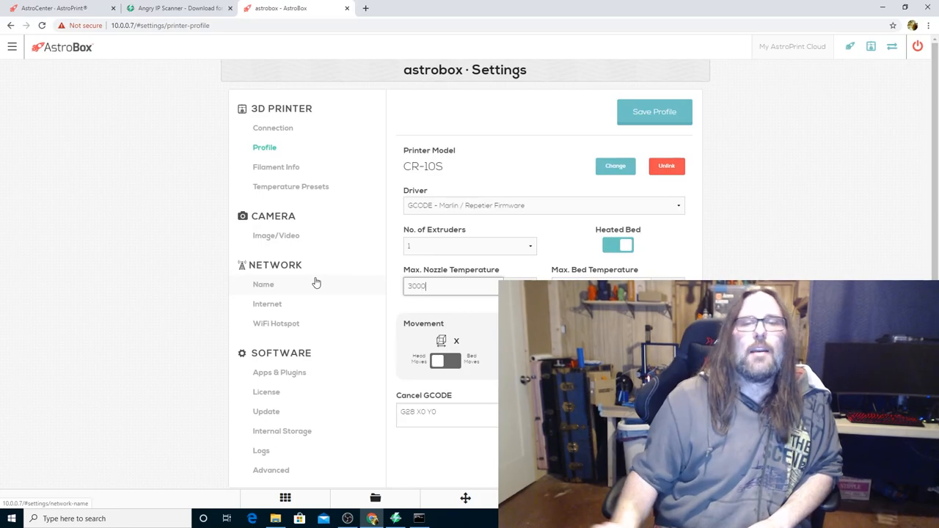
pyautogui.press('Backspace')
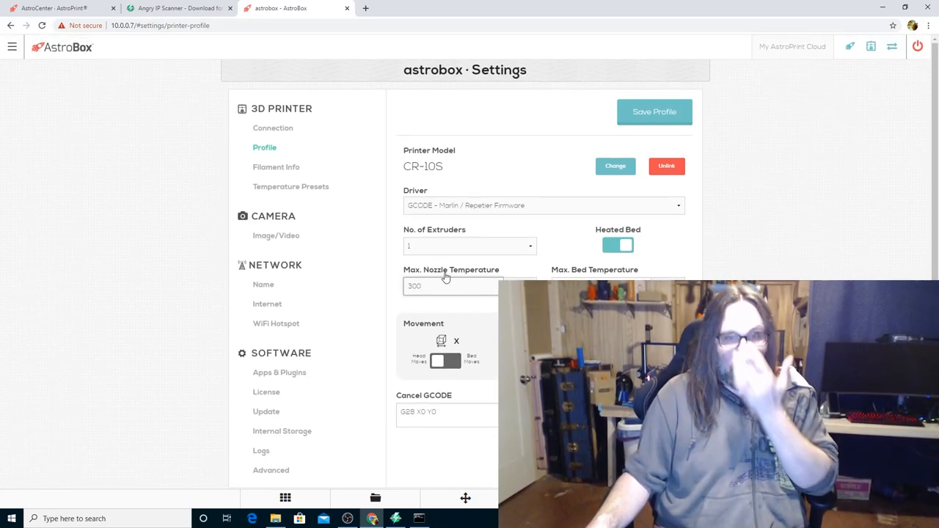
# Add PLA as the loaded filament in Filament Info
pyautogui.click(276, 167)
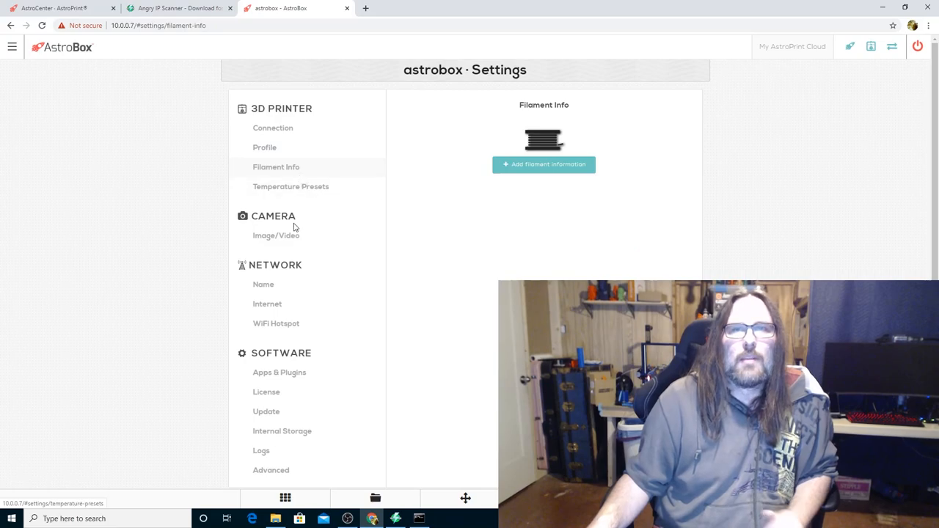
pyautogui.moveTo(494, 121)
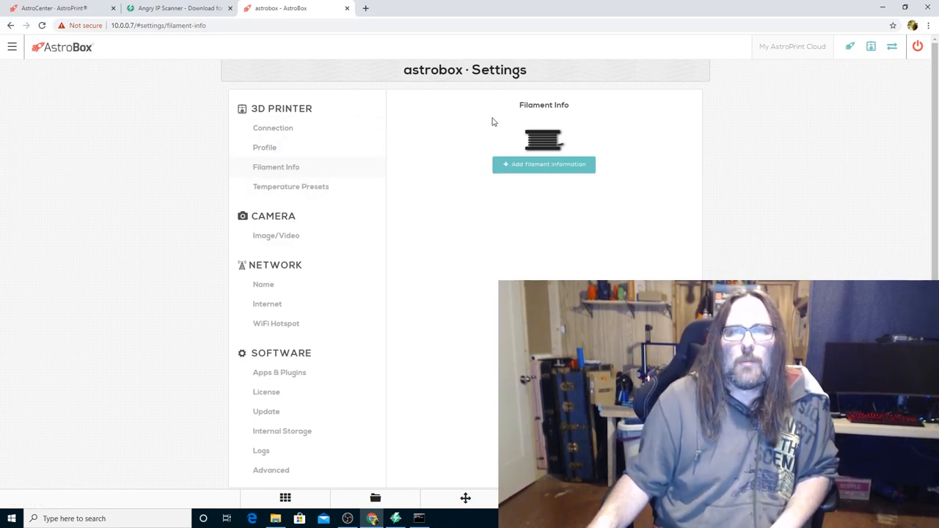
pyautogui.moveTo(540, 167)
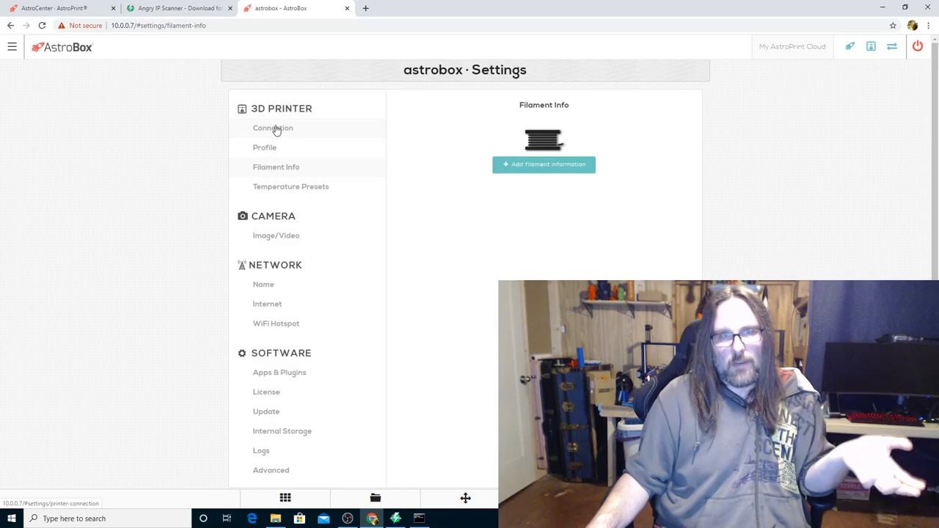
pyautogui.moveTo(237, 125)
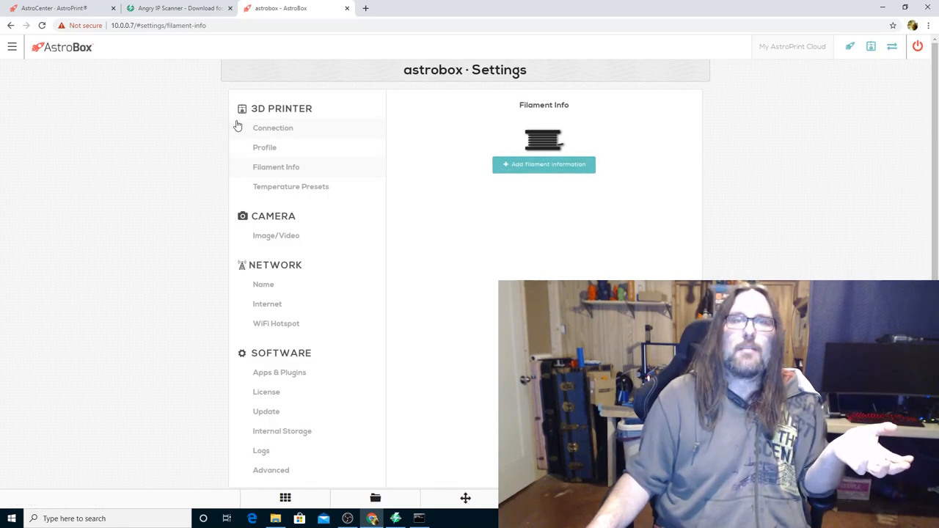
pyautogui.click(544, 163)
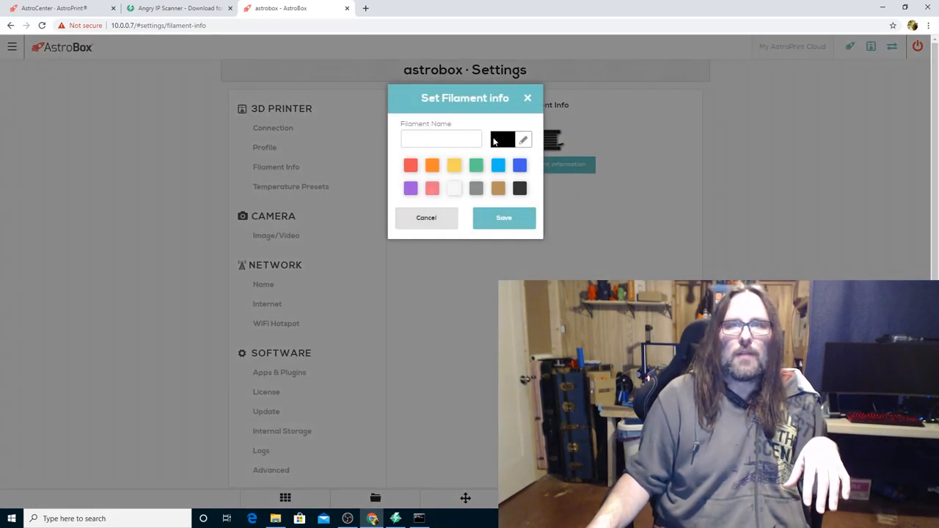
pyautogui.click(411, 165)
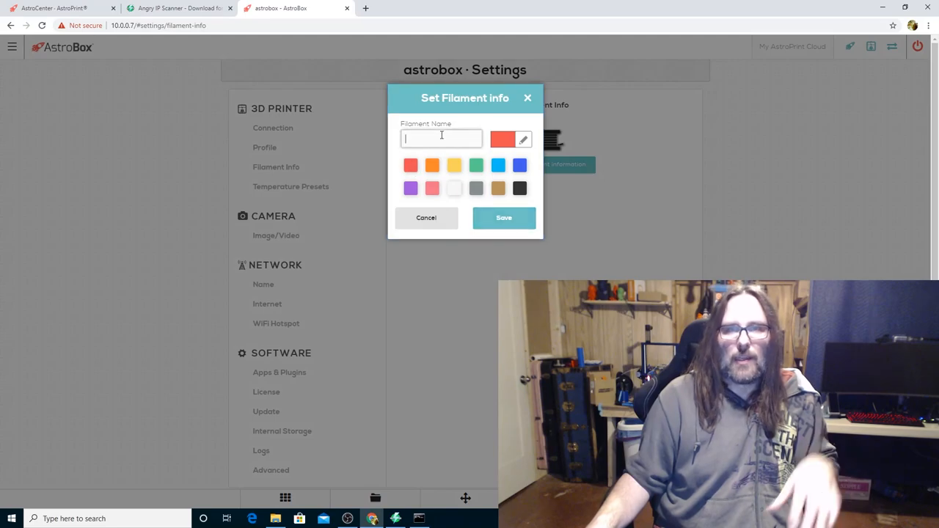
pyautogui.write('PLA')
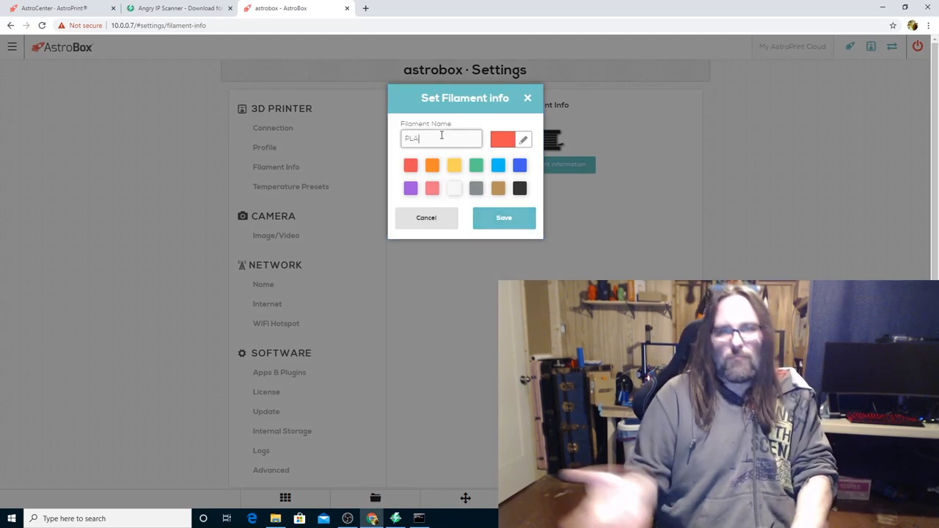
pyautogui.click(505, 218)
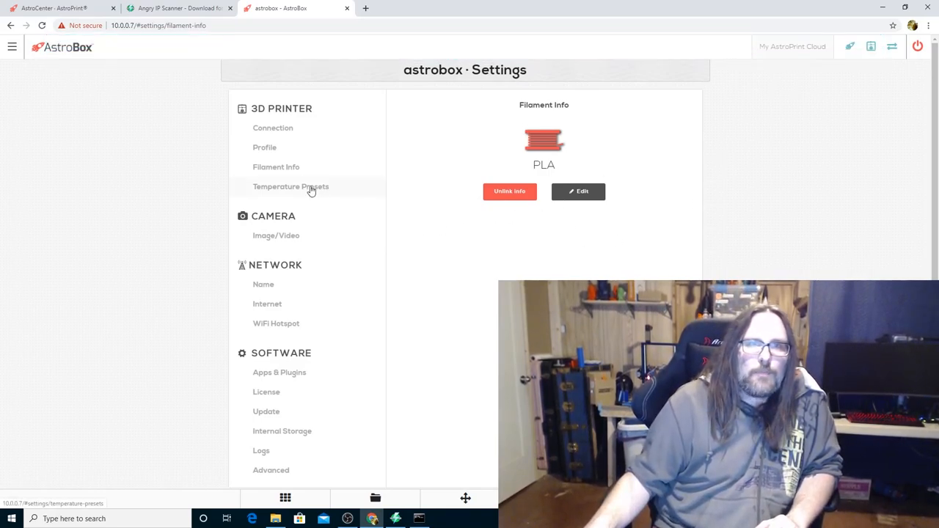
# Show the Temperature Presets page listing ABS (230°/80°) and PLA (220°/40°)
pyautogui.click(290, 186)
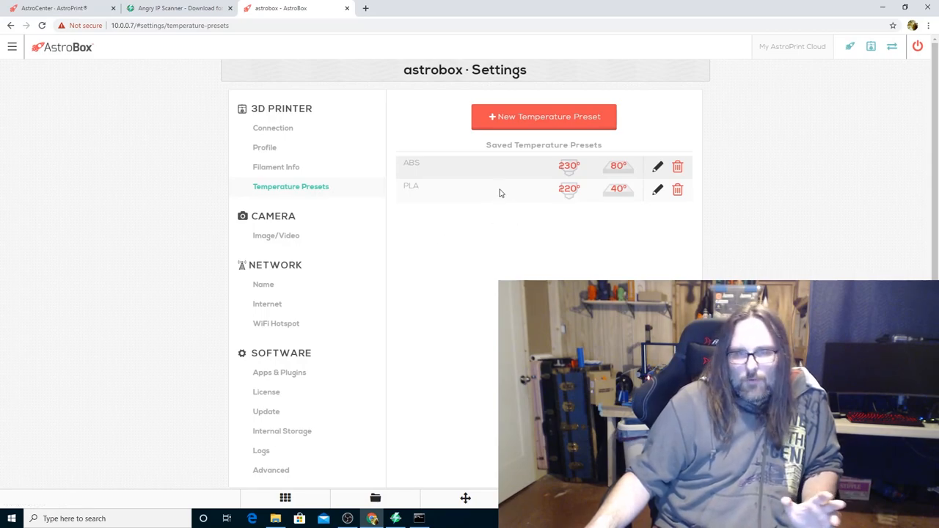
pyautogui.moveTo(494, 189)
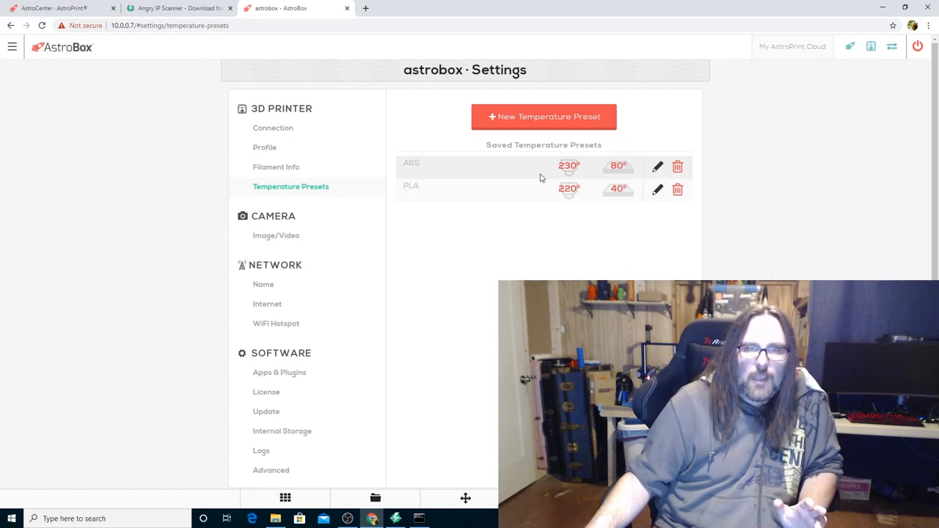
pyautogui.moveTo(531, 174)
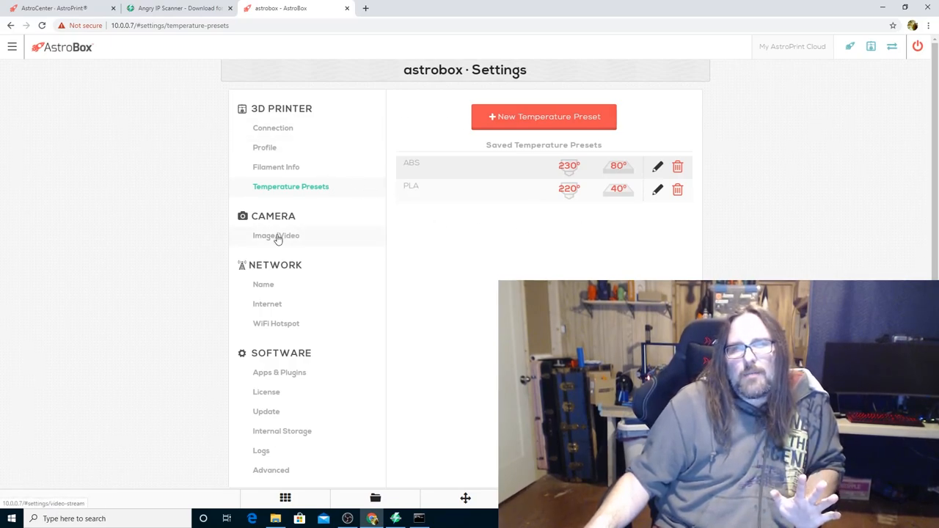
# Choose HD 1080p (1920 x 1080) image resolution for the webcam and save
pyautogui.click(276, 236)
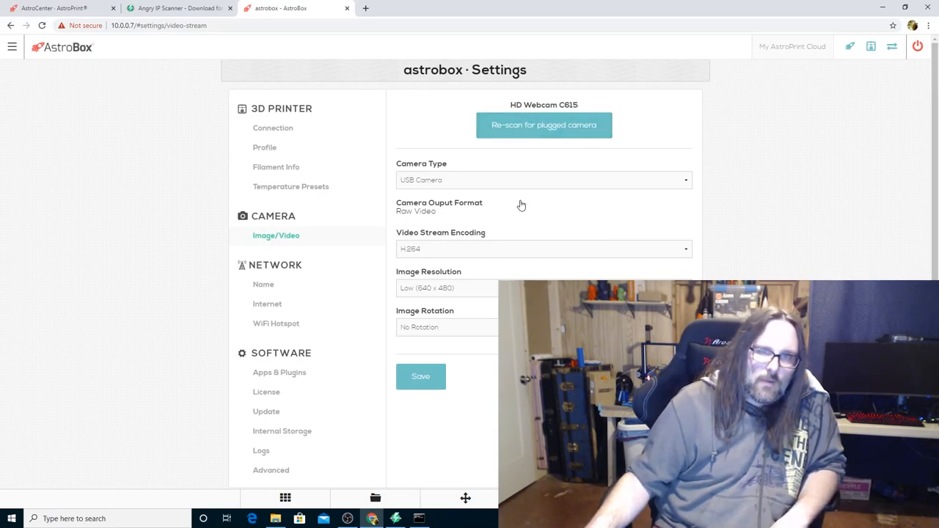
pyautogui.moveTo(508, 201)
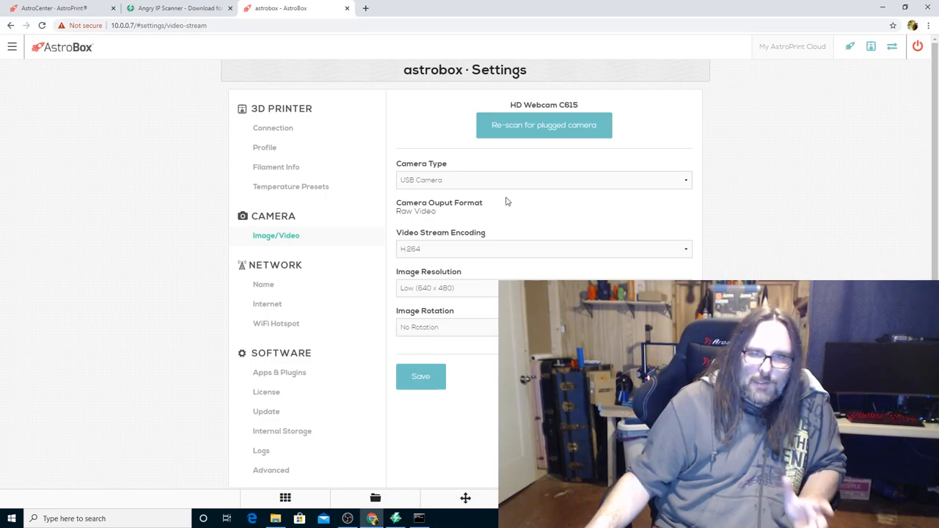
pyautogui.click(446, 289)
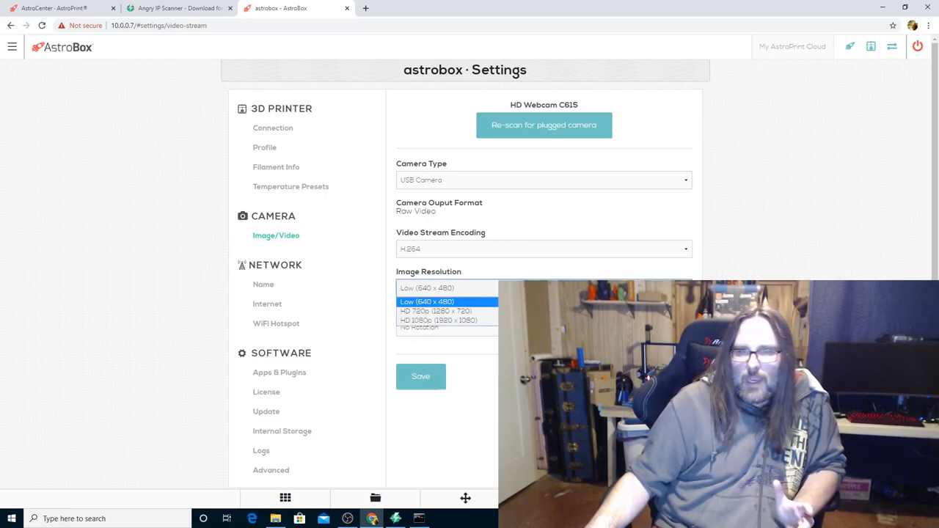
pyautogui.click(435, 320)
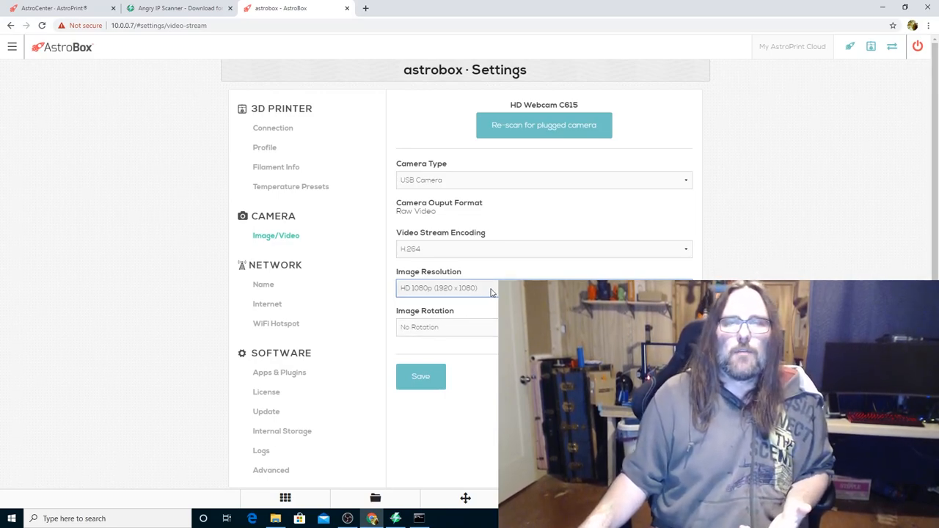
pyautogui.click(462, 288)
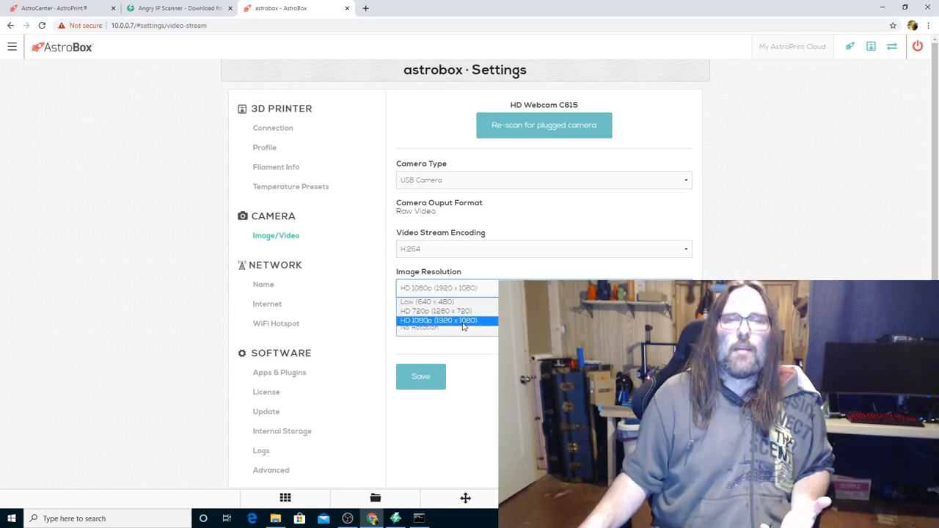
pyautogui.click(438, 320)
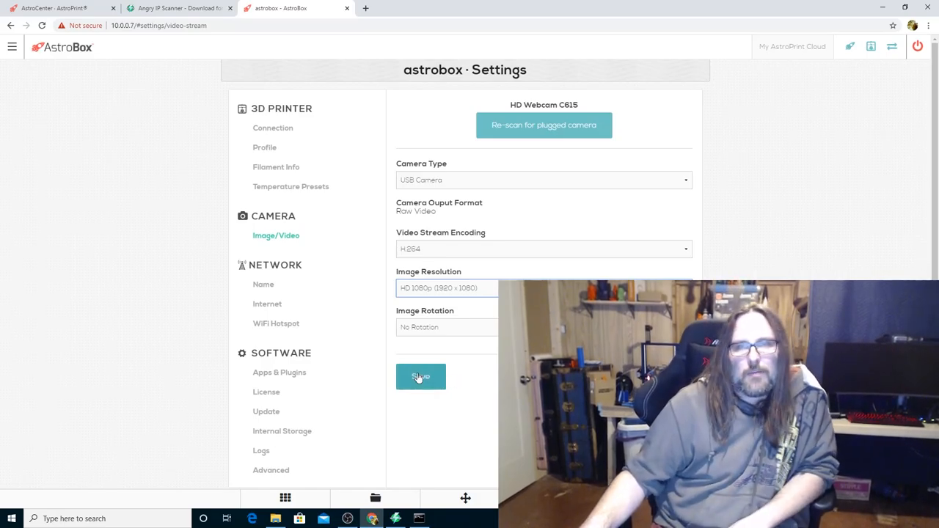
pyautogui.click(421, 377)
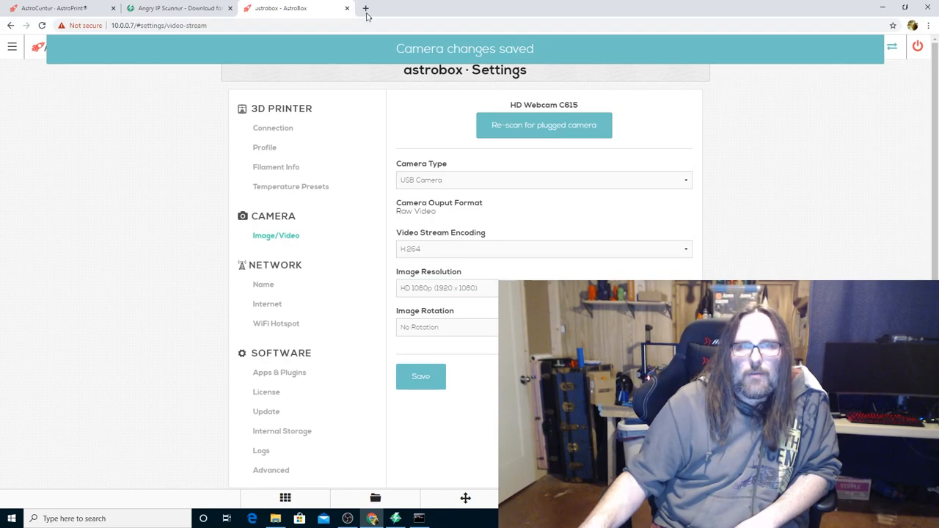
pyautogui.moveTo(337, 481)
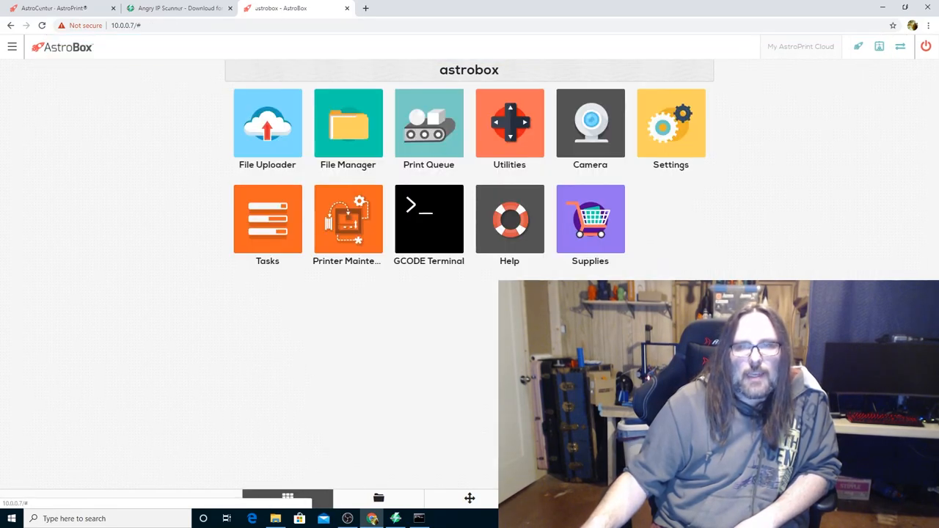
pyautogui.moveTo(727, 278)
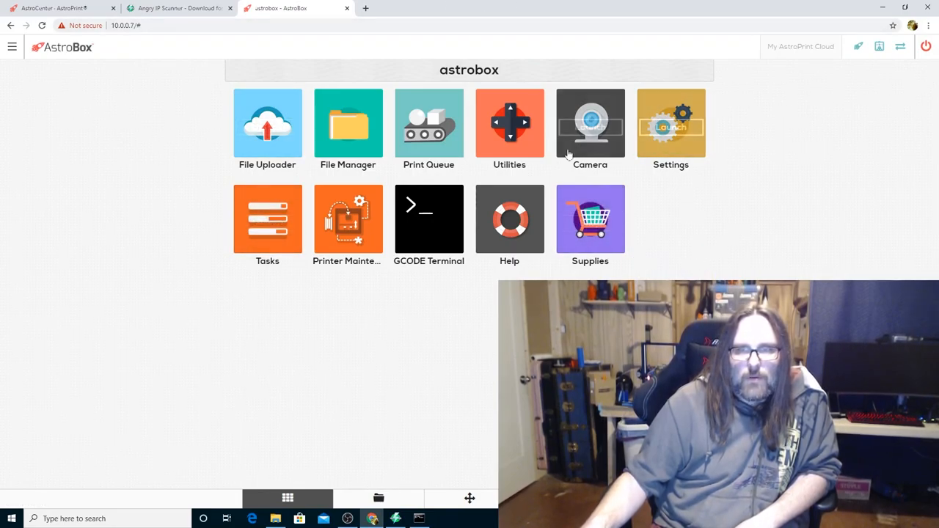
# Scroll the GCODE Terminal's printer output, then return to the dashboard with the menu open
pyautogui.click(428, 218)
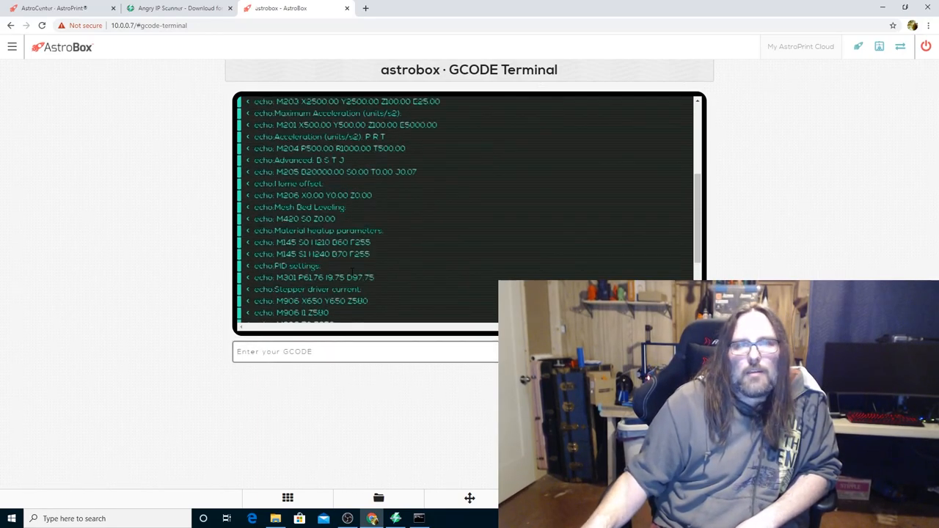
pyautogui.scroll(-3)
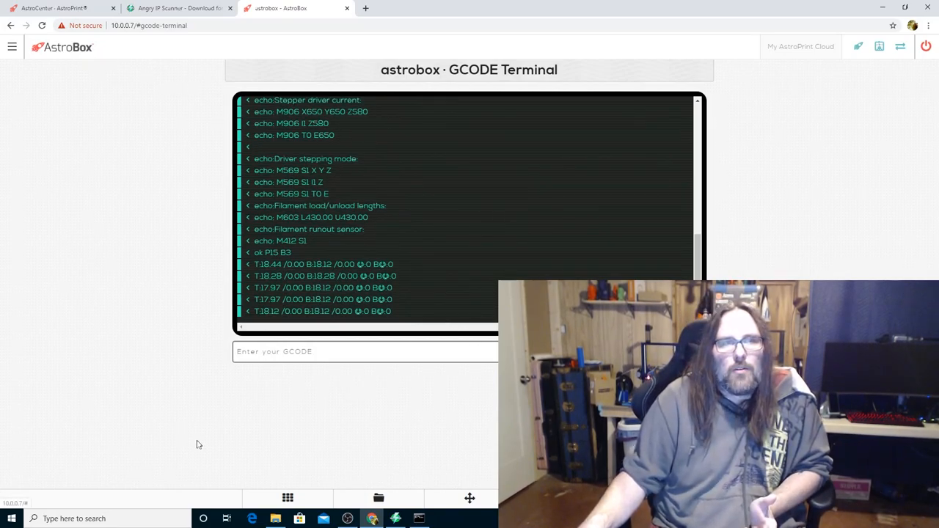
pyautogui.click(288, 496)
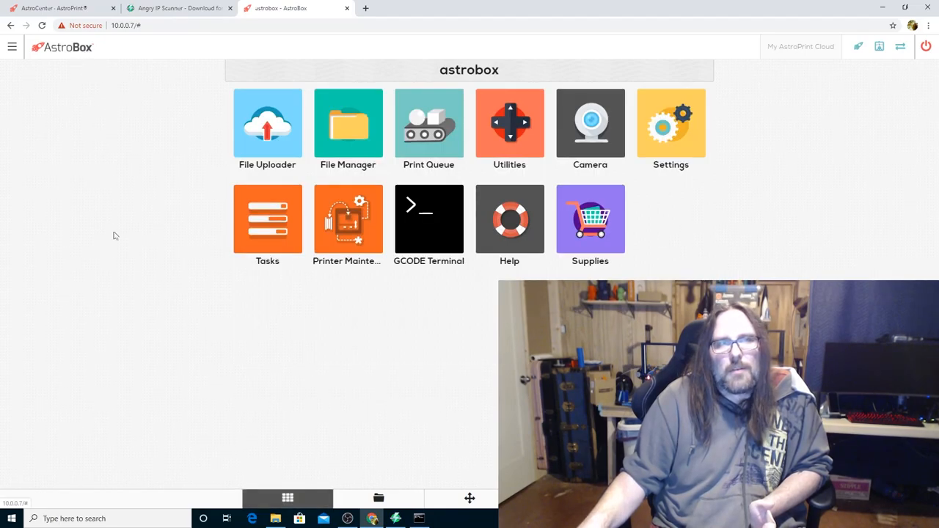
pyautogui.click(11, 47)
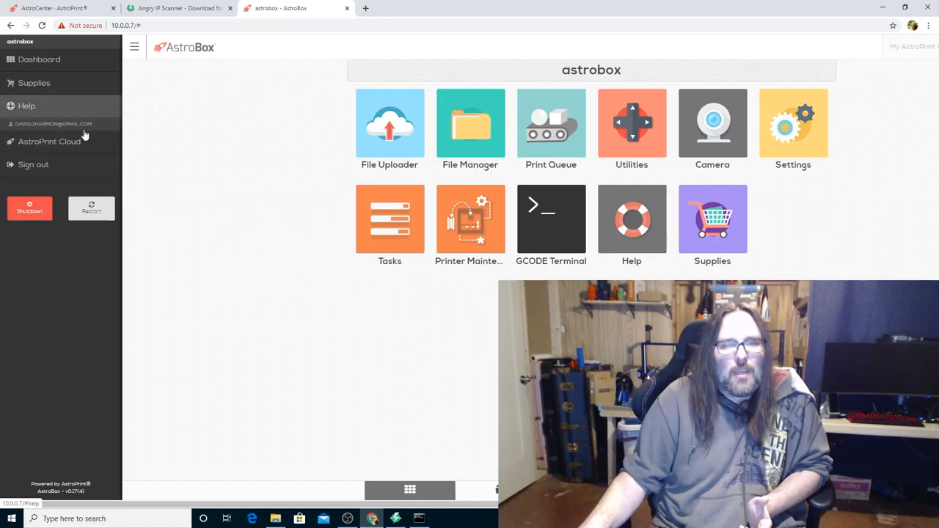
# Close the side menu, go to the Camera page and stream live video of the bed
pyautogui.click(133, 47)
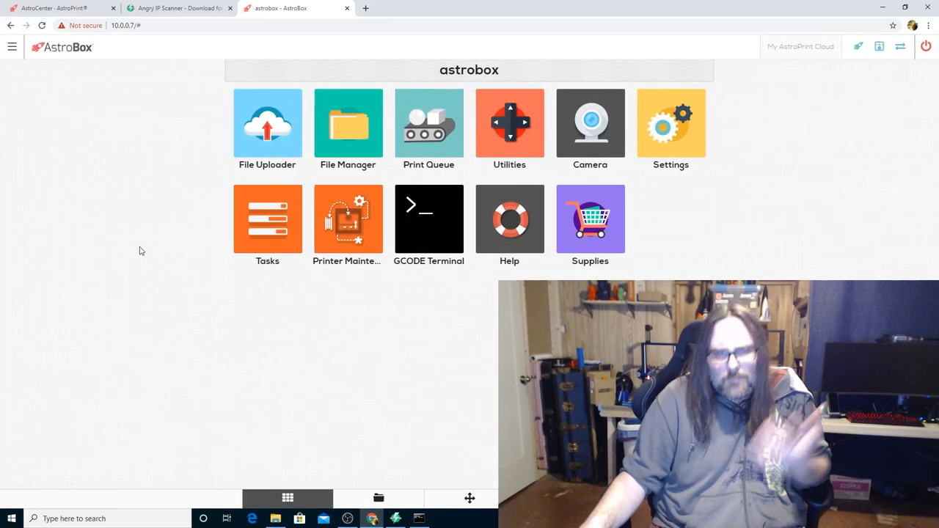
pyautogui.moveTo(597, 128)
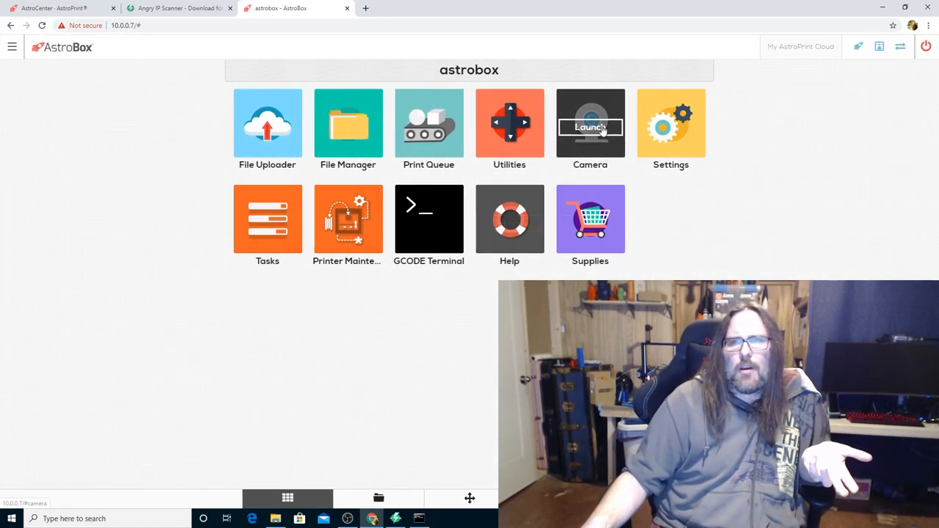
pyautogui.click(590, 126)
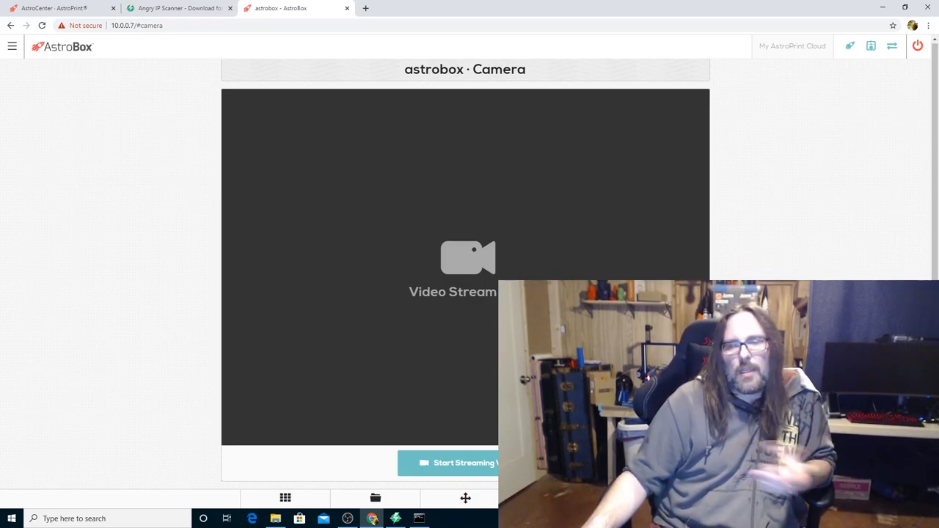
pyautogui.click(464, 463)
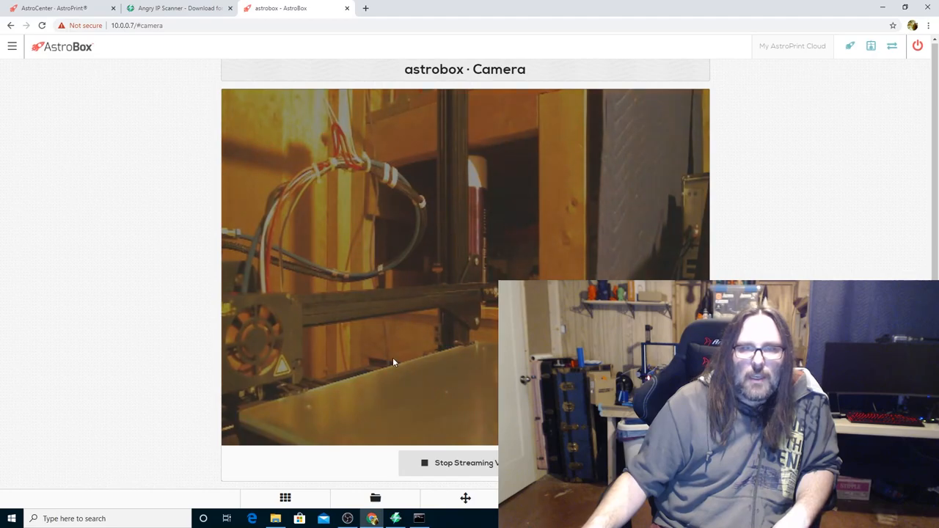
pyautogui.moveTo(479, 389)
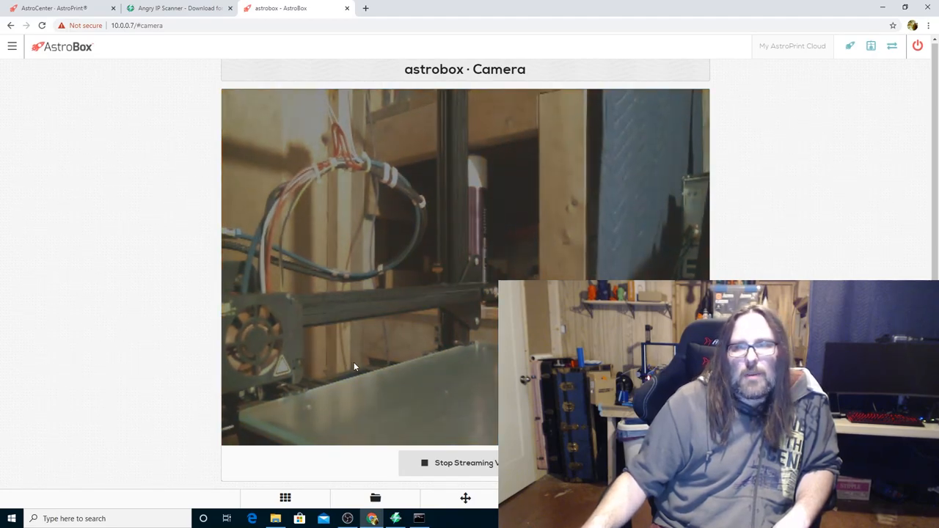
pyautogui.moveTo(858, 131)
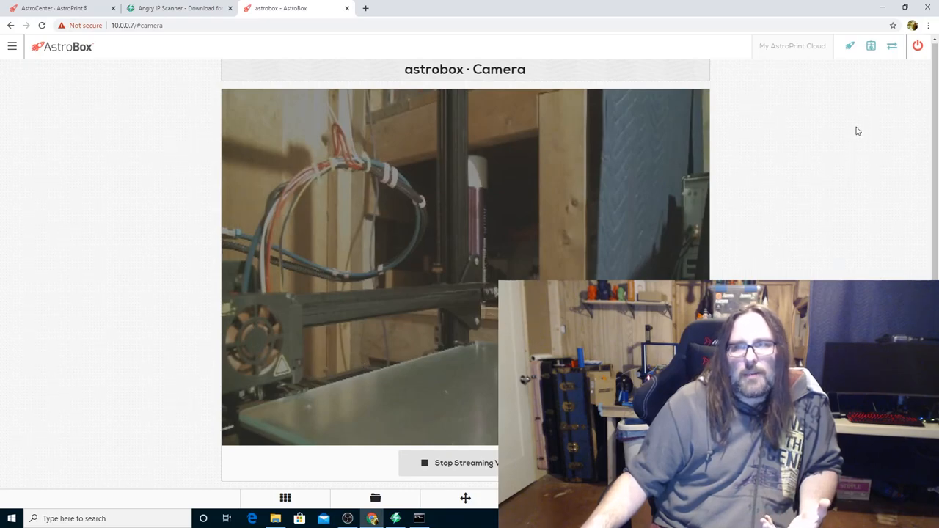
pyautogui.moveTo(477, 477)
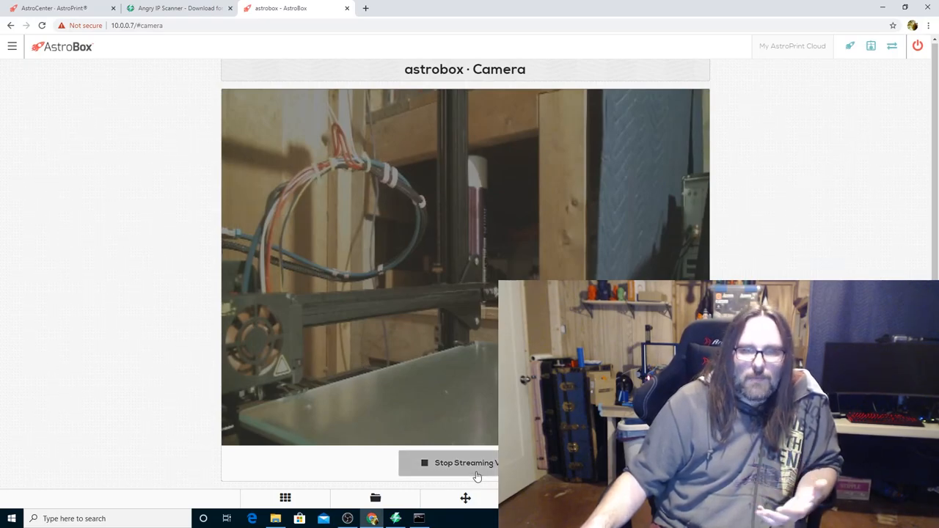
# Switch the camera video stream encoding from H.264 to VP8 and save
pyautogui.click(465, 463)
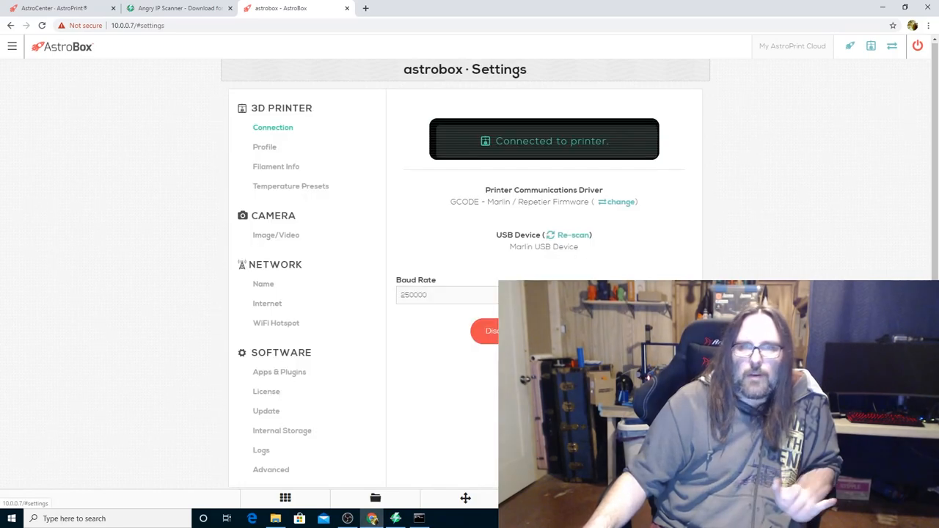
pyautogui.click(276, 235)
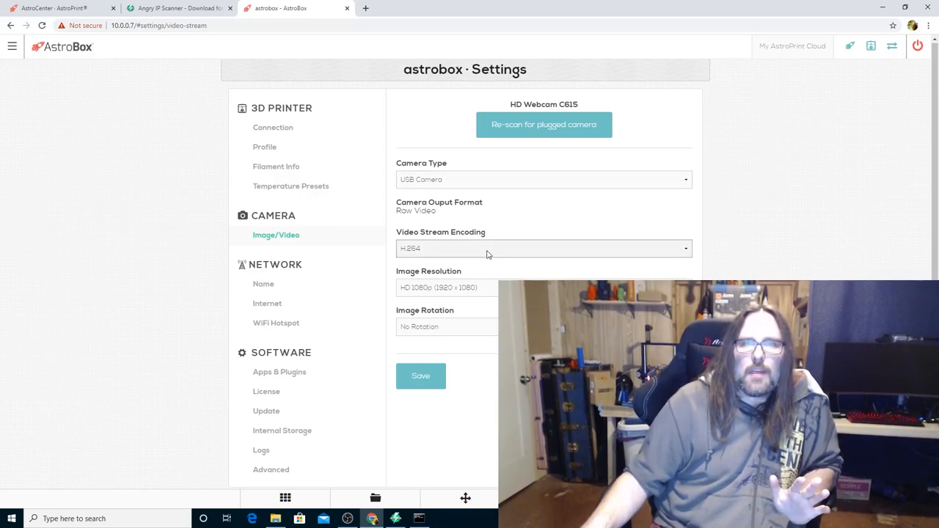
pyautogui.click(543, 248)
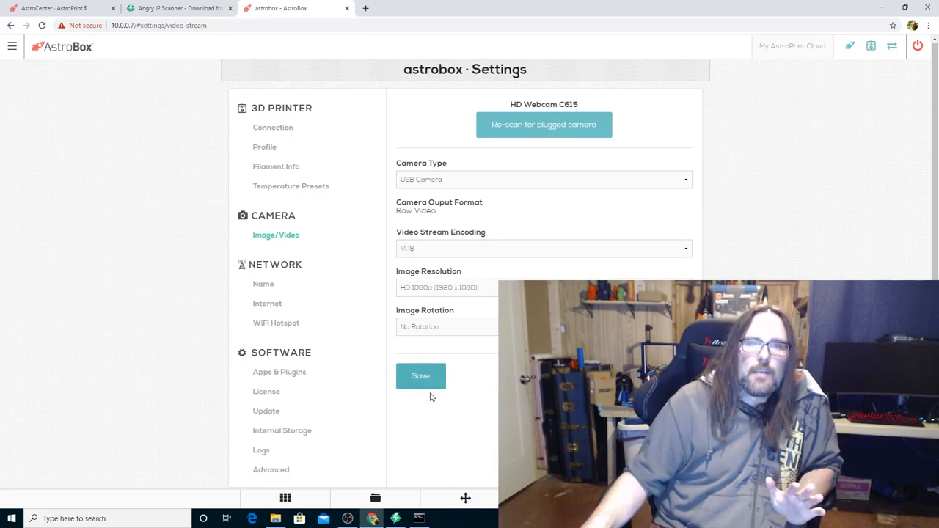
pyautogui.click(420, 376)
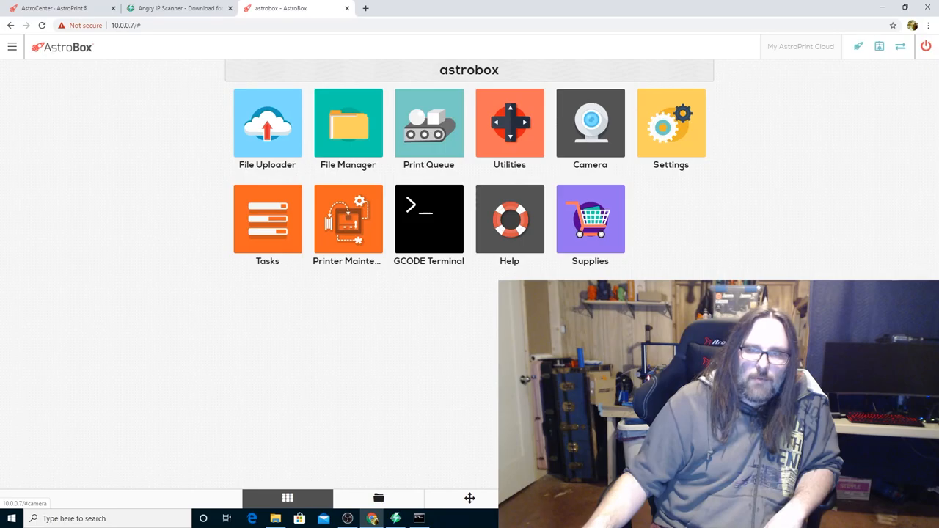
# Start and then stop the VP8 camera stream, returning to the AstroBox home
pyautogui.click(590, 123)
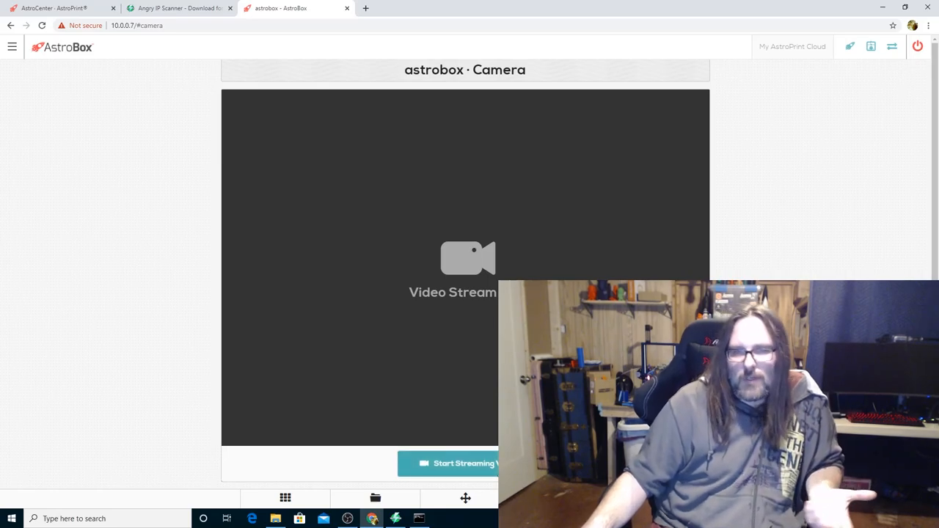
pyautogui.click(452, 463)
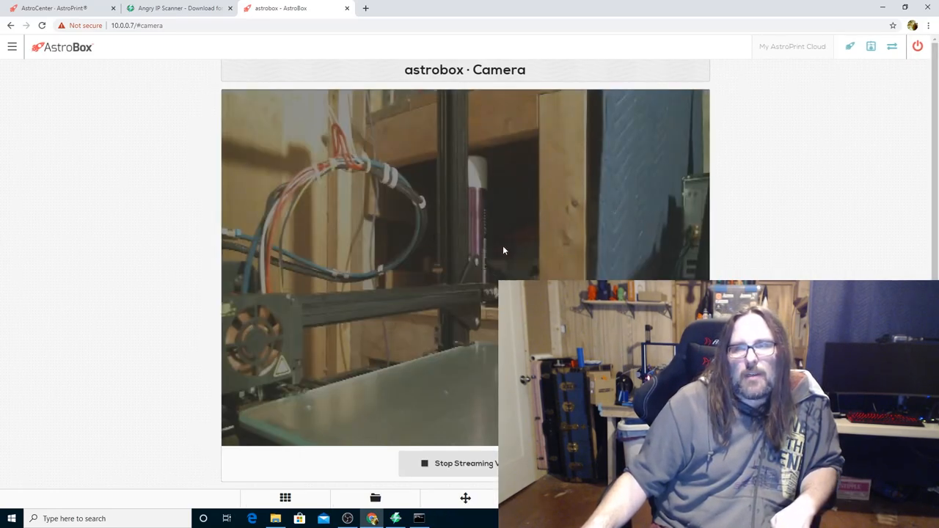
pyautogui.moveTo(520, 221)
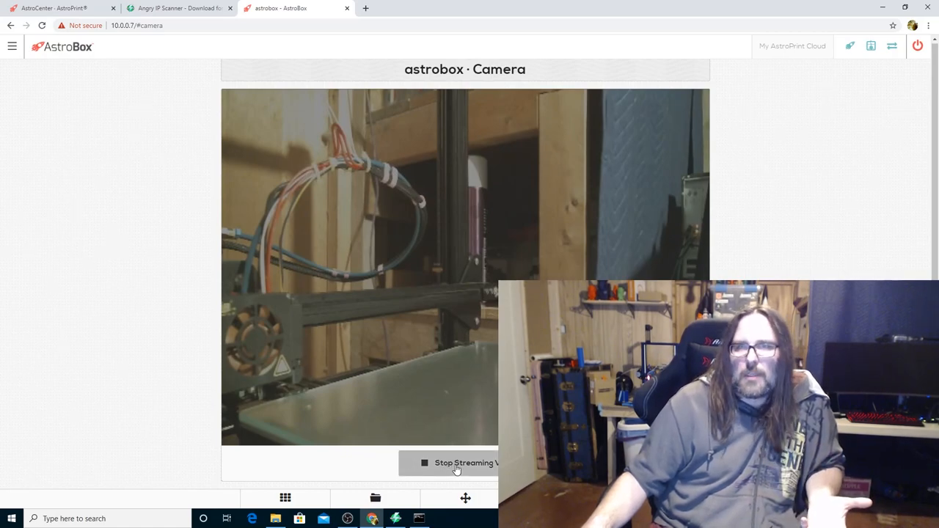
pyautogui.click(458, 463)
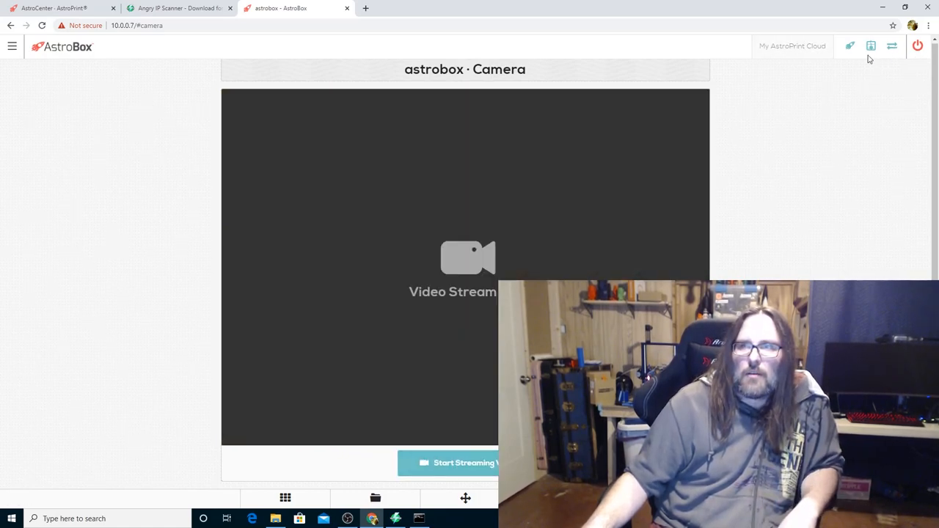
pyautogui.click(285, 497)
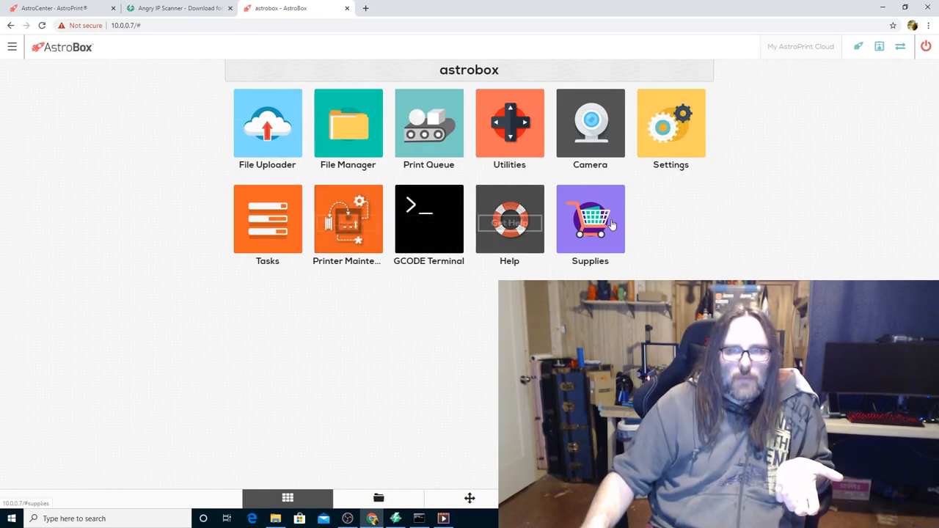
pyautogui.moveTo(653, 127)
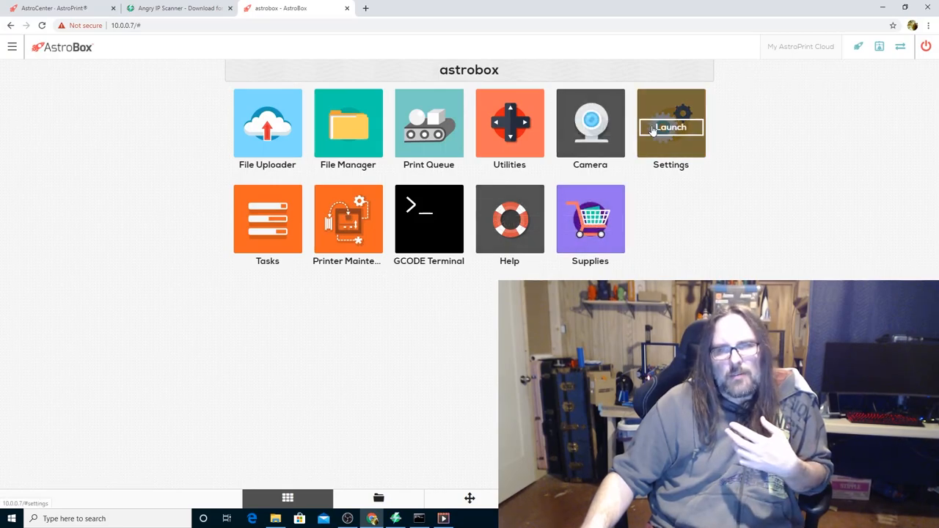
pyautogui.moveTo(58, 8)
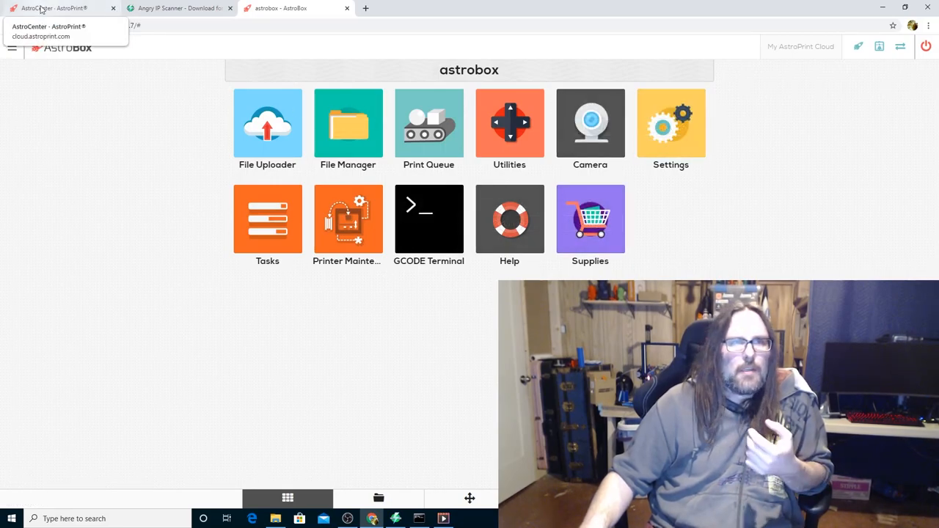
# From the AstroPrint Cloud Monitor, launch the online astrobox at 10.0.0.7
pyautogui.click(55, 11)
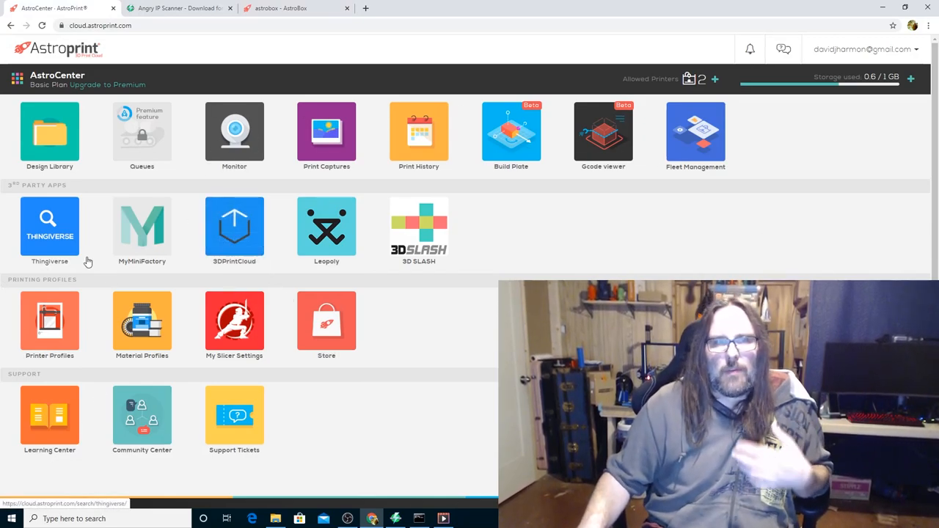
pyautogui.moveTo(69, 242)
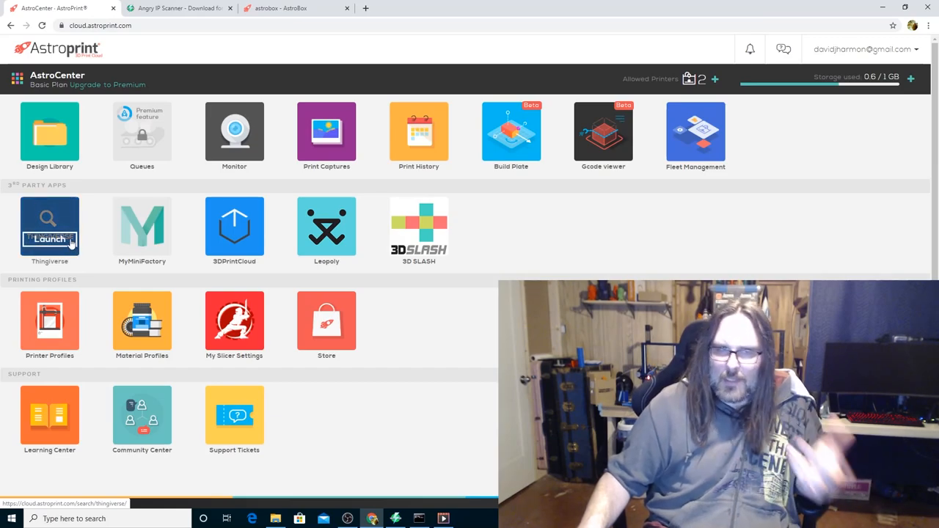
pyautogui.moveTo(234, 323)
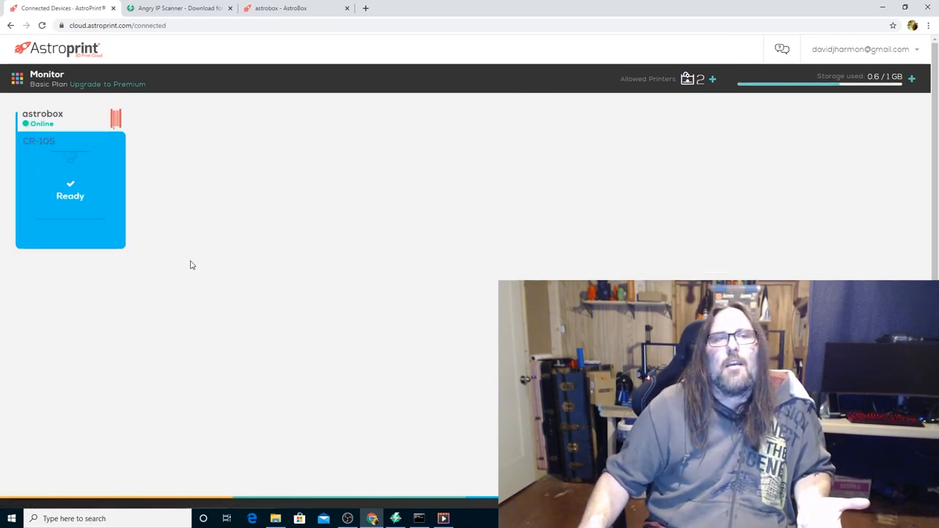
pyautogui.moveTo(138, 186)
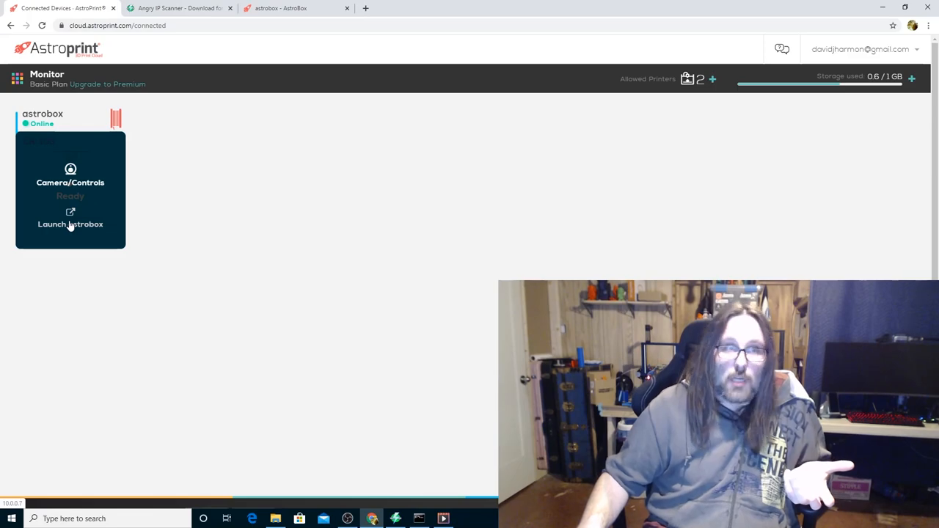
pyautogui.click(69, 224)
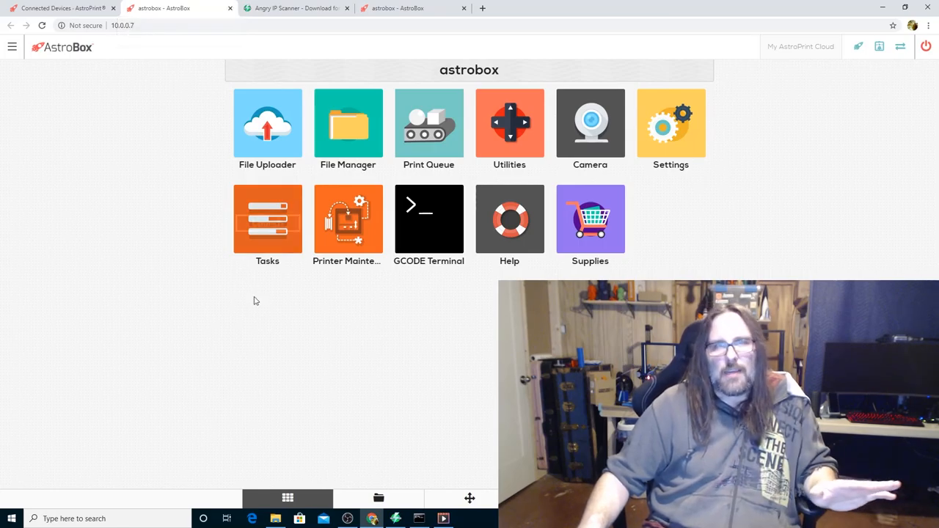
pyautogui.moveTo(263, 299)
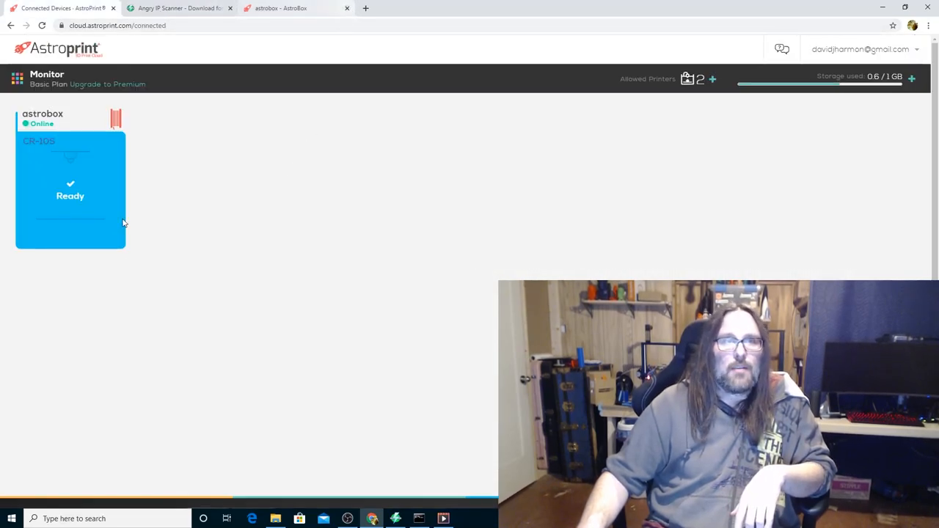
# Snapshot the astrobox camera, switch to live video, and edit the extruder target temperature
pyautogui.click(70, 187)
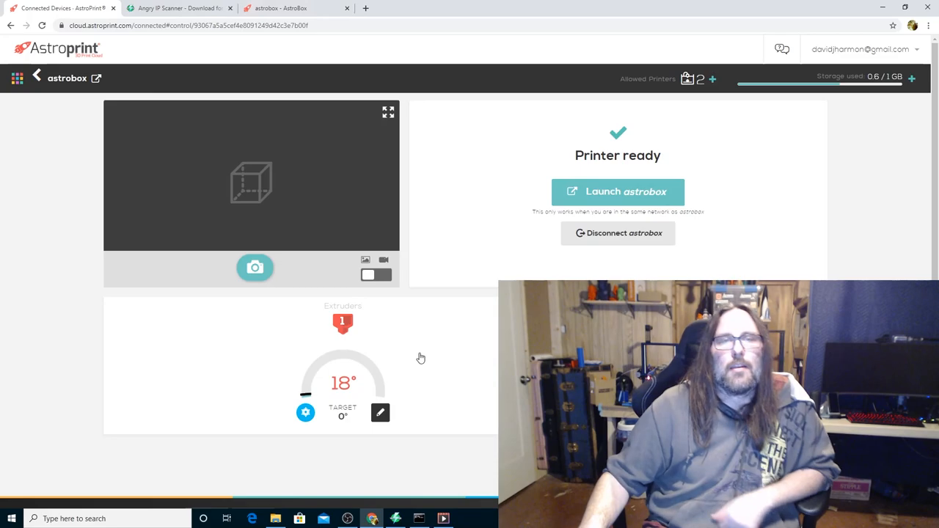
pyautogui.moveTo(297, 272)
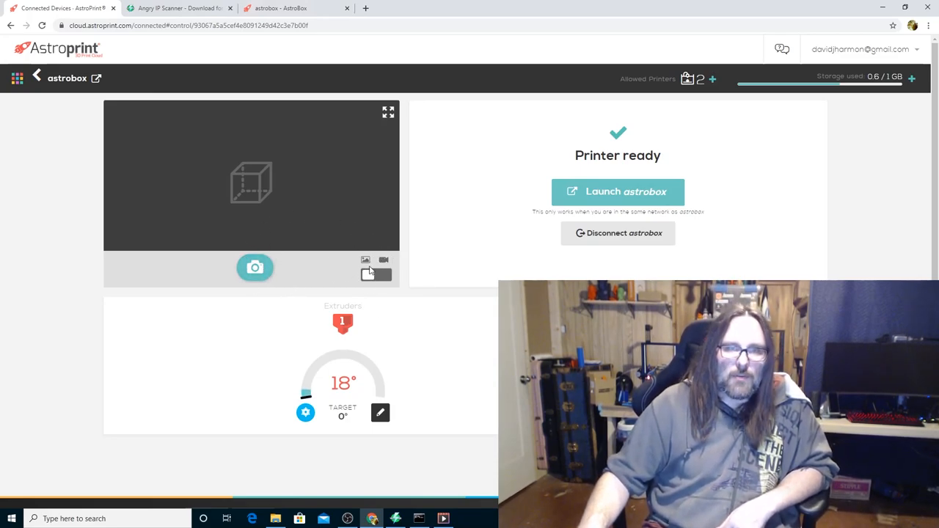
pyautogui.click(255, 267)
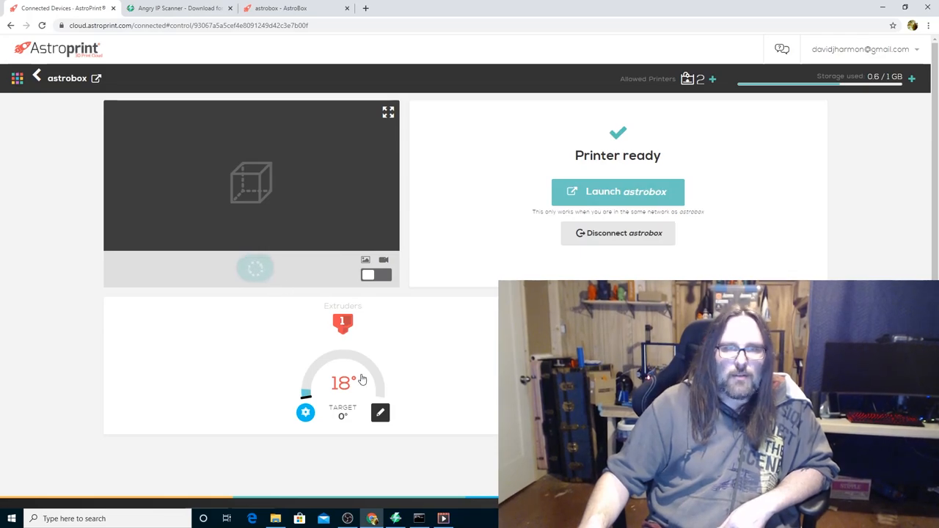
pyautogui.moveTo(372, 332)
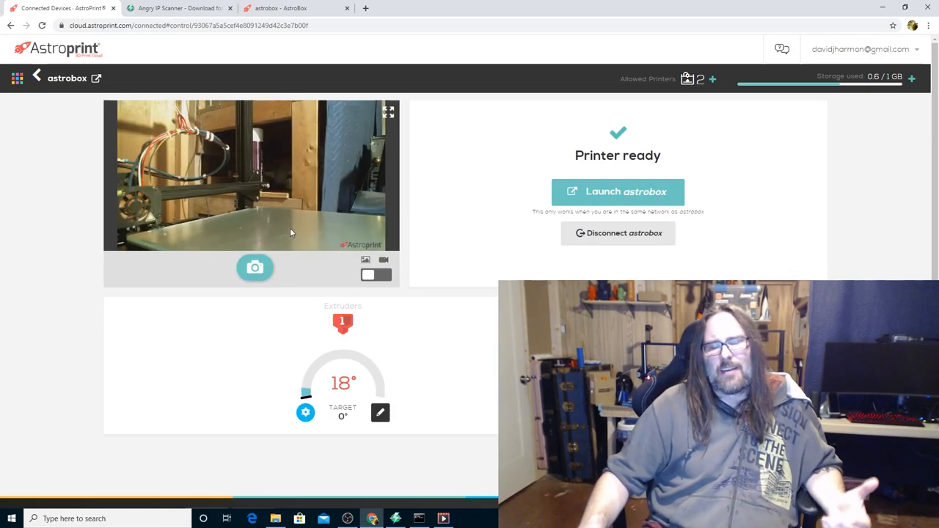
pyautogui.moveTo(408, 314)
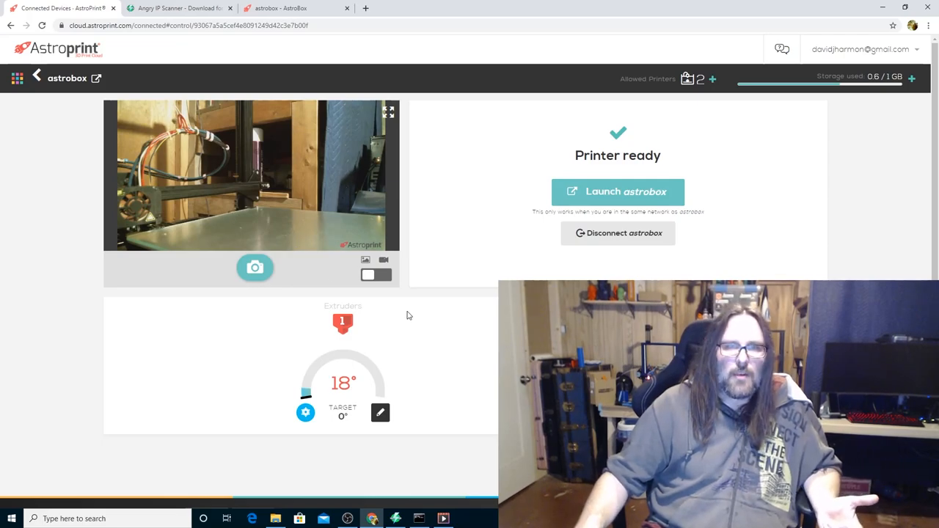
pyautogui.moveTo(370, 302)
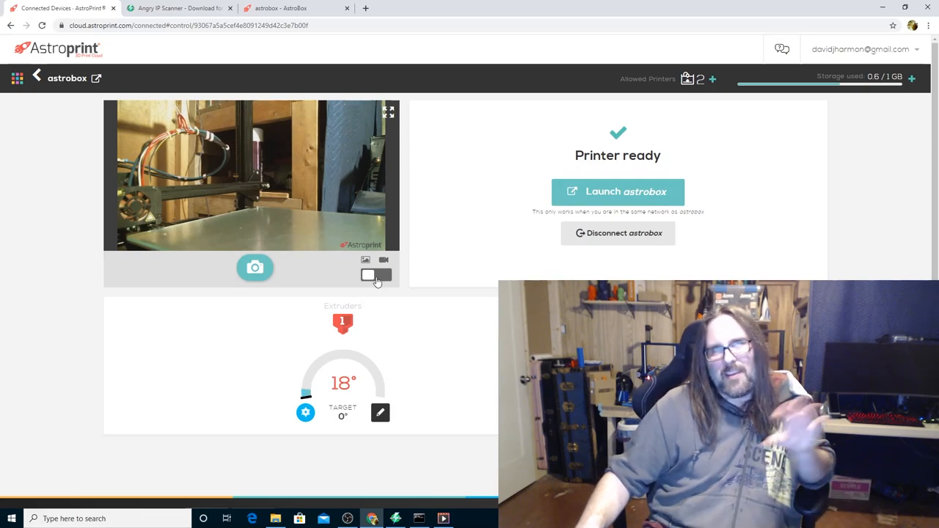
pyautogui.click(375, 274)
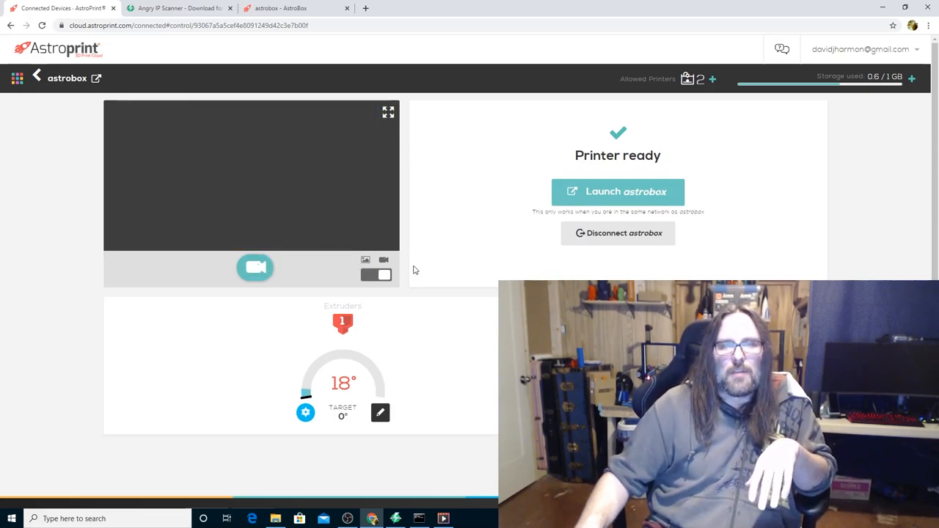
pyautogui.click(255, 267)
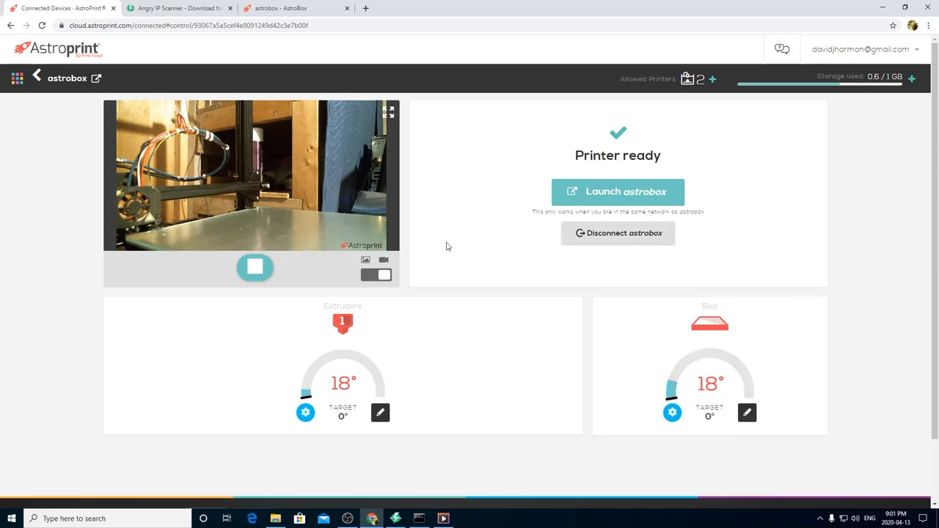
pyautogui.moveTo(304, 414)
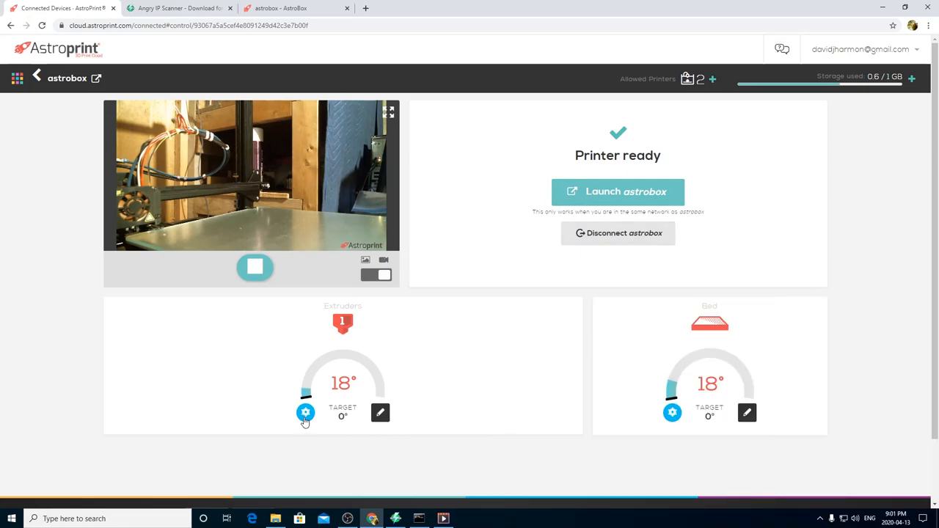
pyautogui.moveTo(717, 427)
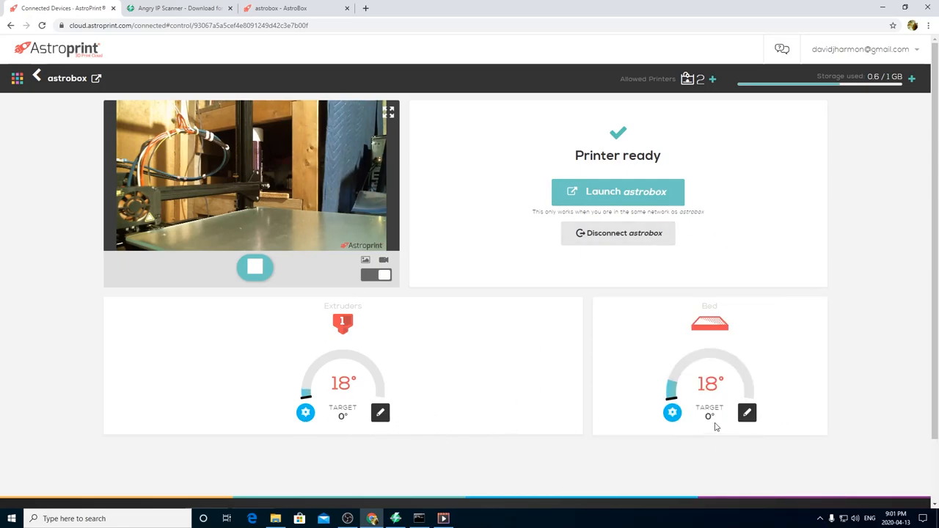
pyautogui.click(381, 412)
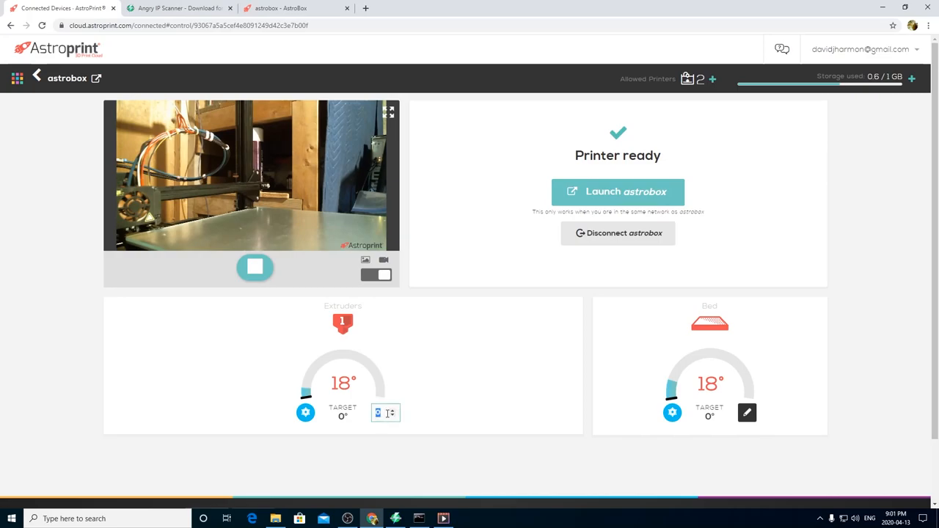